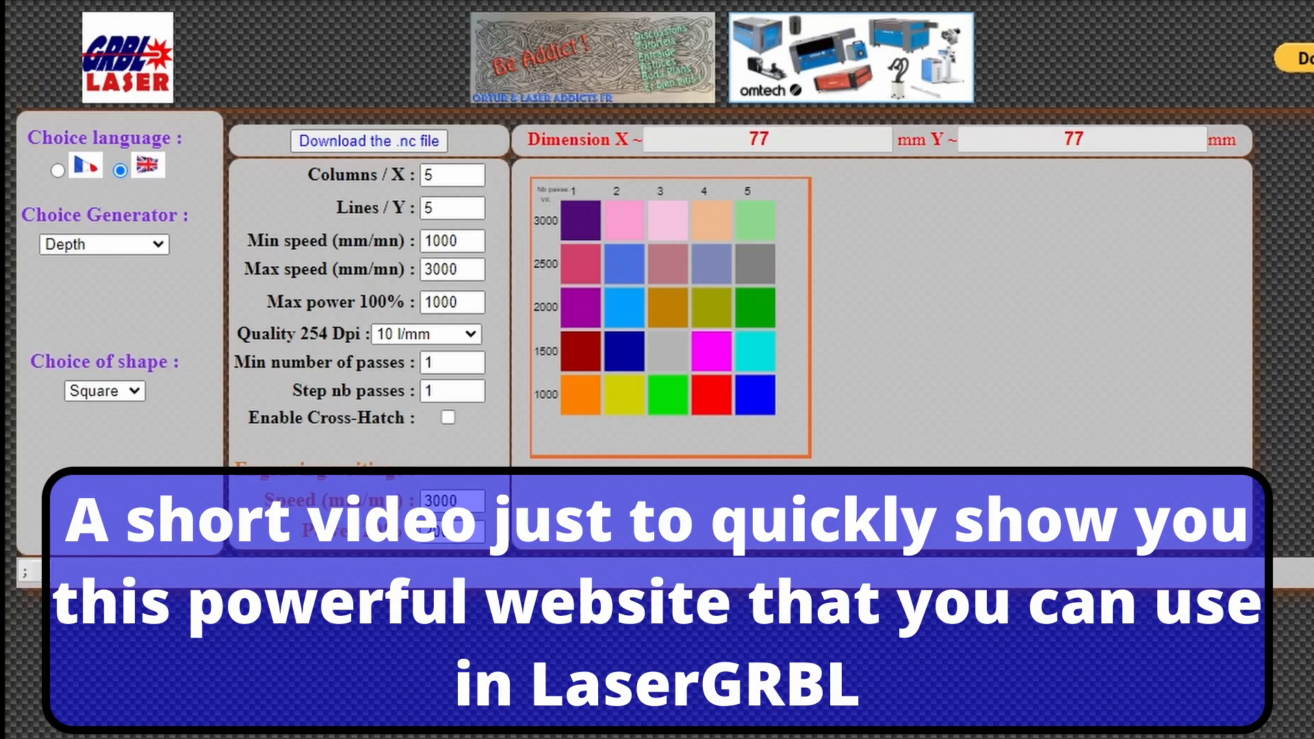
mouse_move(549, 233)
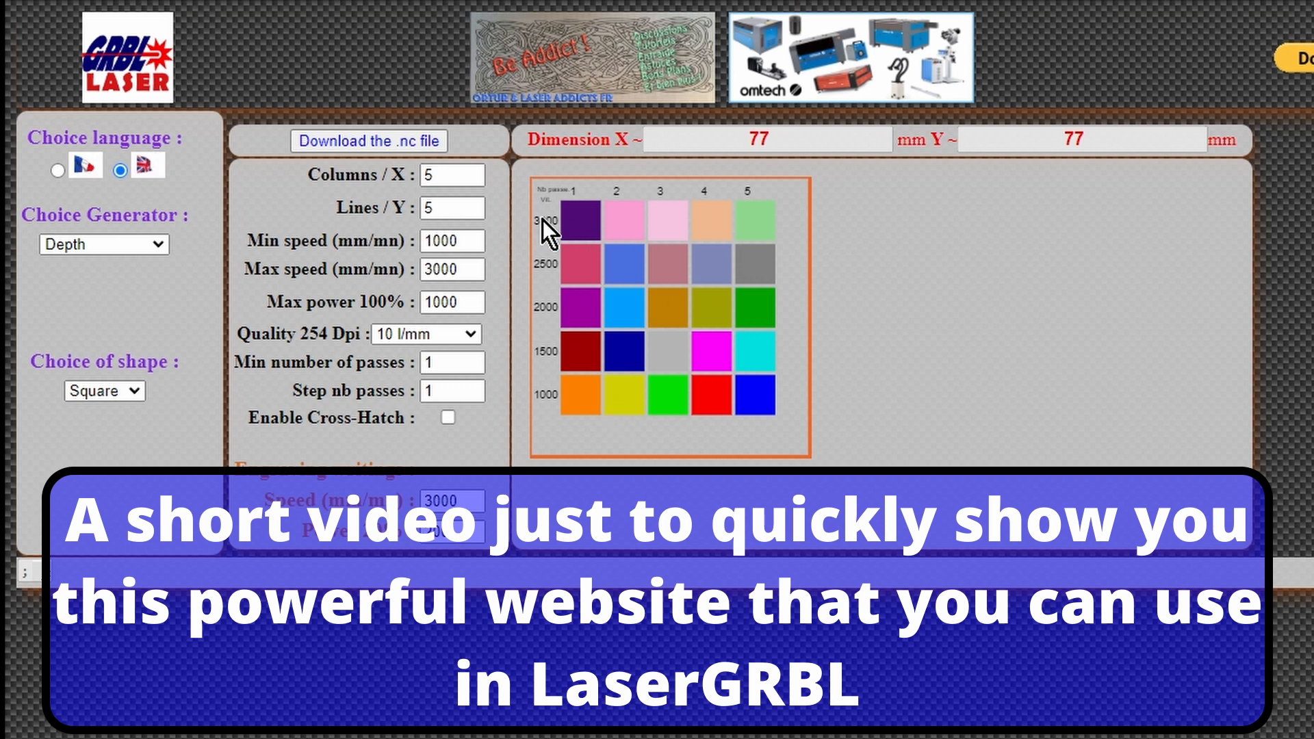
mouse_move(83, 88)
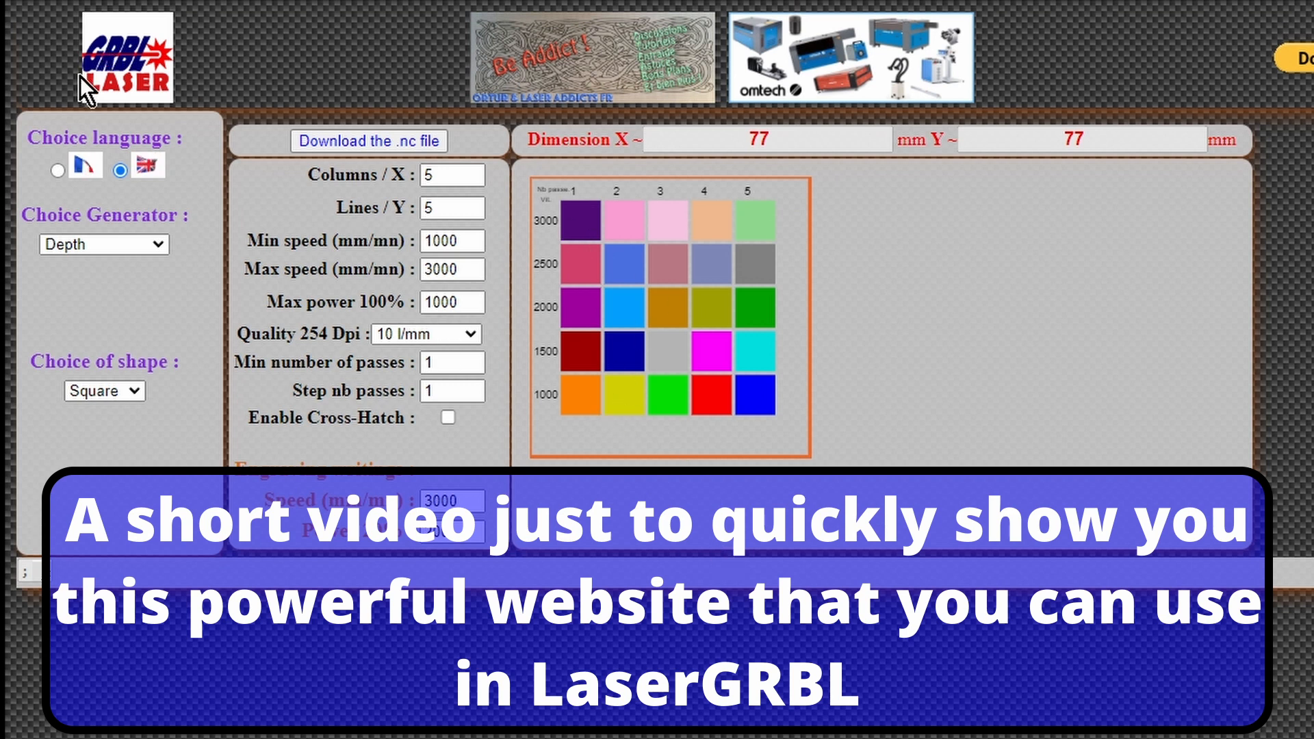
mouse_move(209, 89)
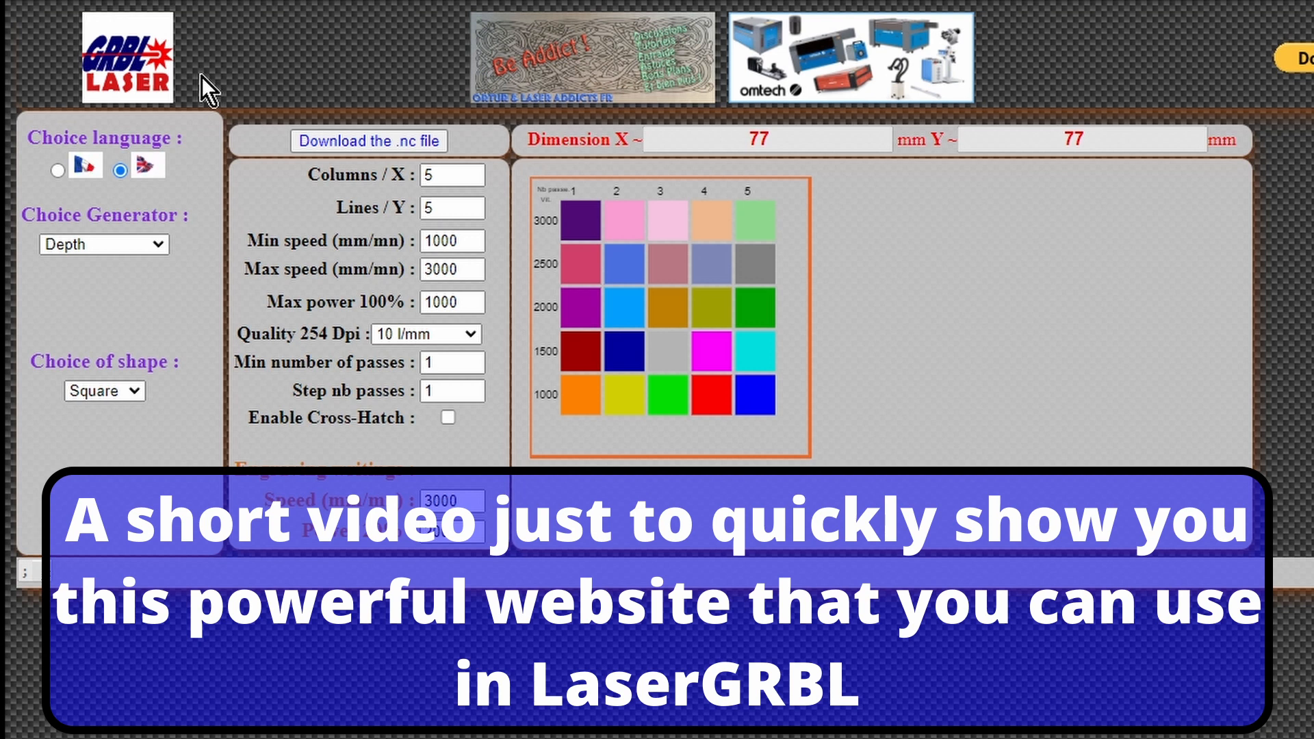
Step: Select Powerscale as the test generator
click(119, 168)
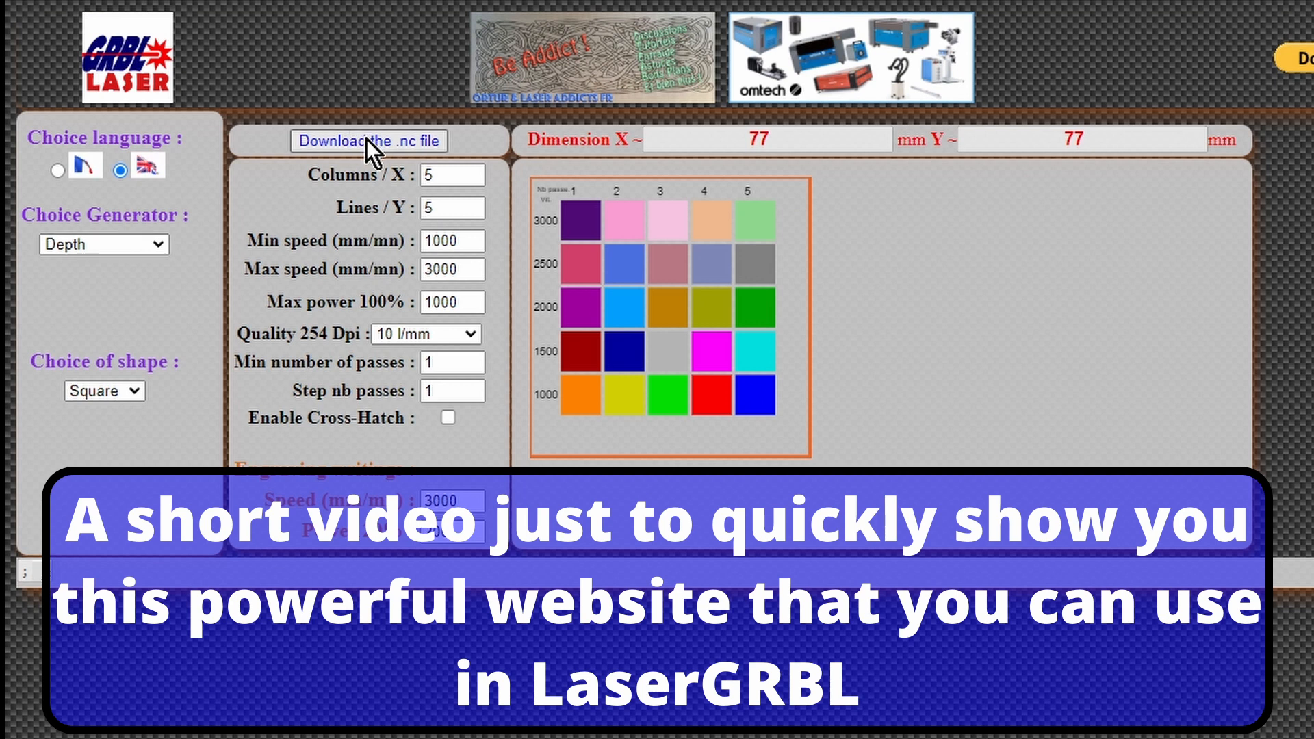
mouse_move(666, 427)
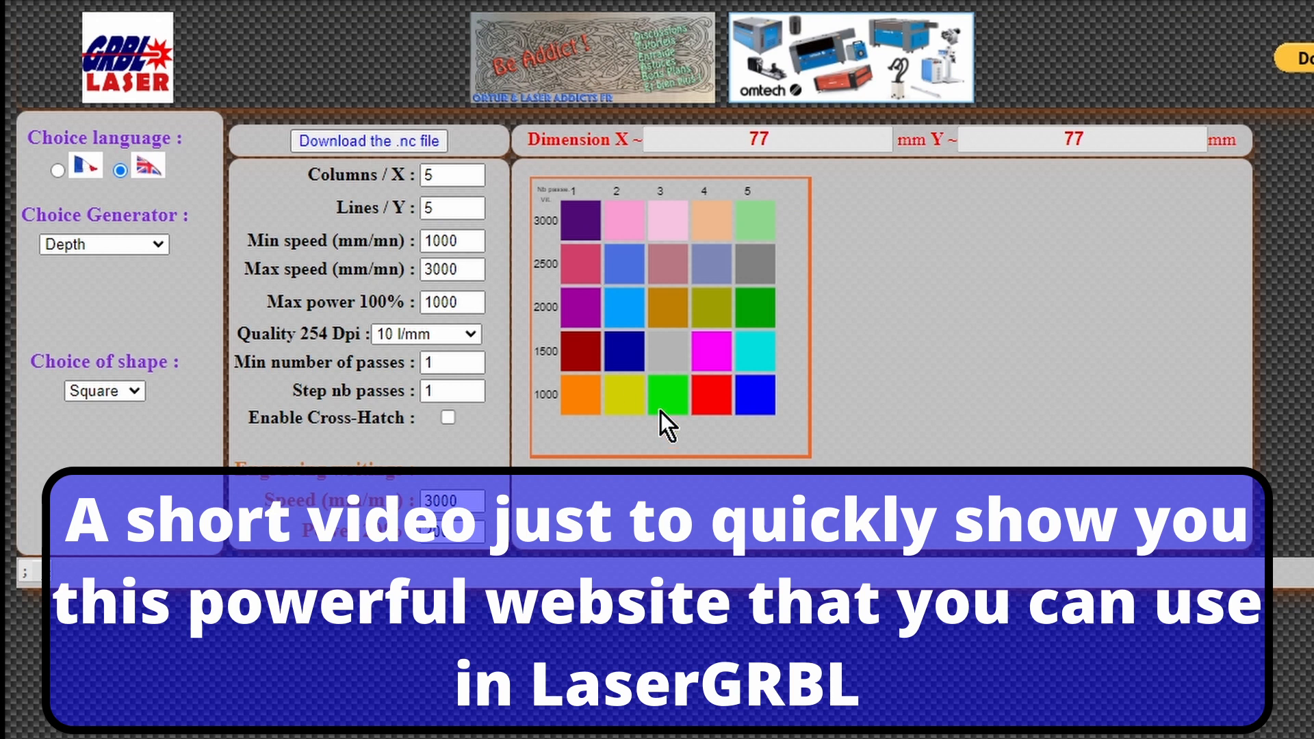
click(104, 244)
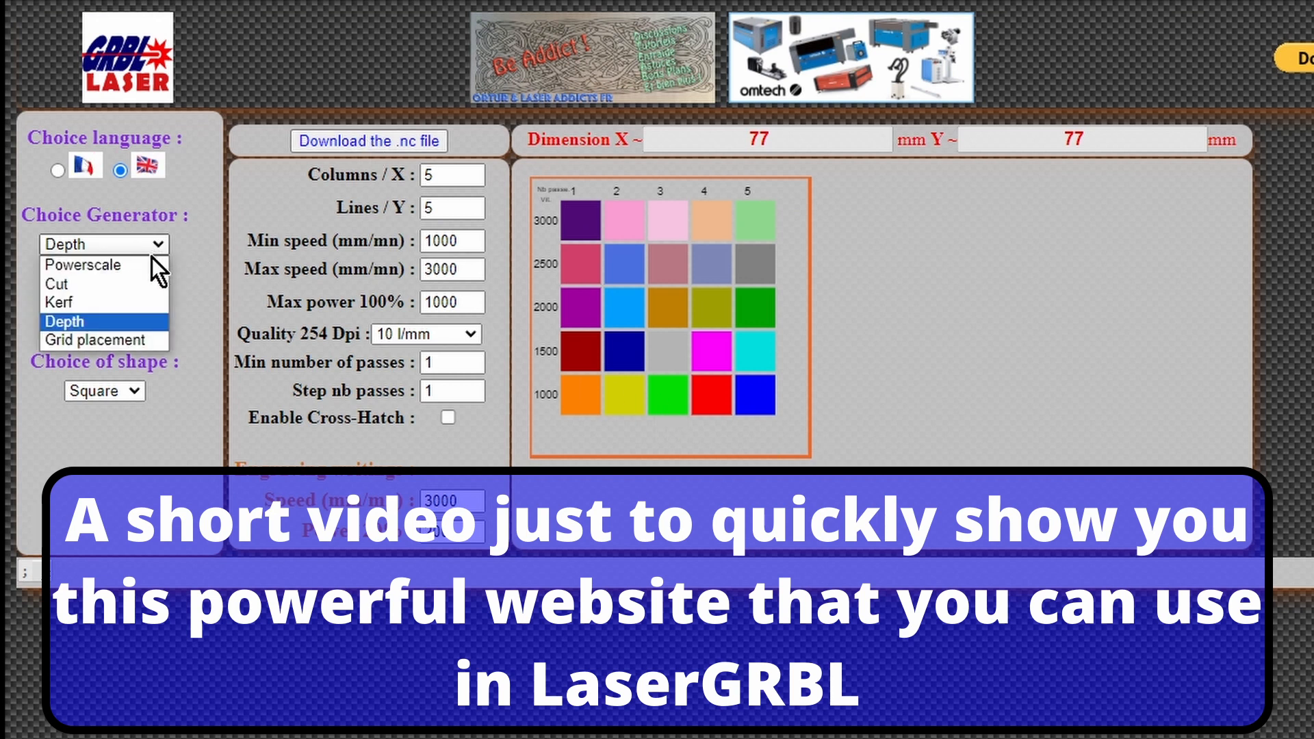
click(82, 265)
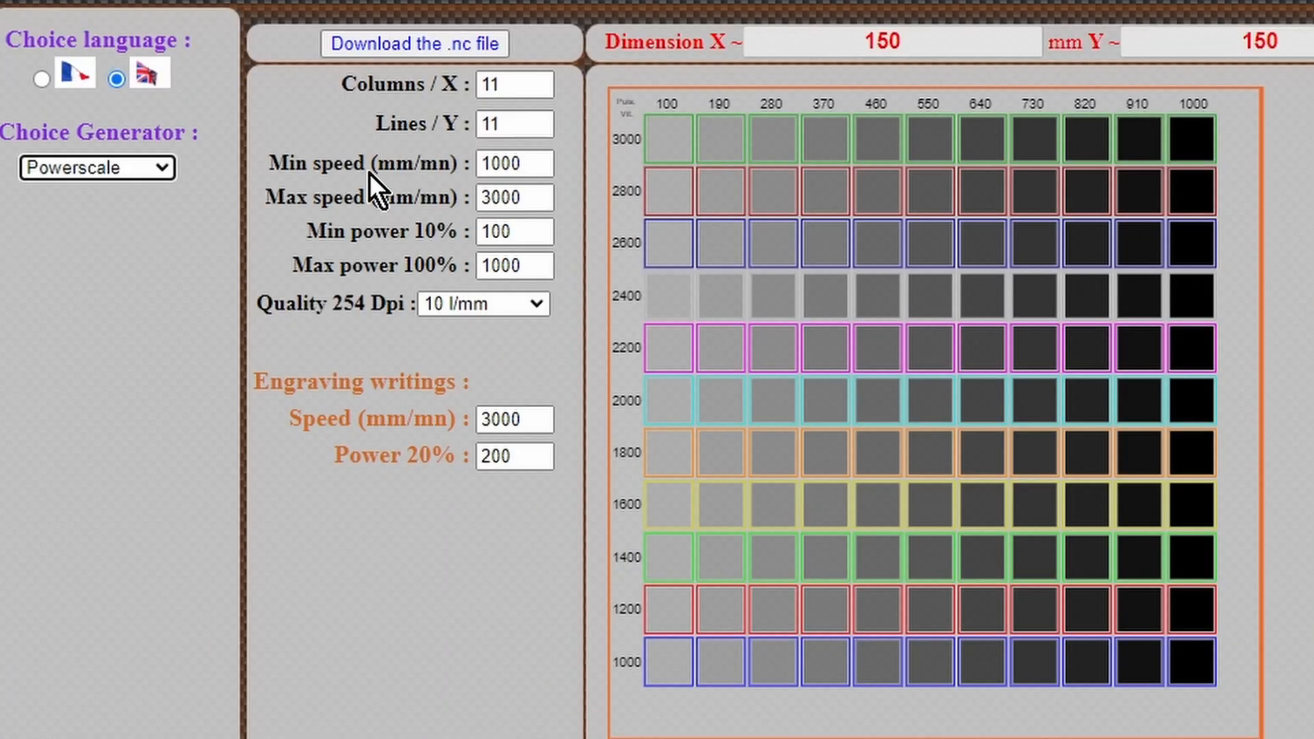
mouse_move(579, 243)
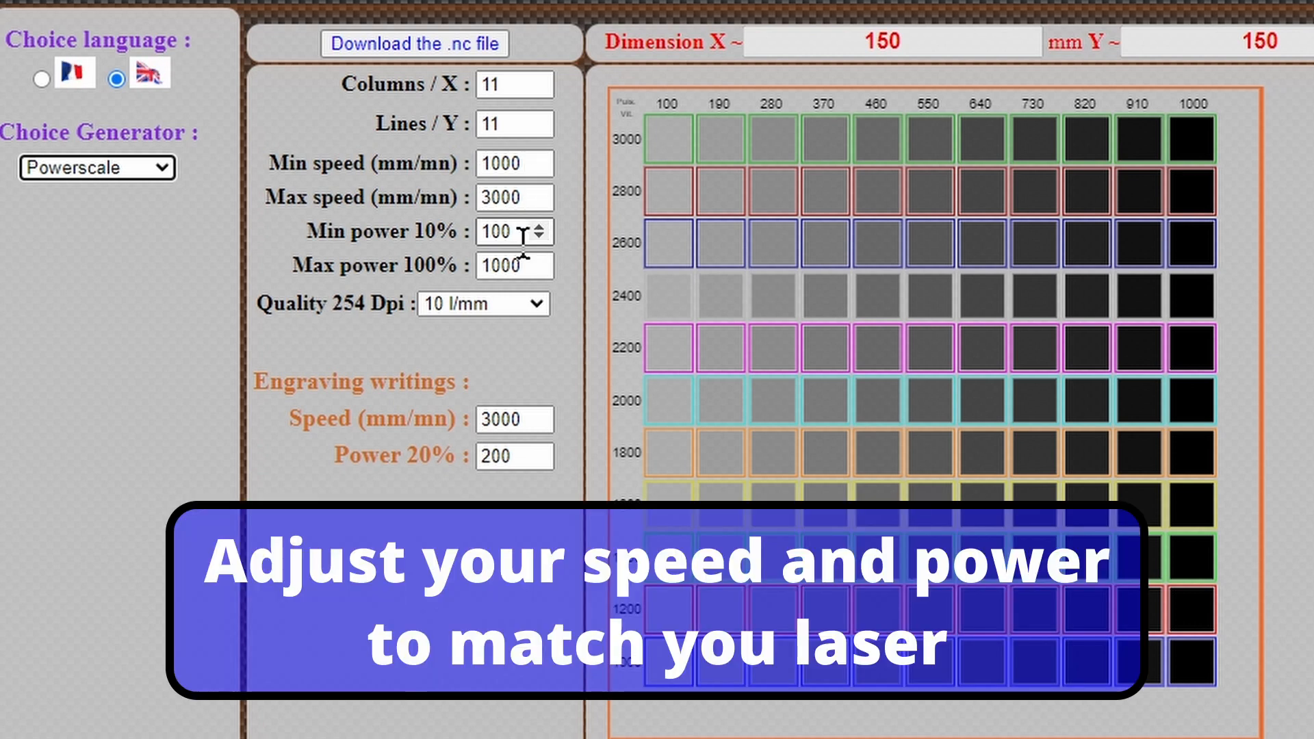
mouse_move(436, 327)
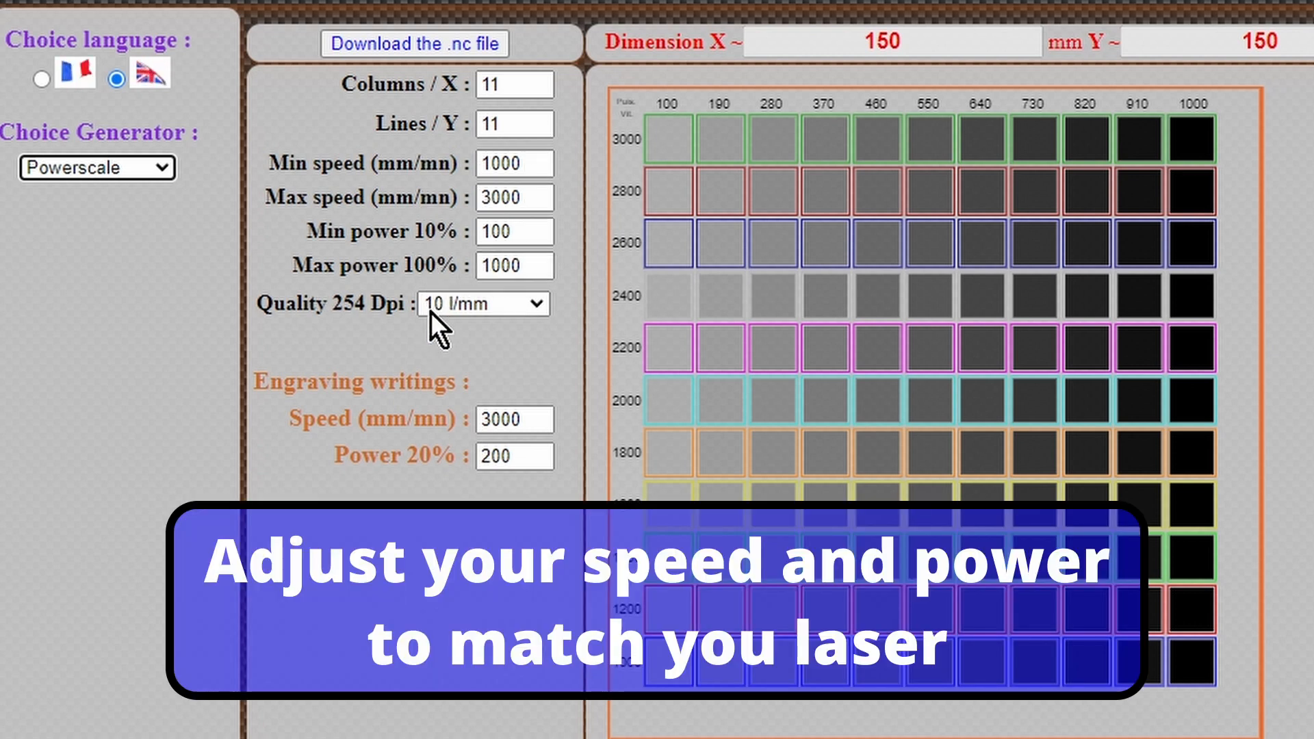
mouse_move(585, 325)
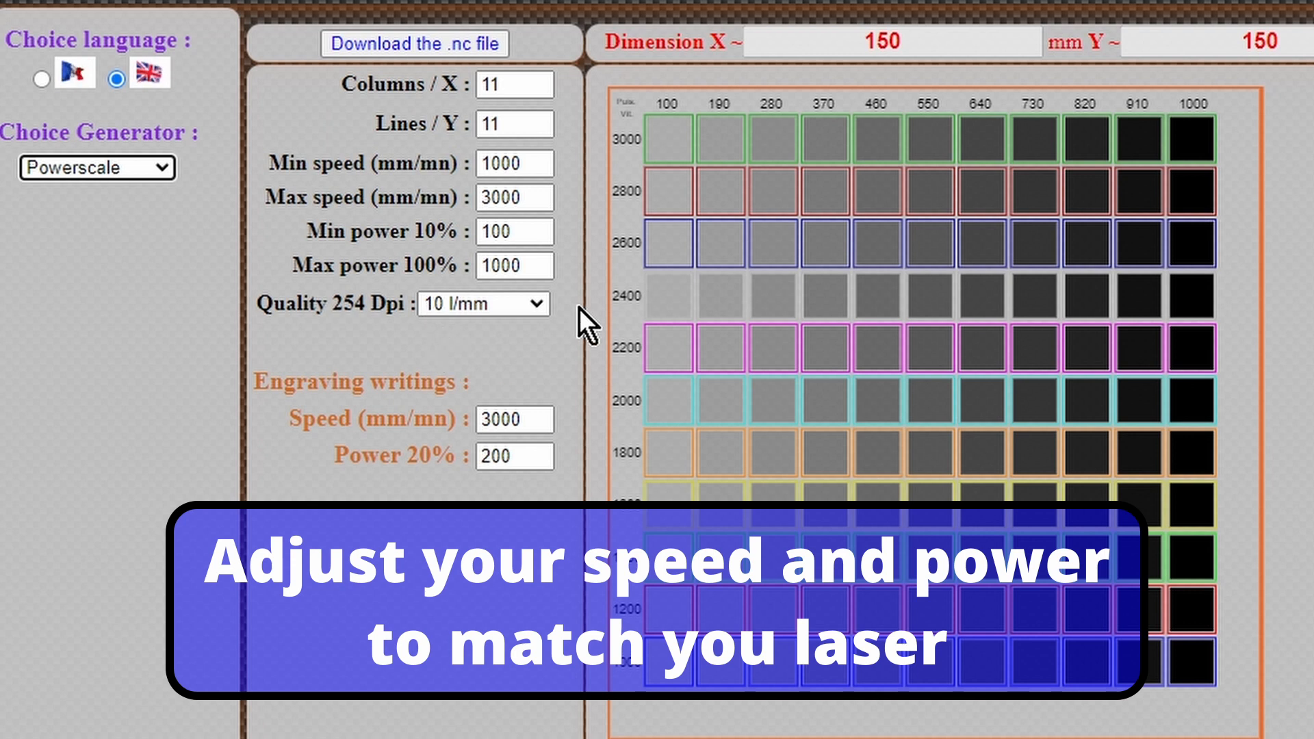
mouse_move(912, 134)
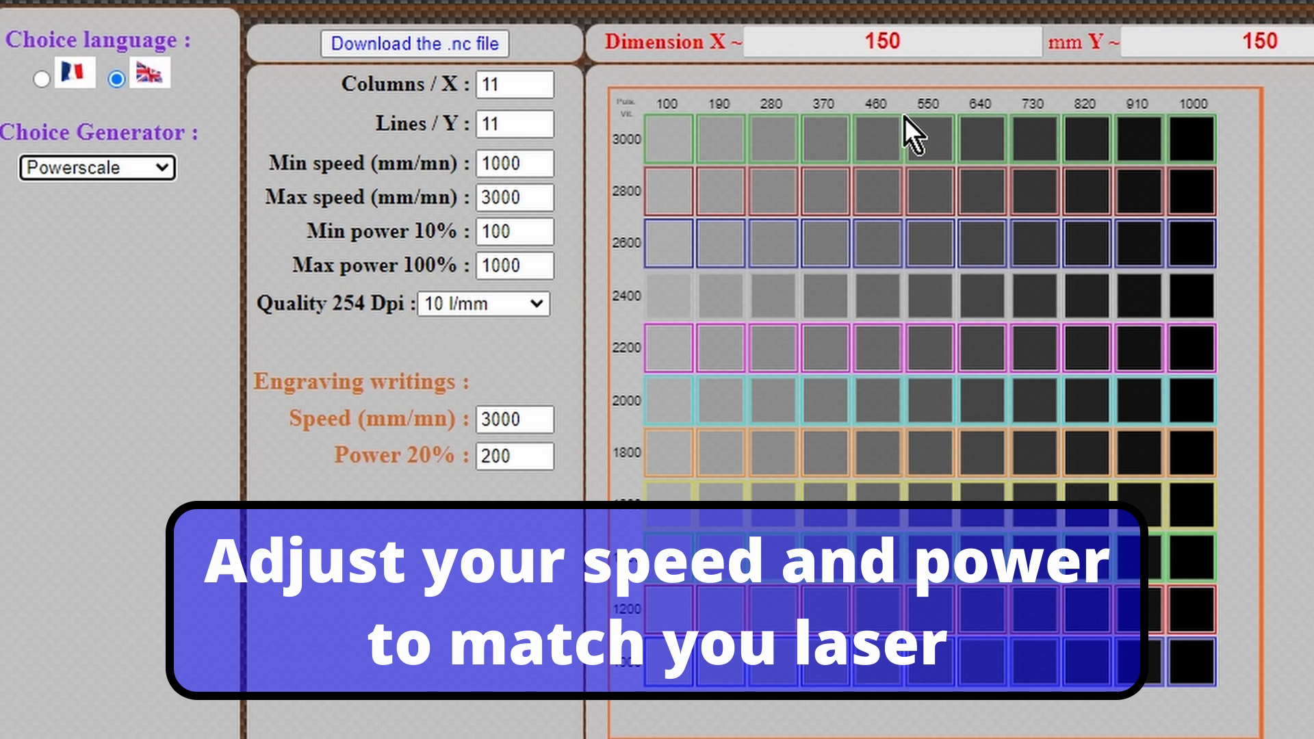
mouse_move(909, 141)
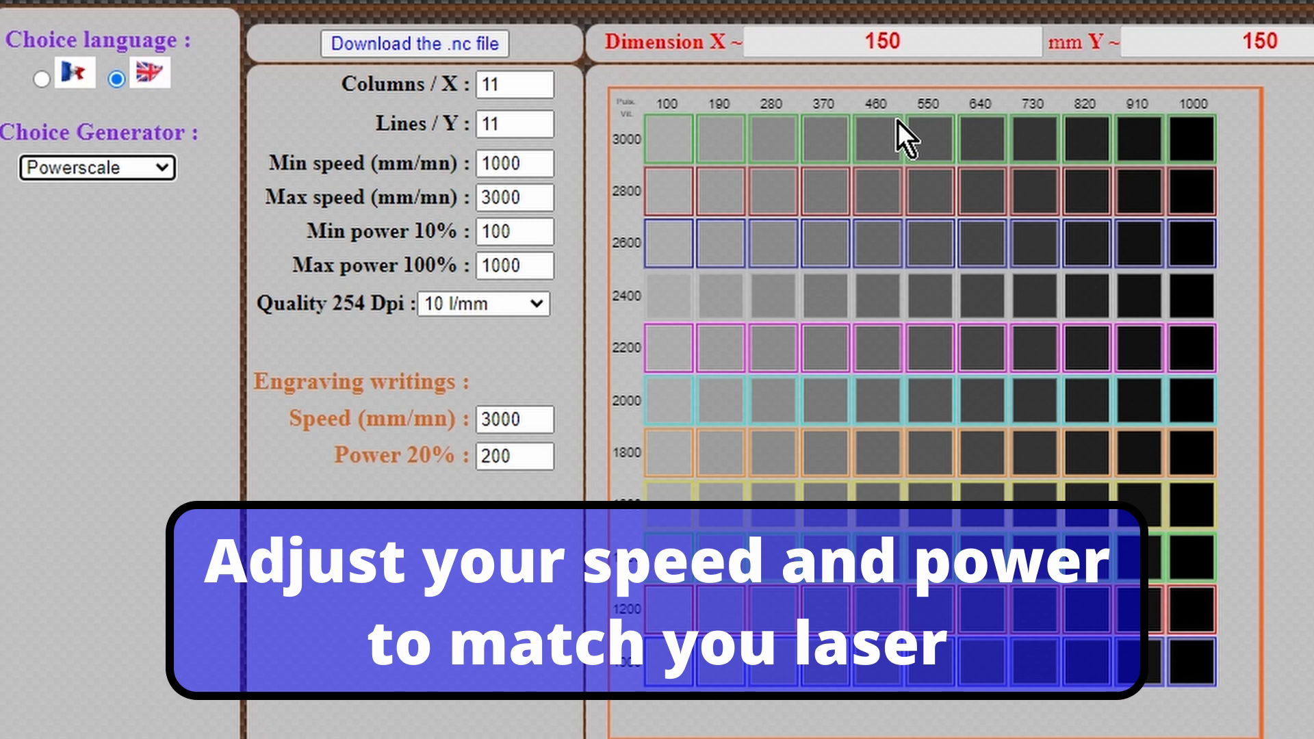
Step: Resize the Powerscale grid to 10 columns by 10 lines
click(539, 89)
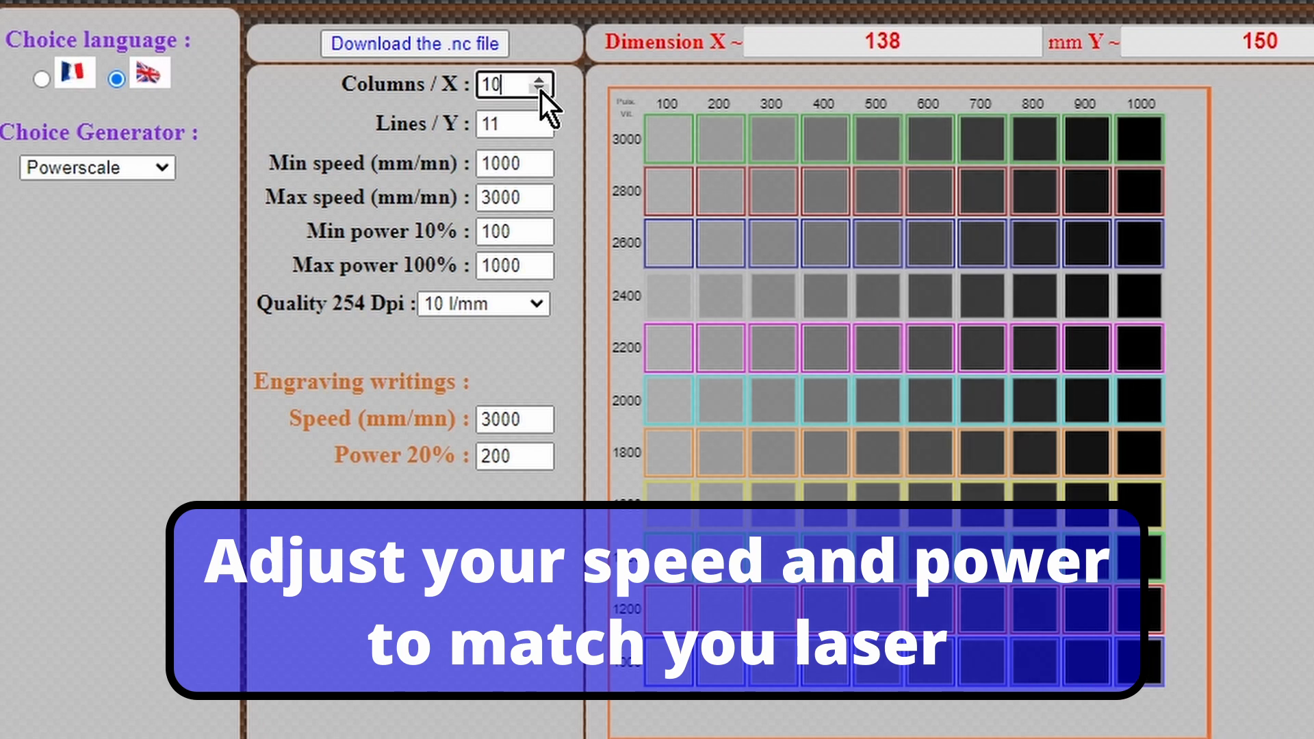
click(540, 90)
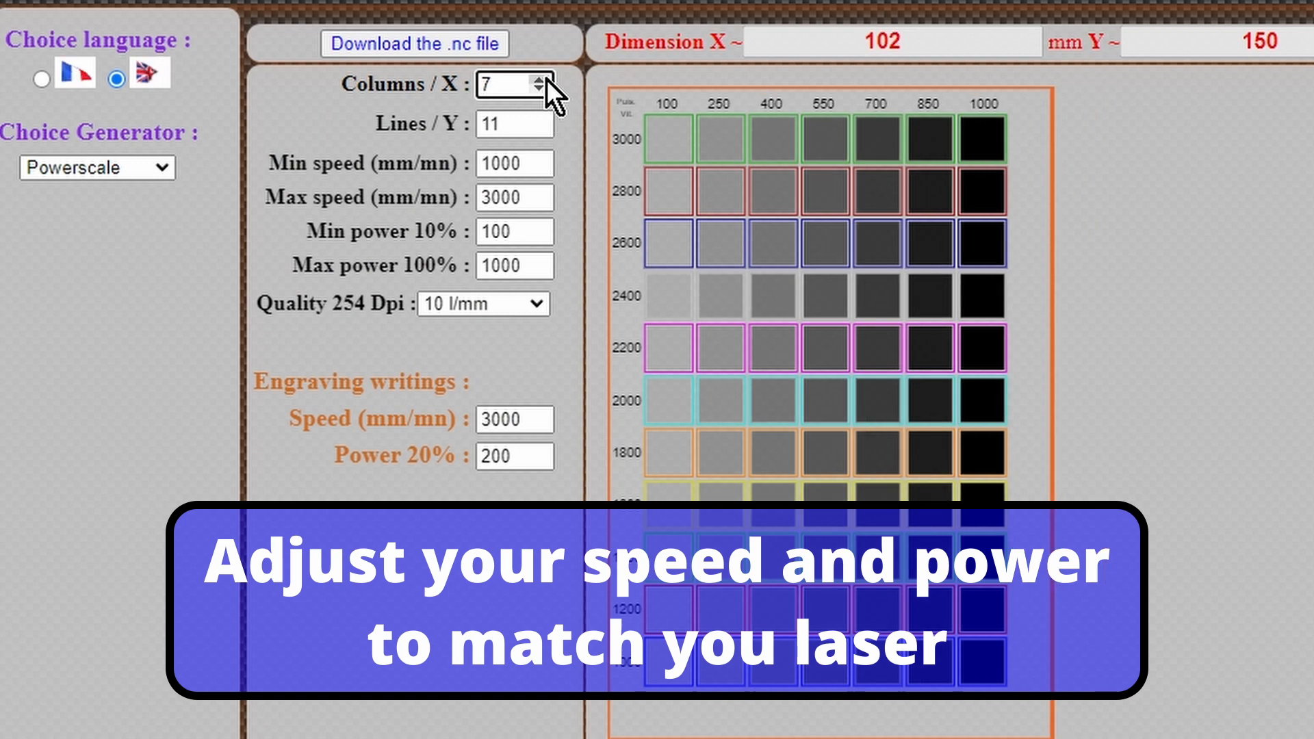
click(537, 78)
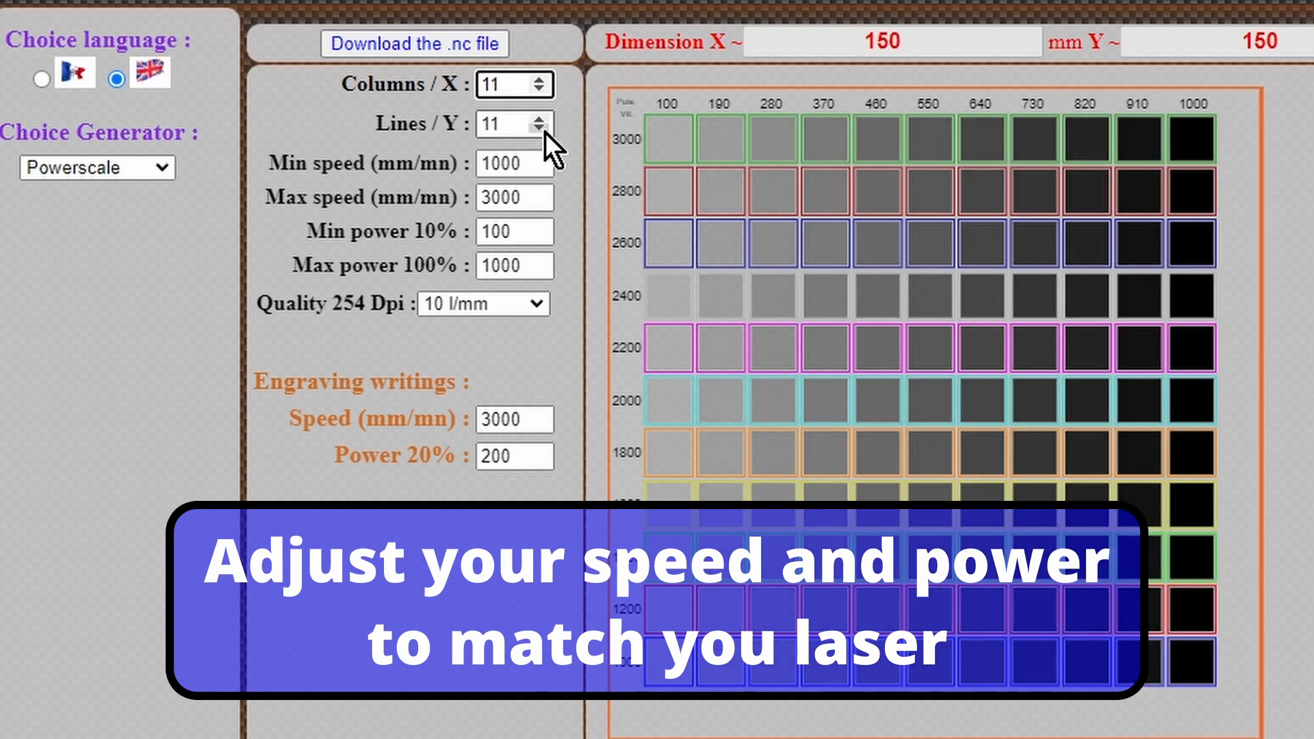
click(540, 130)
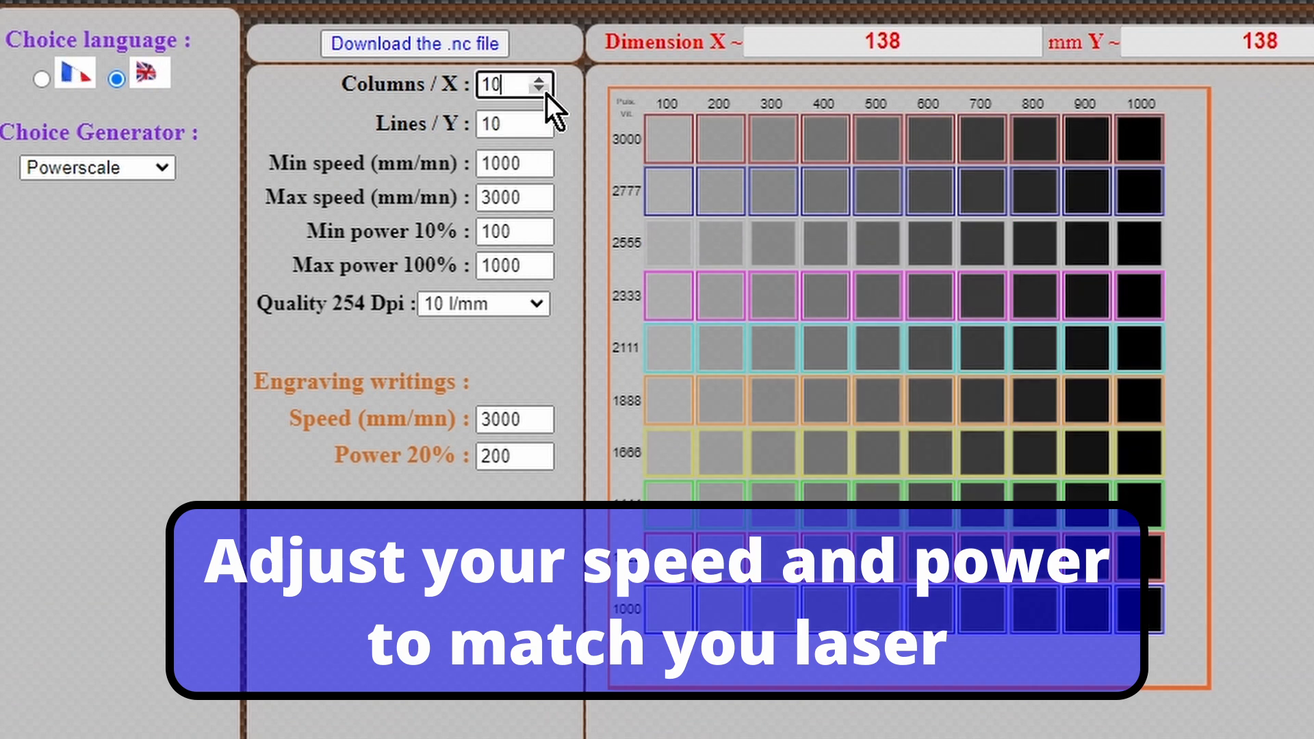
mouse_move(495, 165)
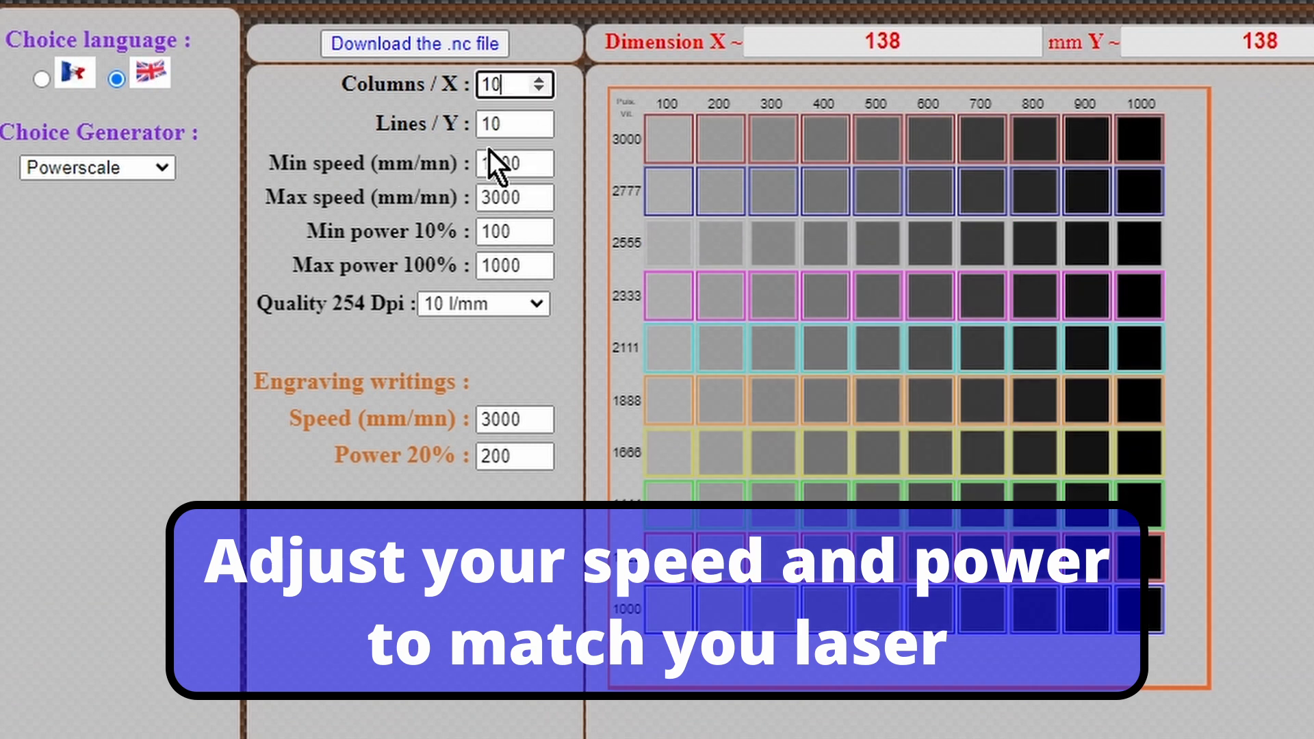
mouse_move(524, 231)
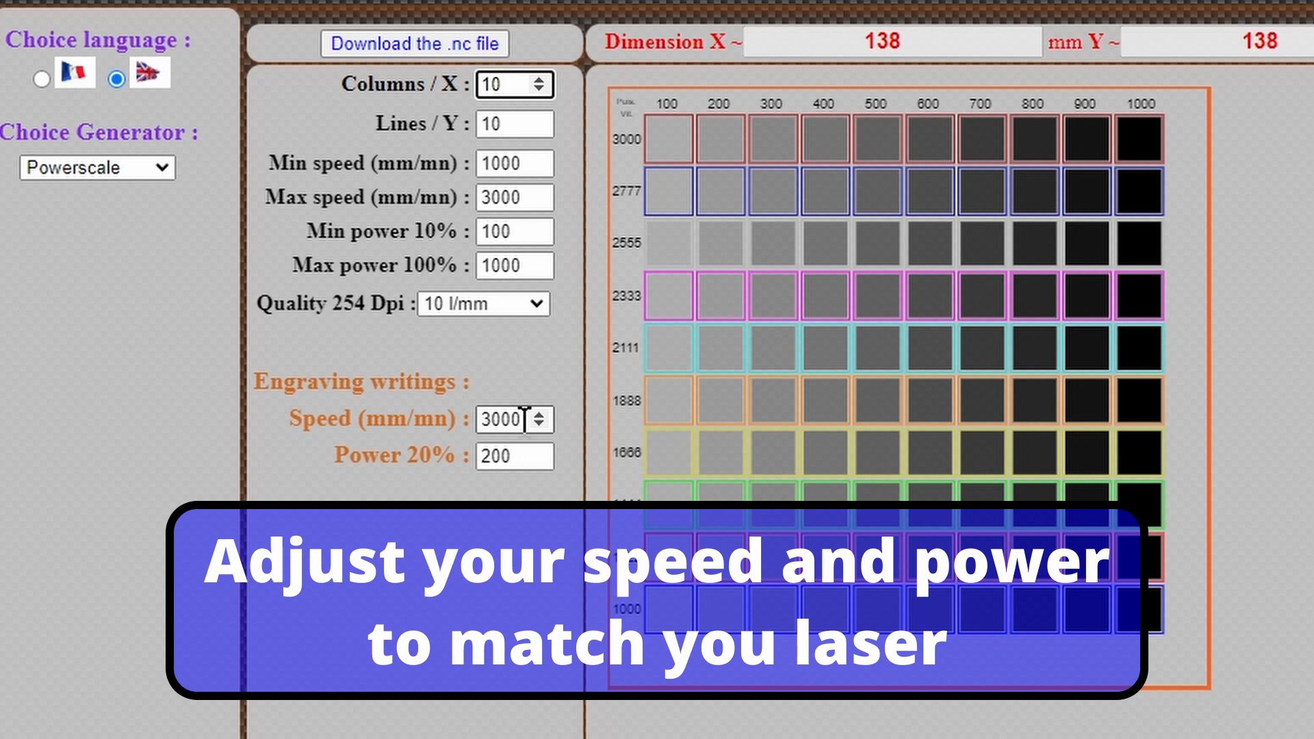
mouse_move(327, 369)
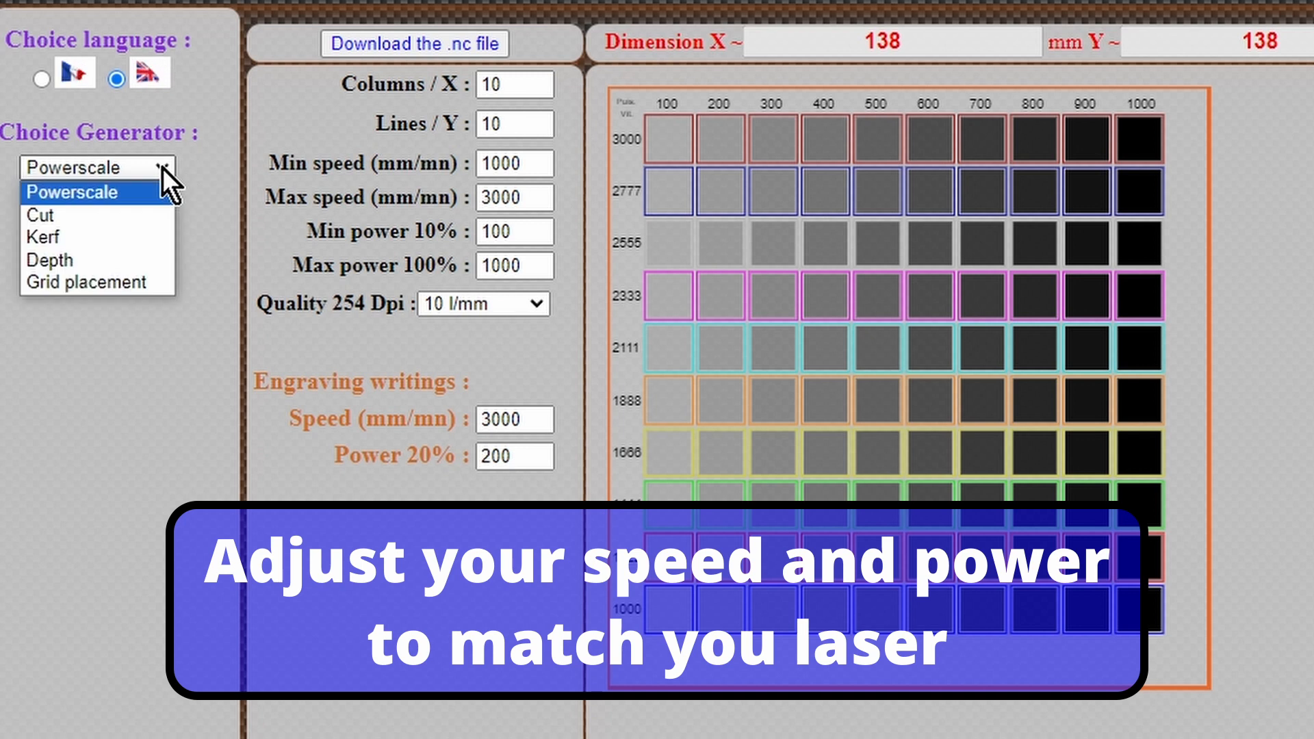
Step: Select the Cut generator and change its 5×5 tile shape to Triangle
click(40, 215)
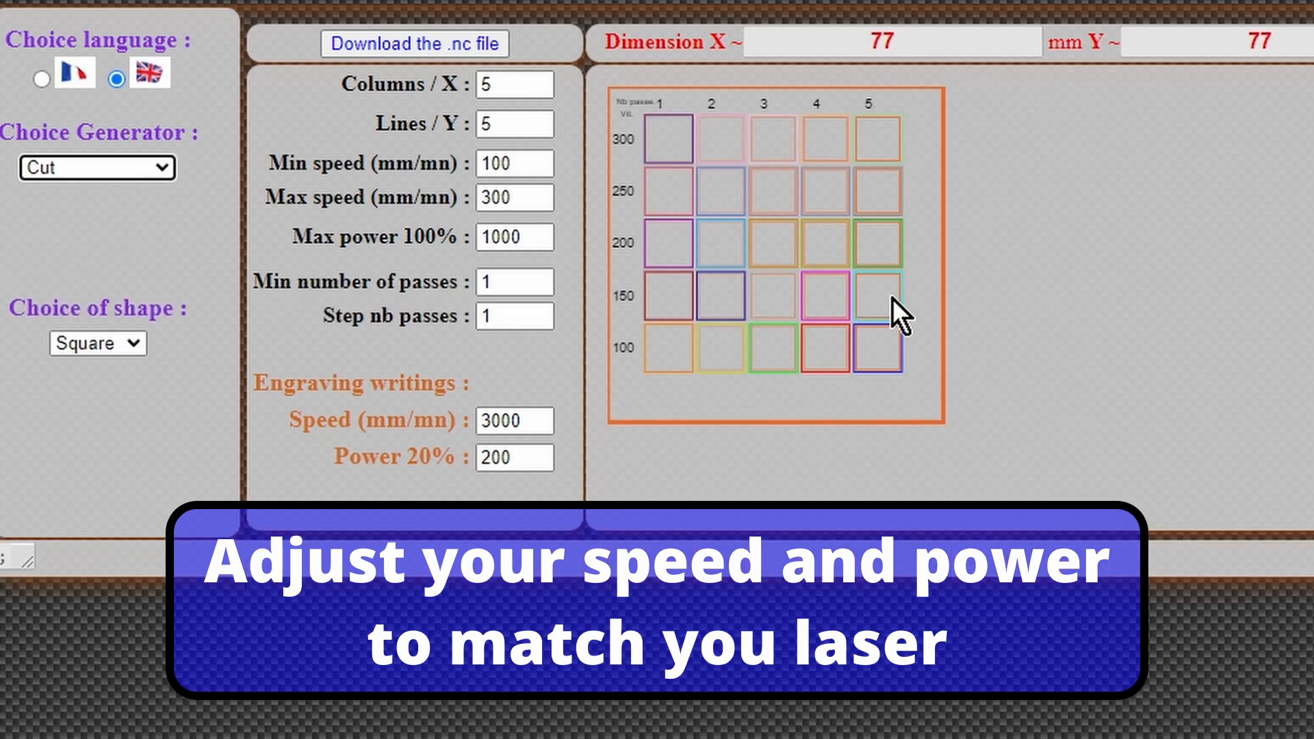
click(513, 83)
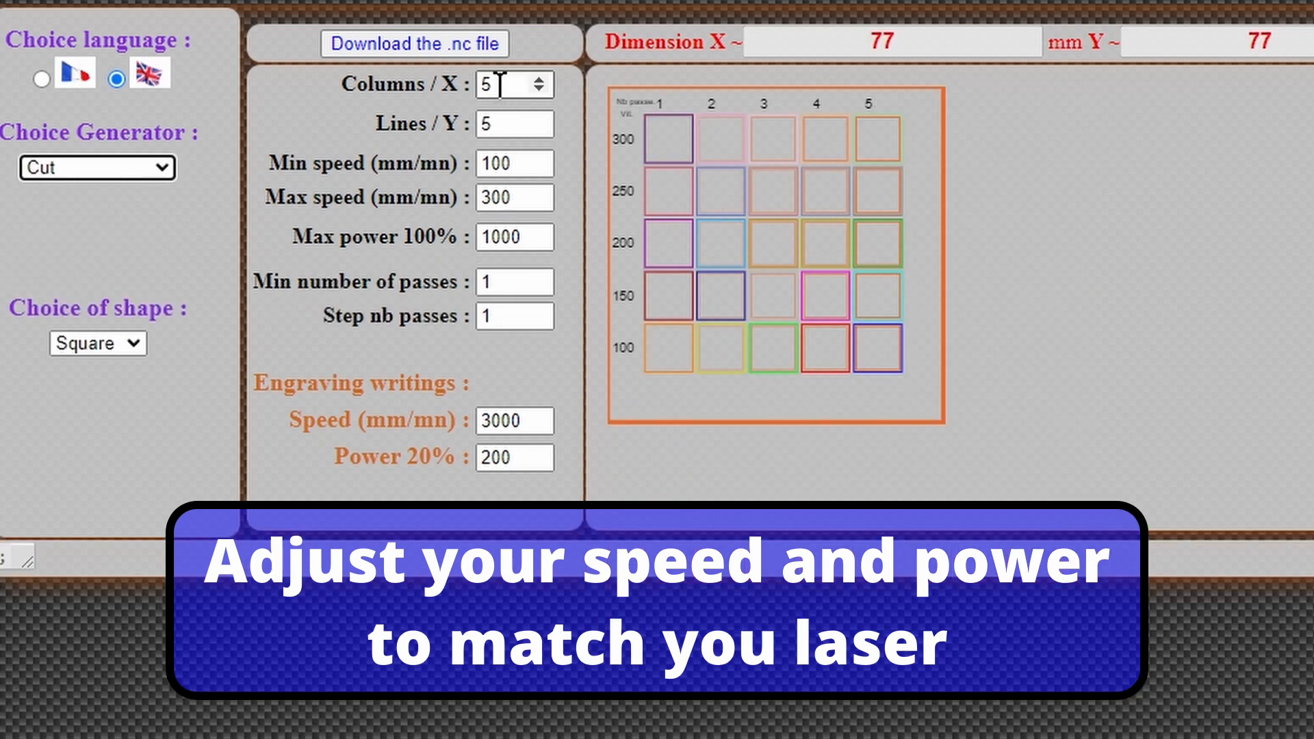
mouse_move(545, 155)
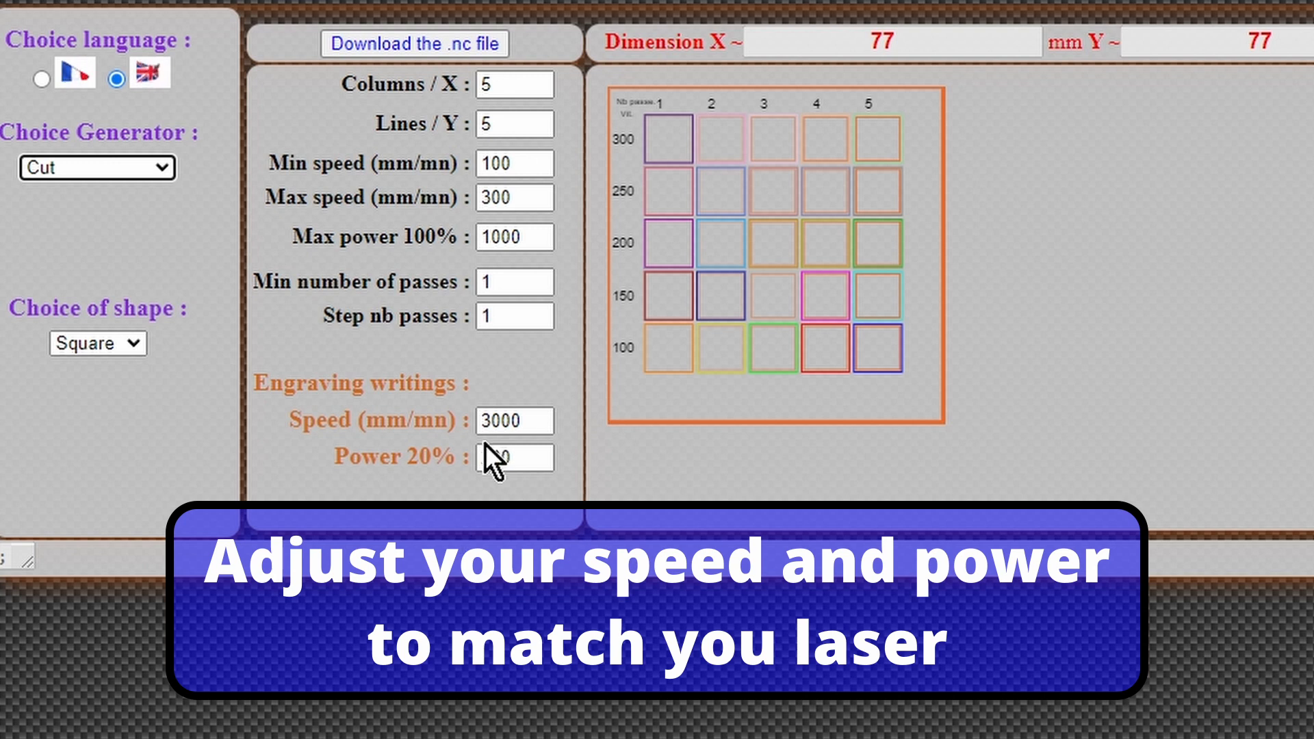
click(97, 343)
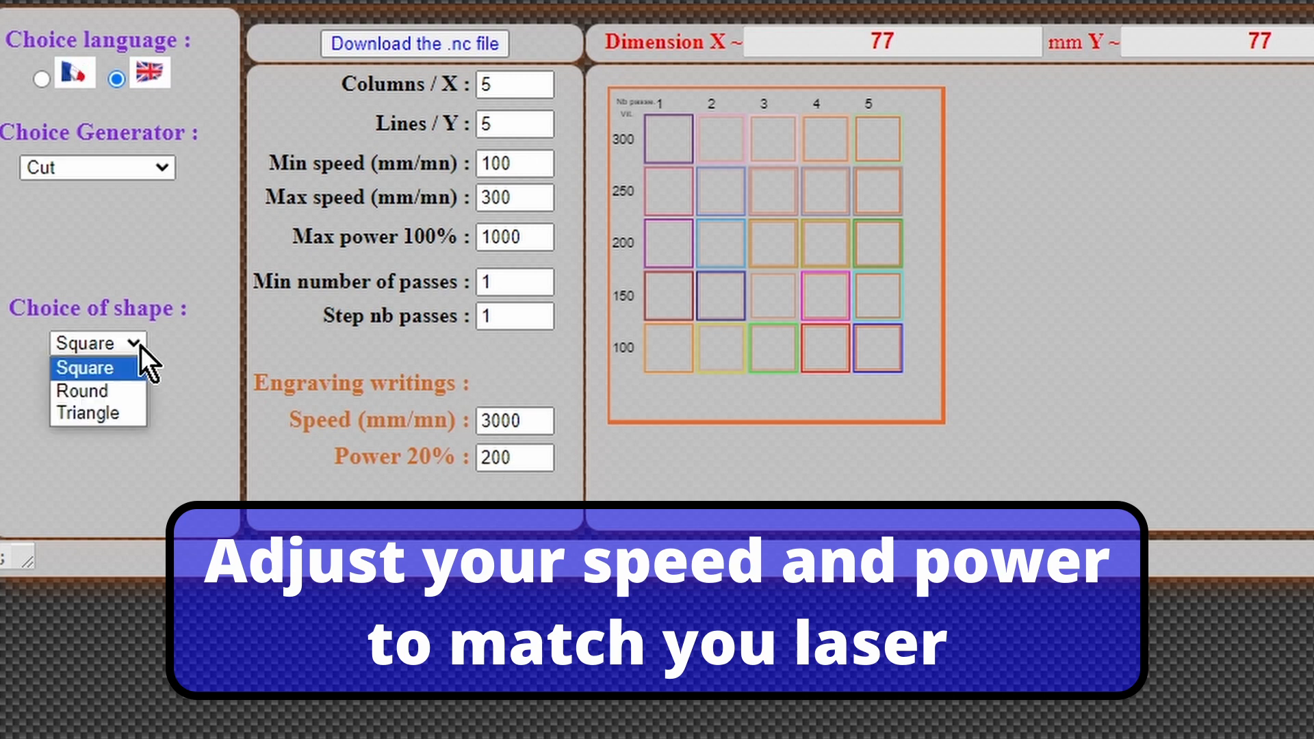
click(81, 391)
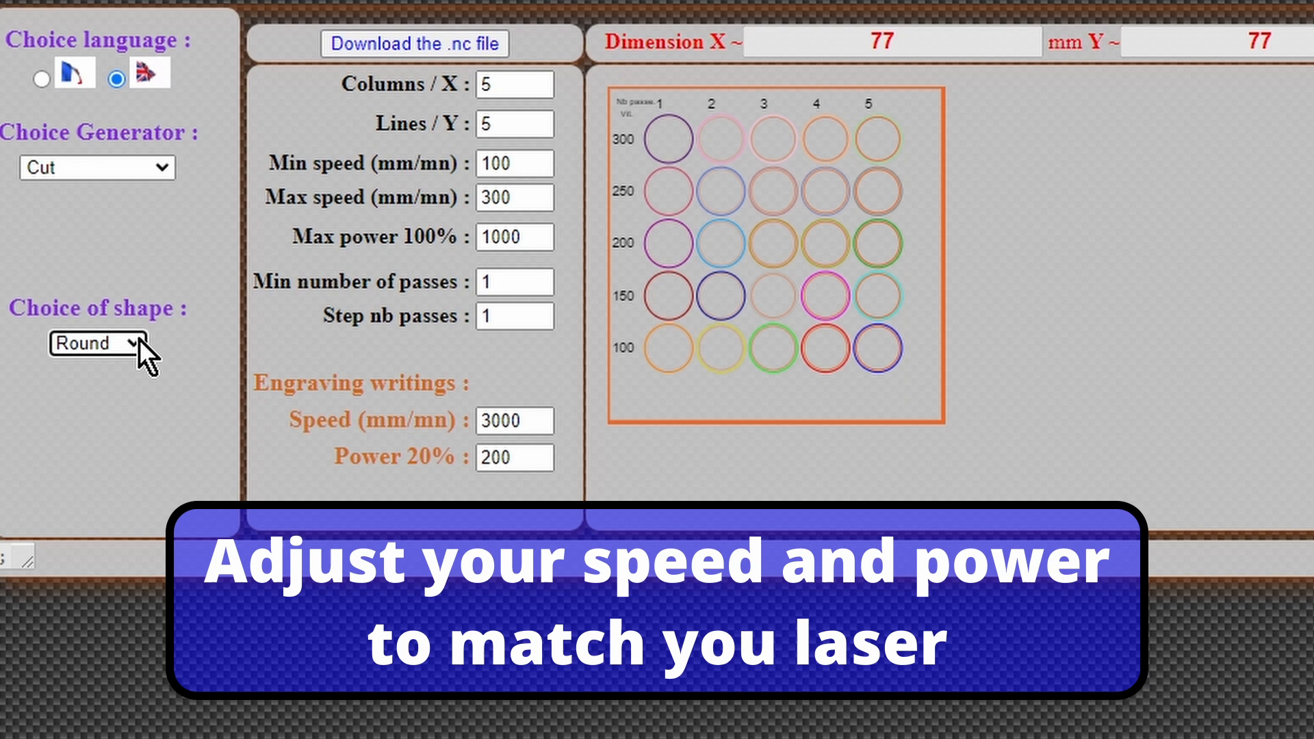
click(97, 343)
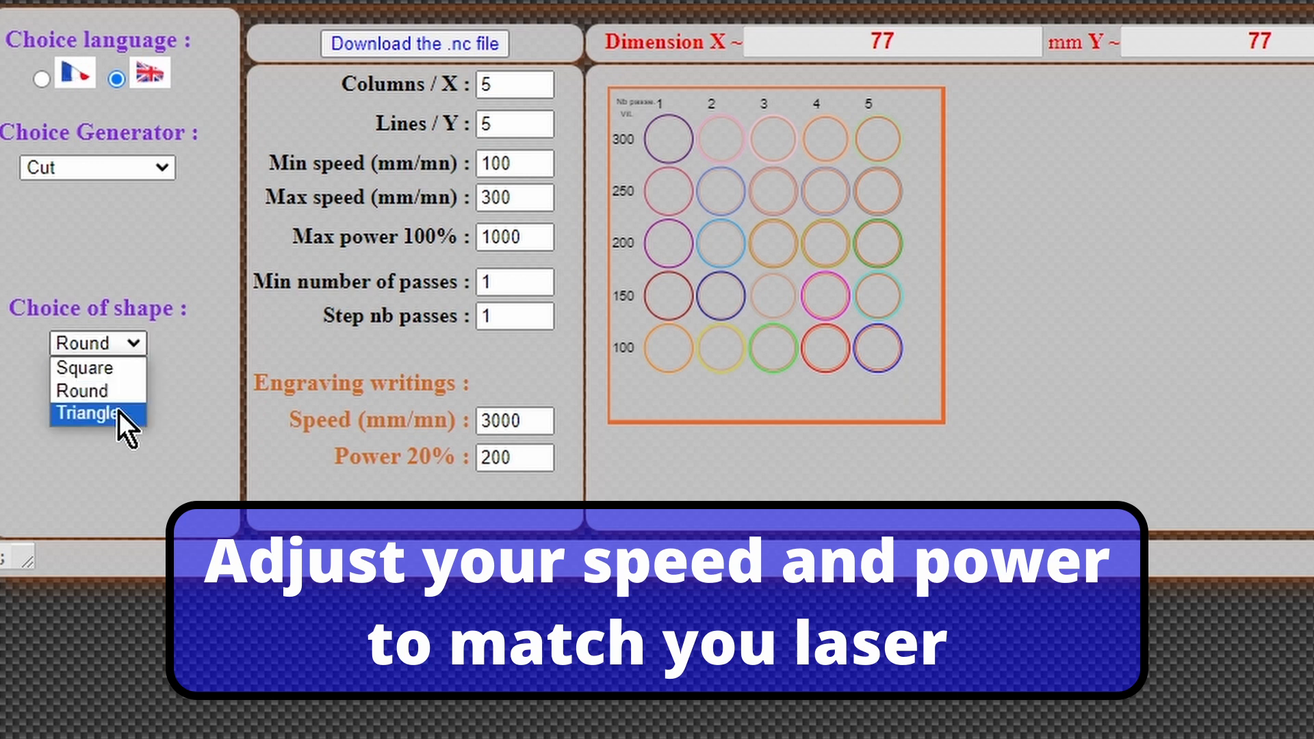
click(90, 412)
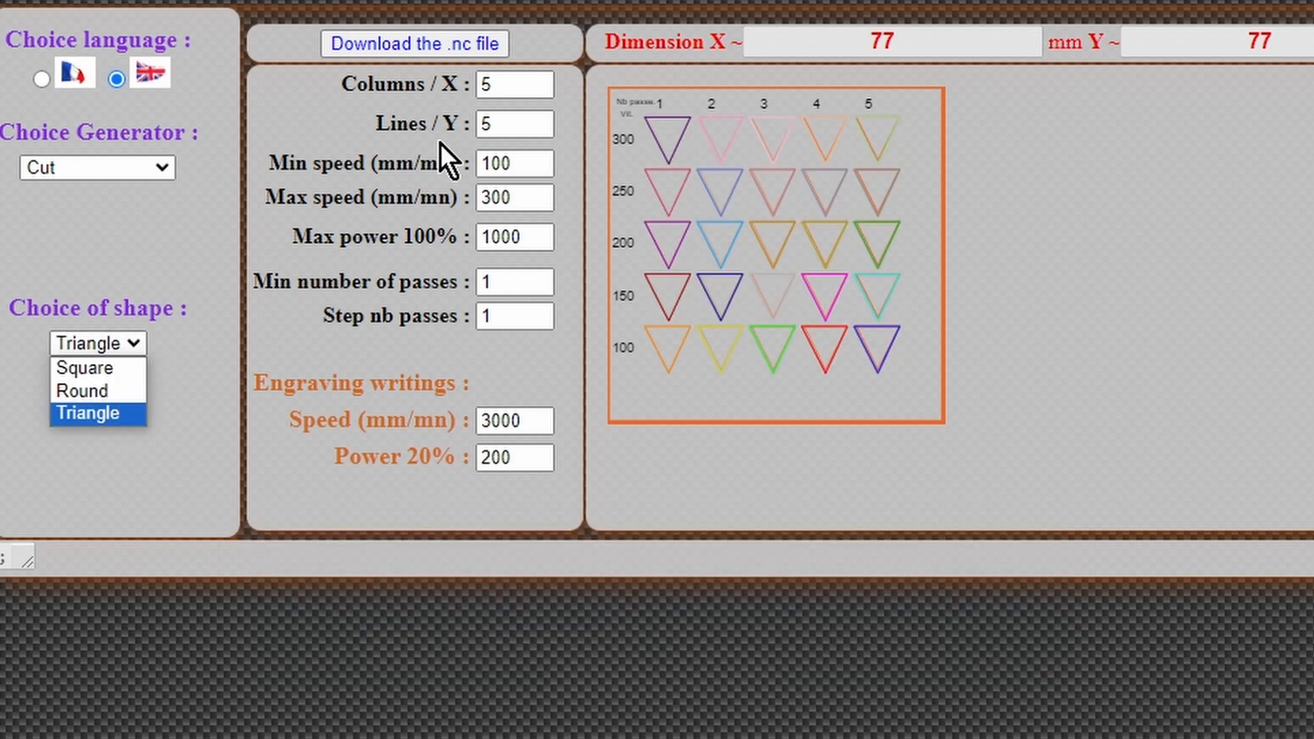
mouse_move(838, 117)
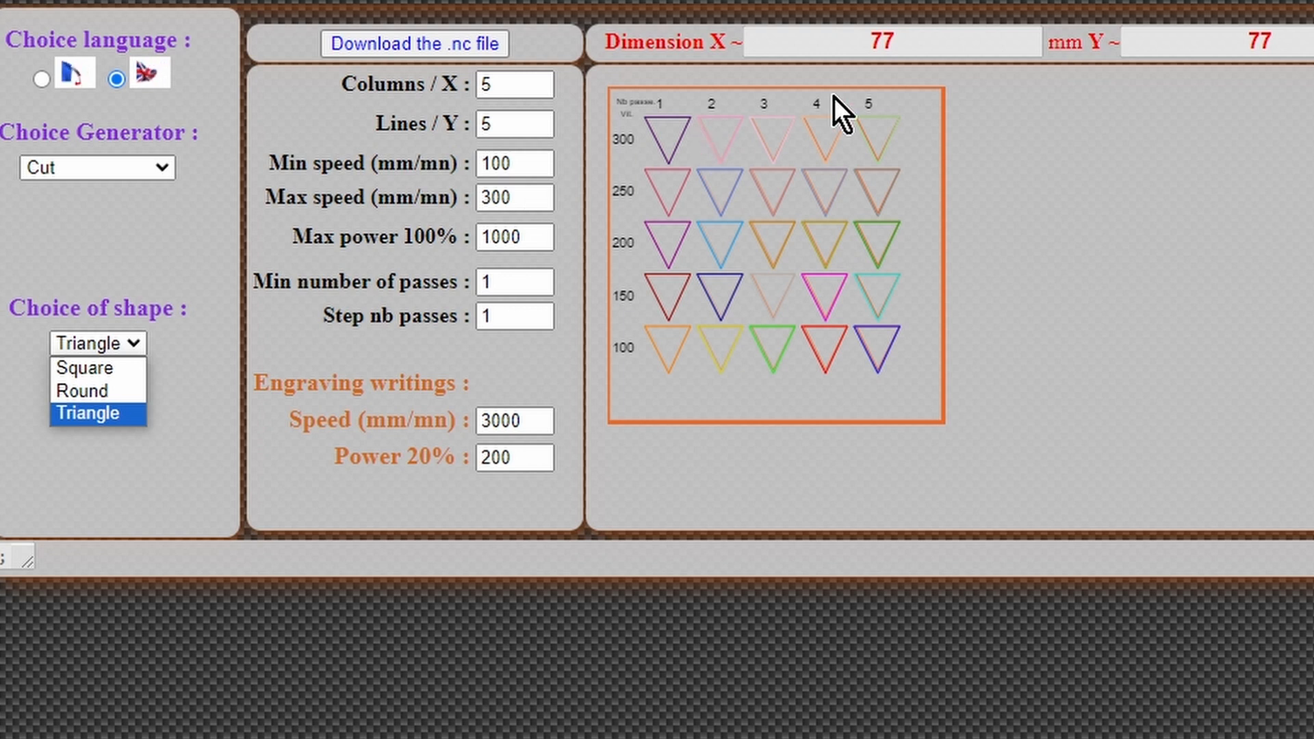
mouse_move(792, 143)
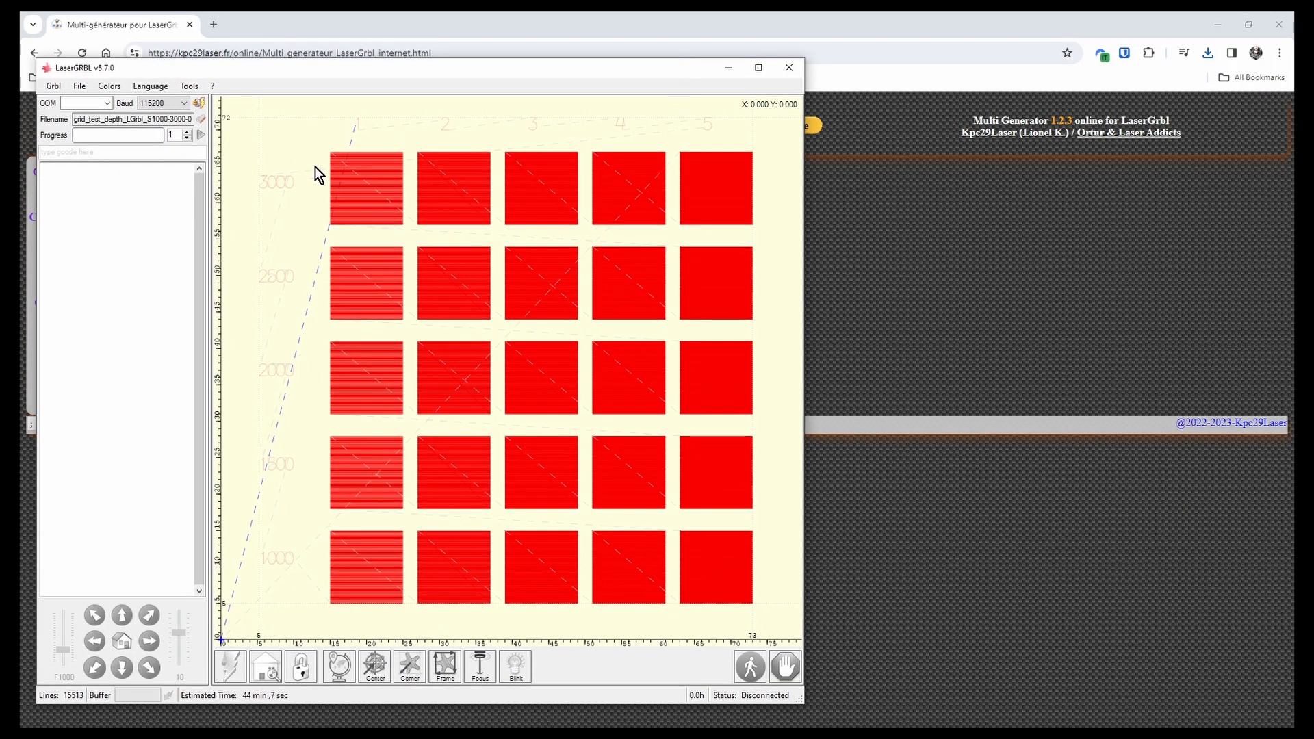
mouse_move(784, 99)
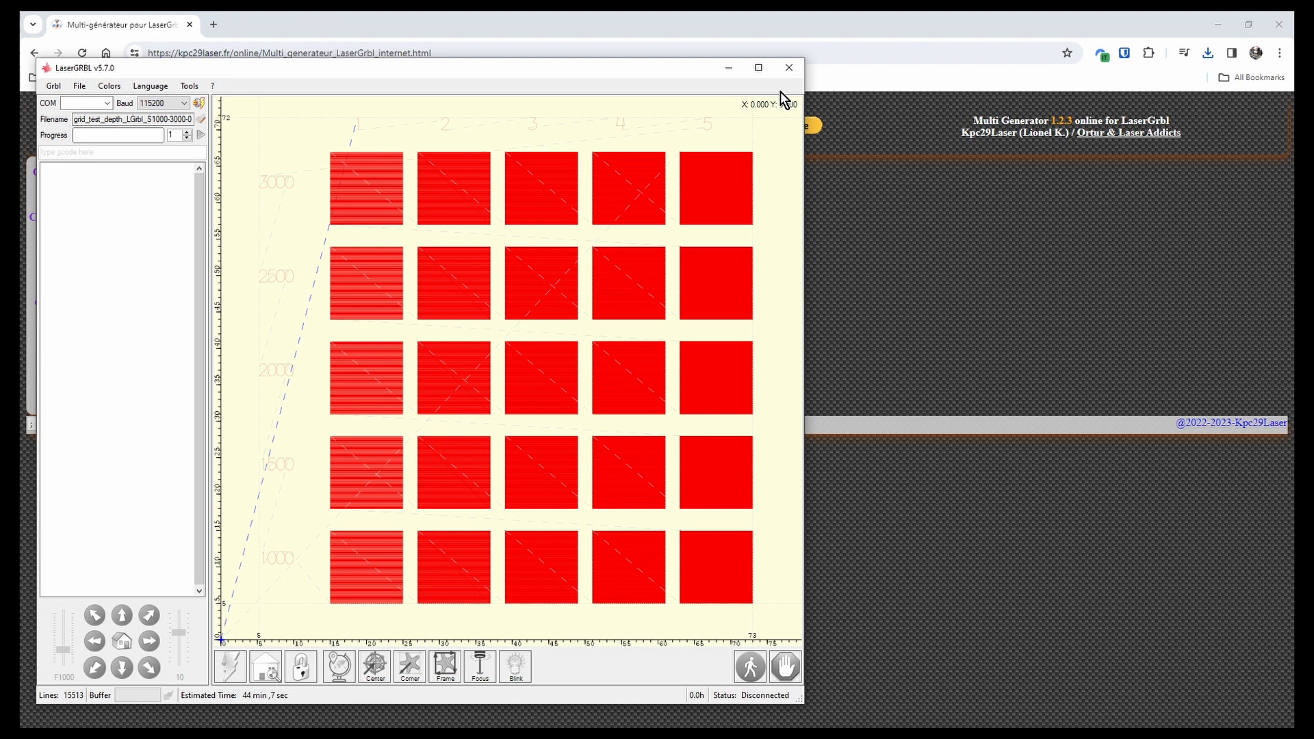
click(758, 67)
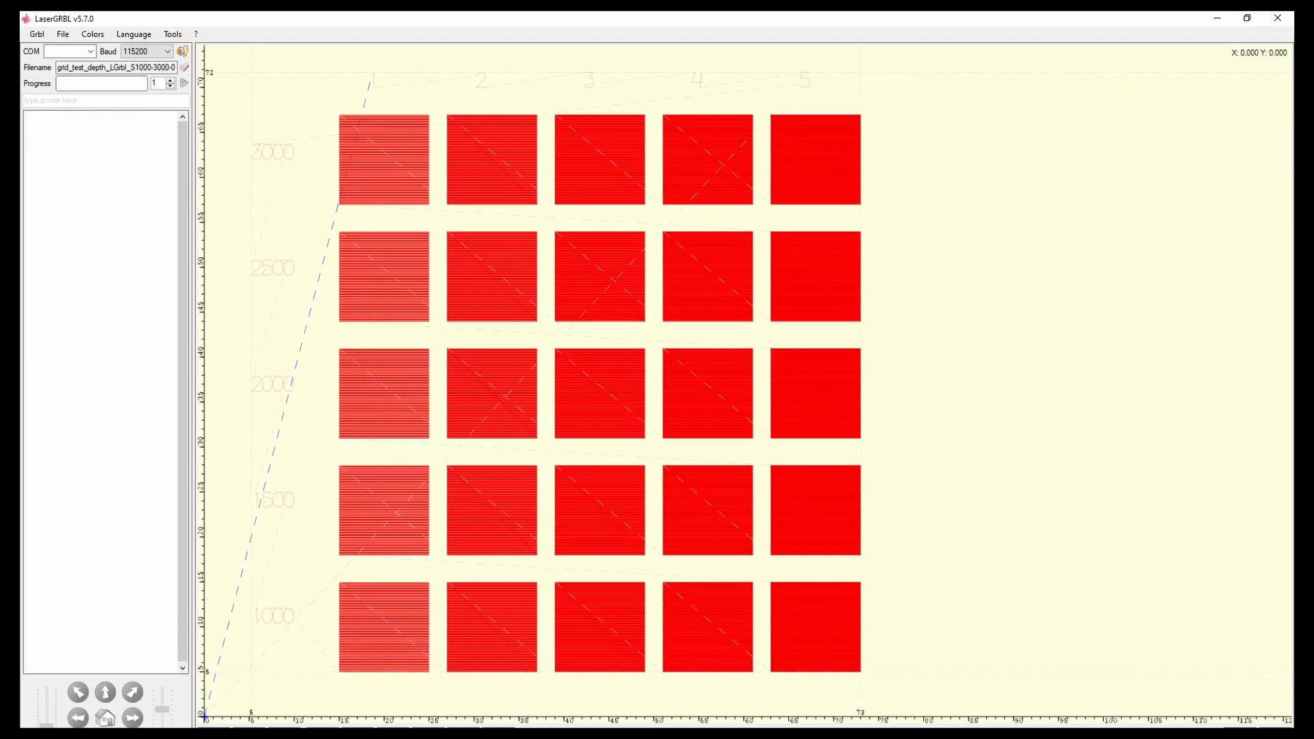
mouse_move(243, 400)
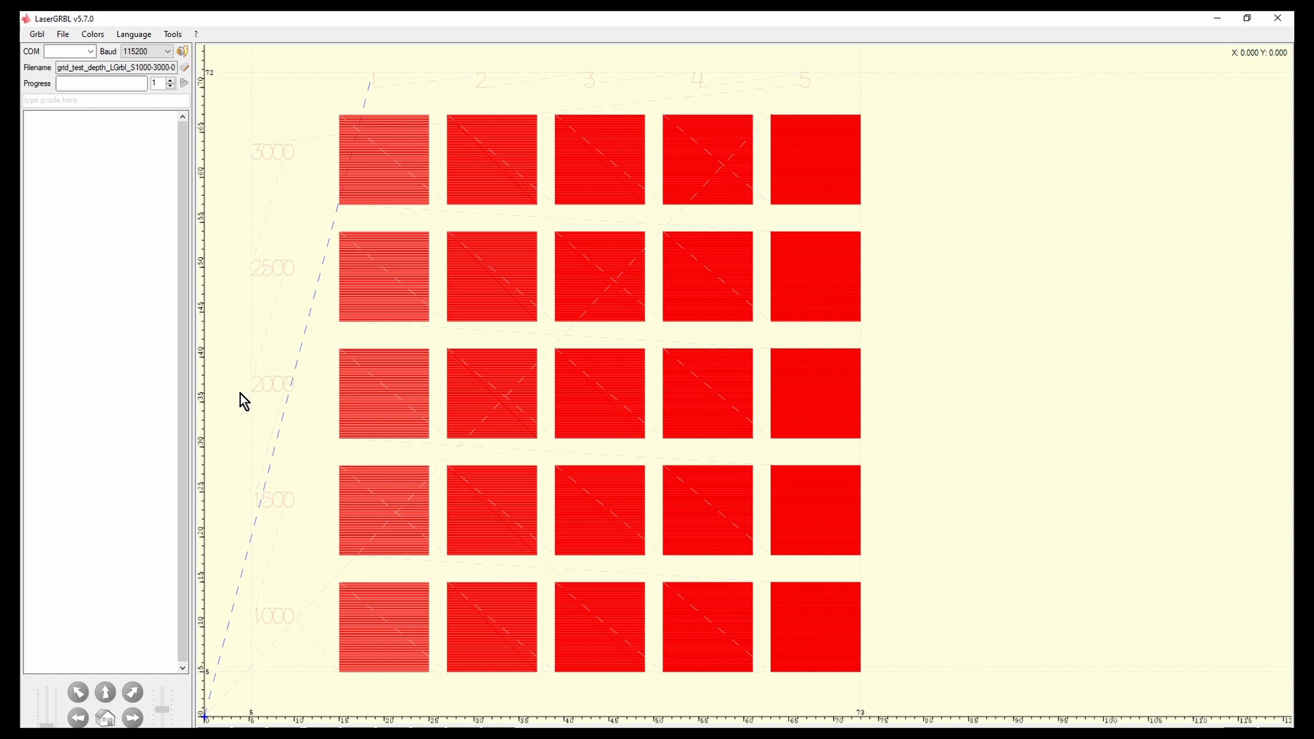
mouse_move(251, 394)
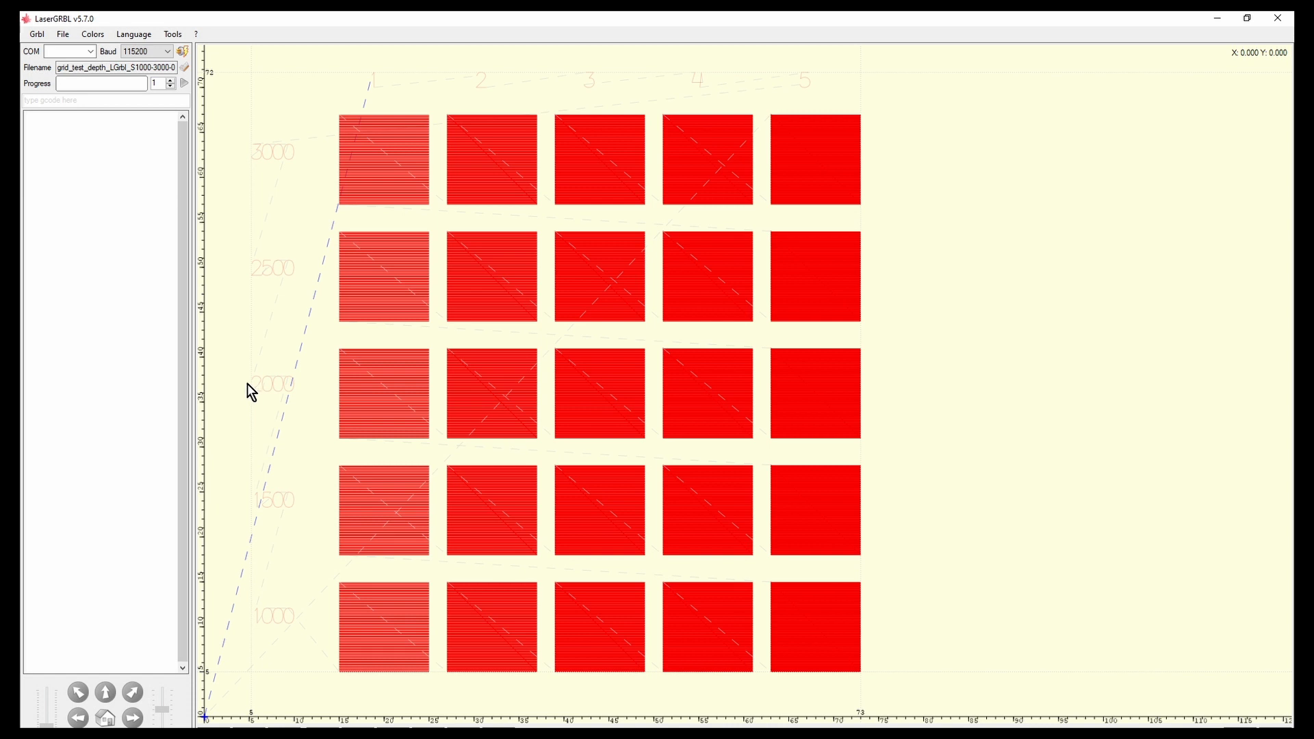
mouse_move(778, 279)
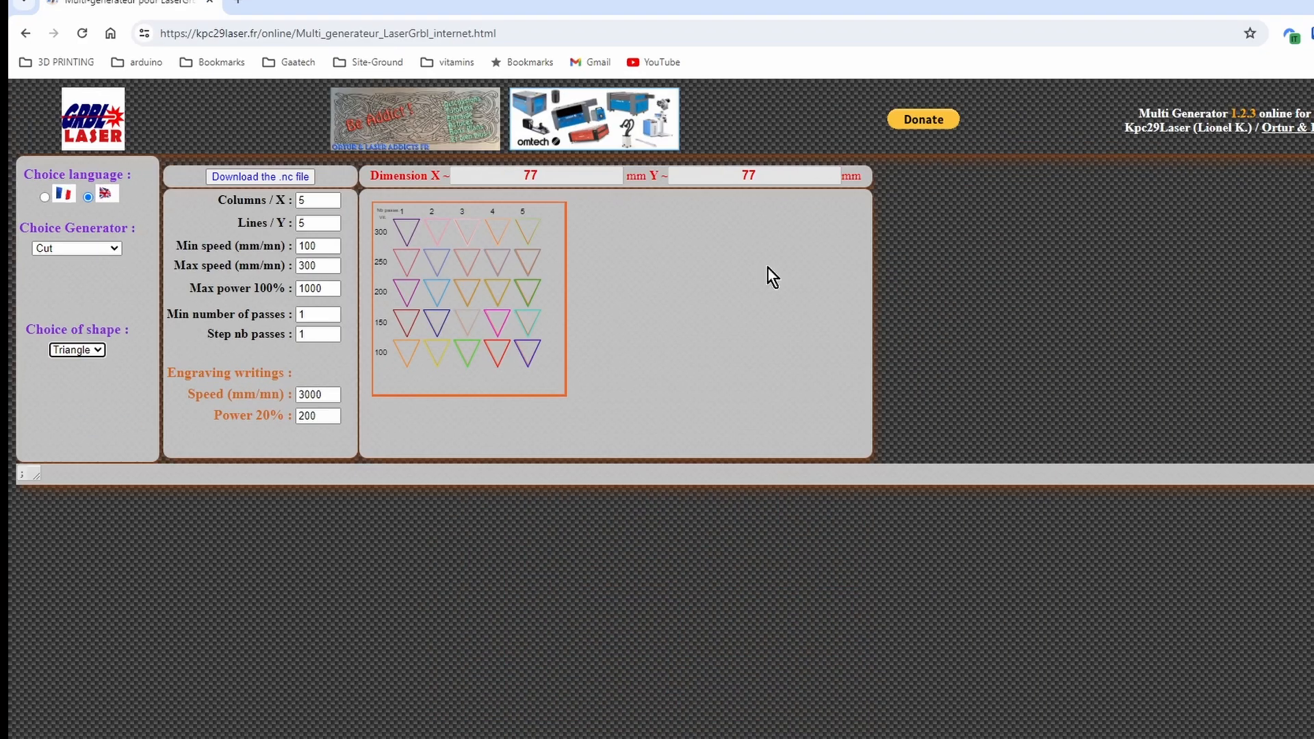
Step: Select Kerf as the test generator
click(75, 247)
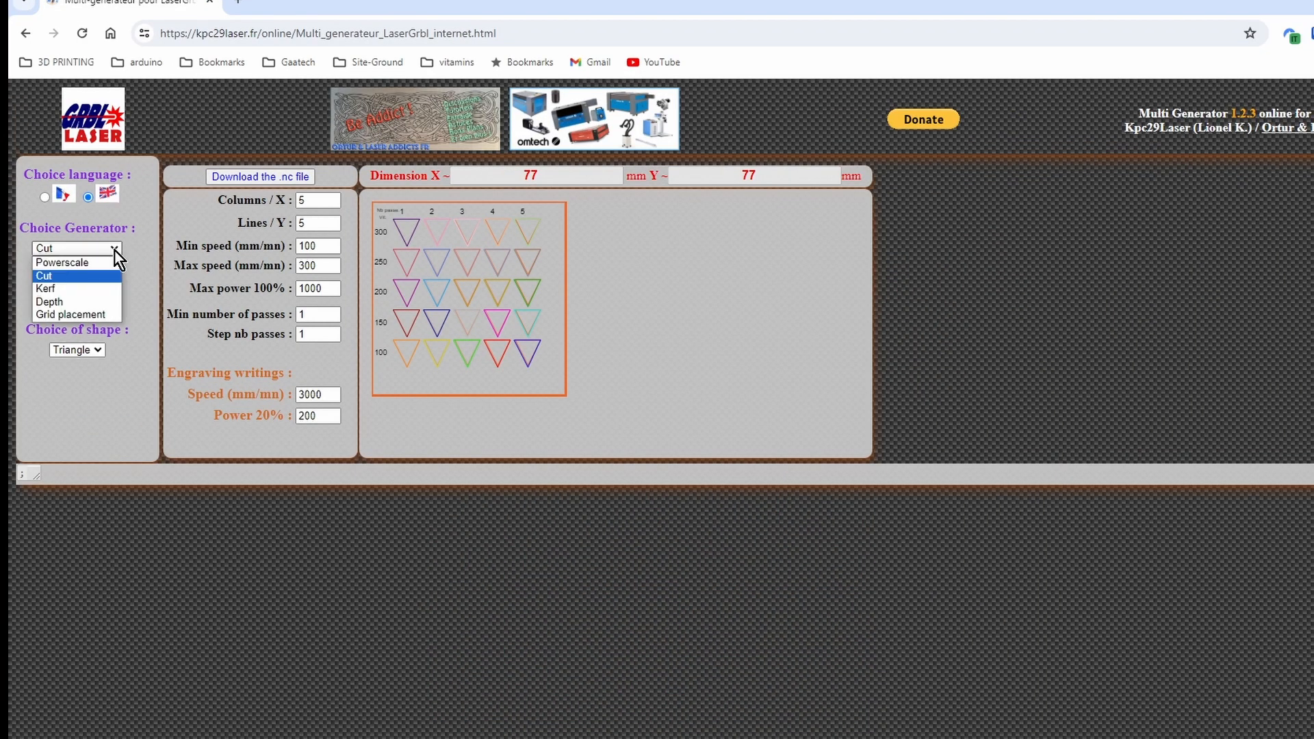
click(45, 288)
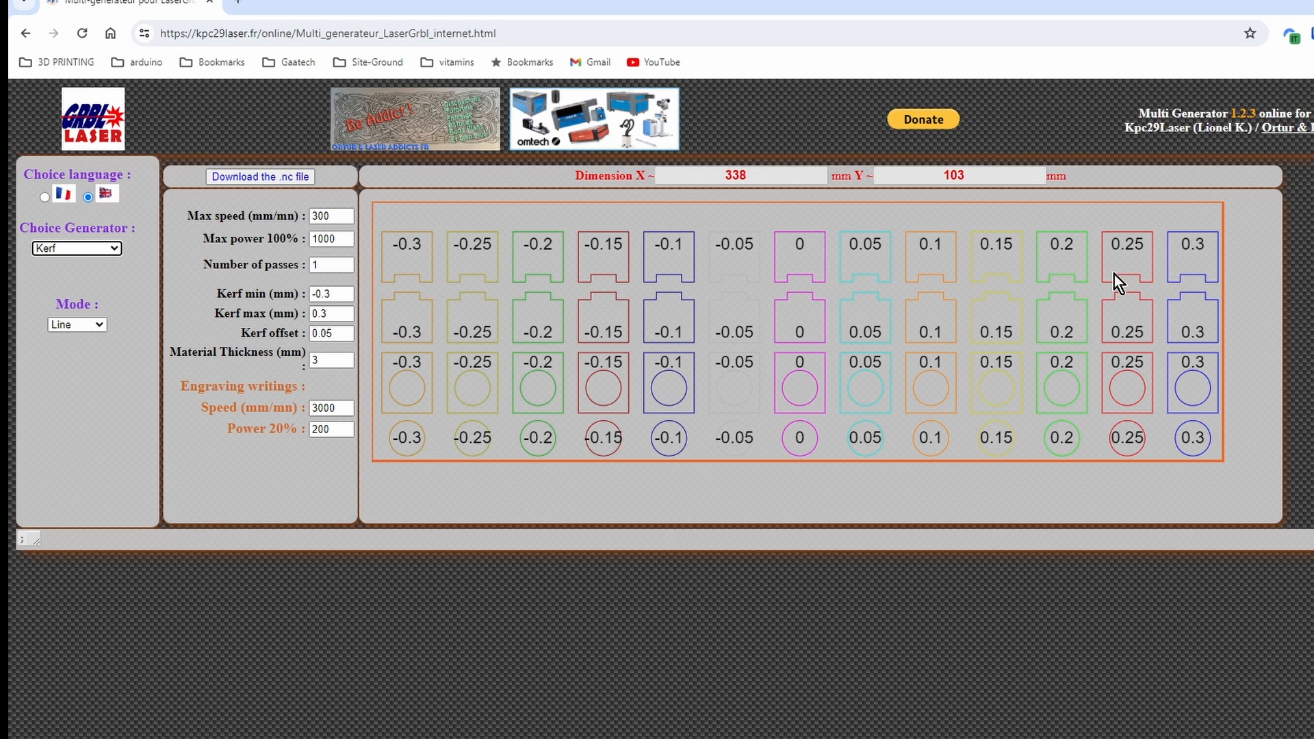
mouse_move(347, 247)
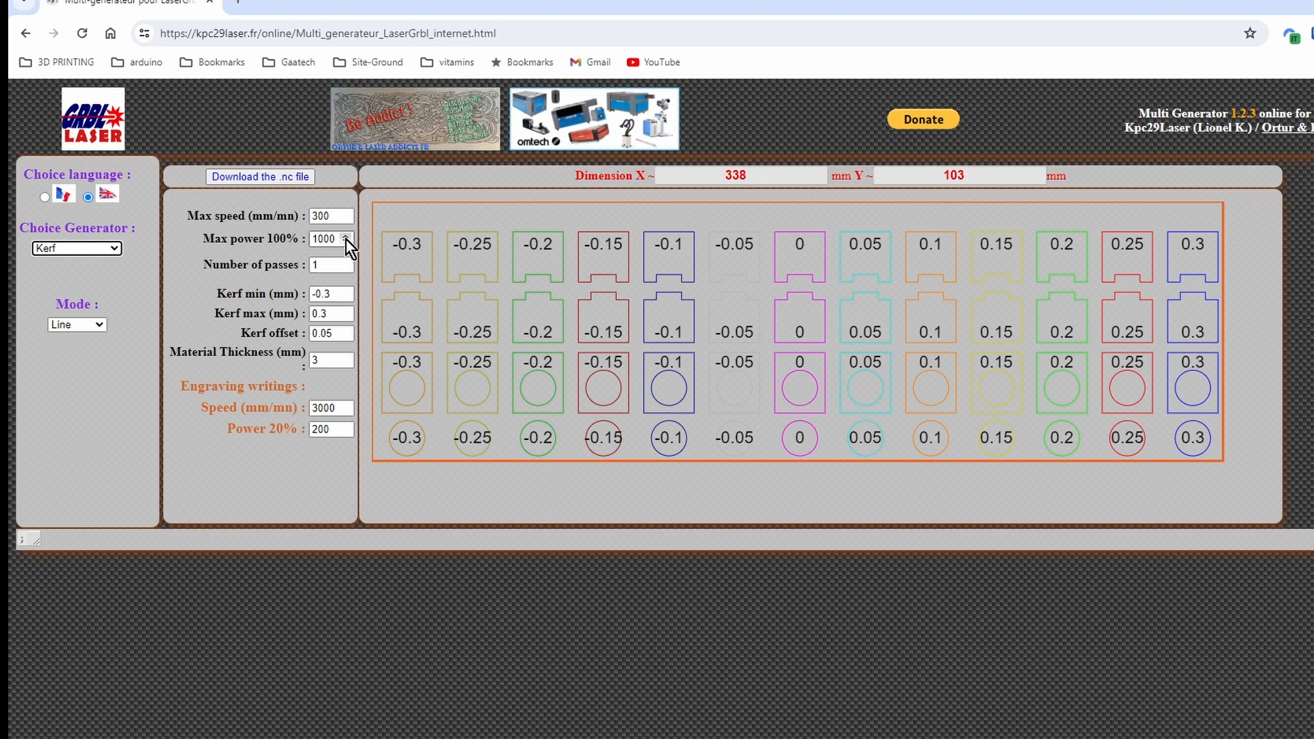
mouse_move(280, 208)
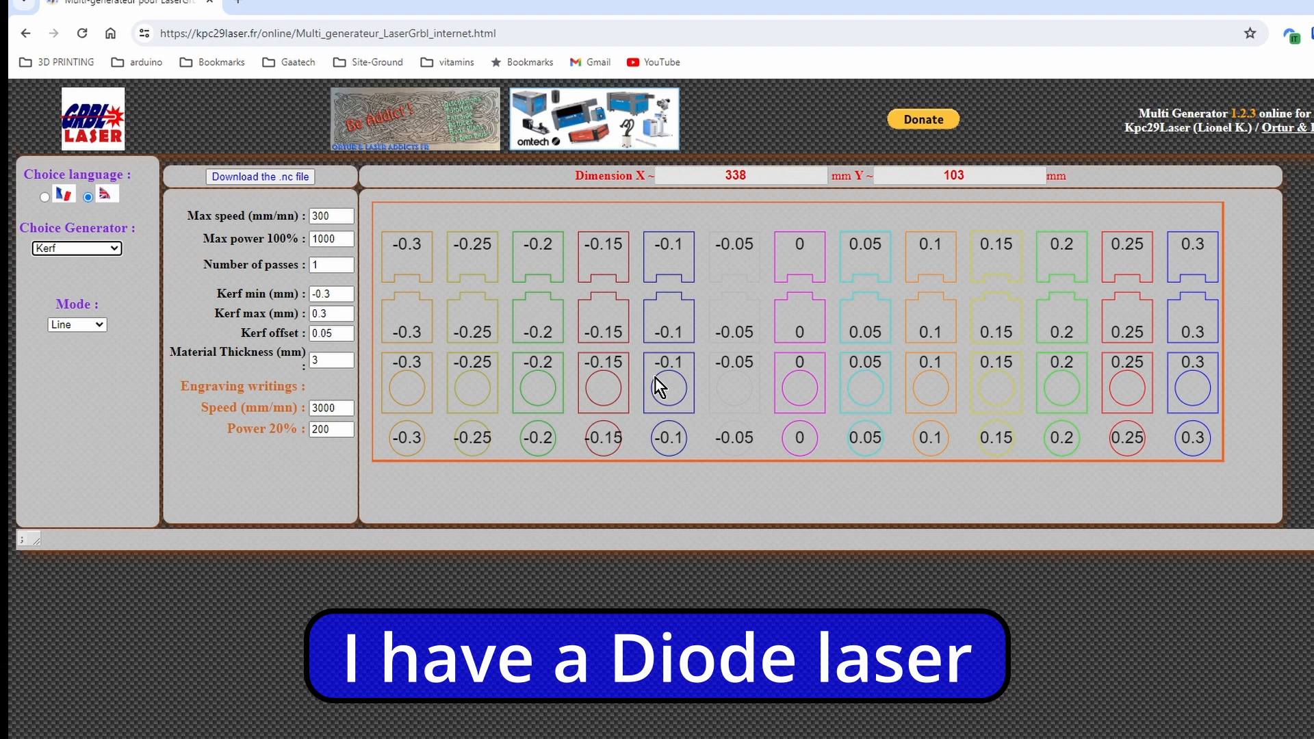
click(105, 194)
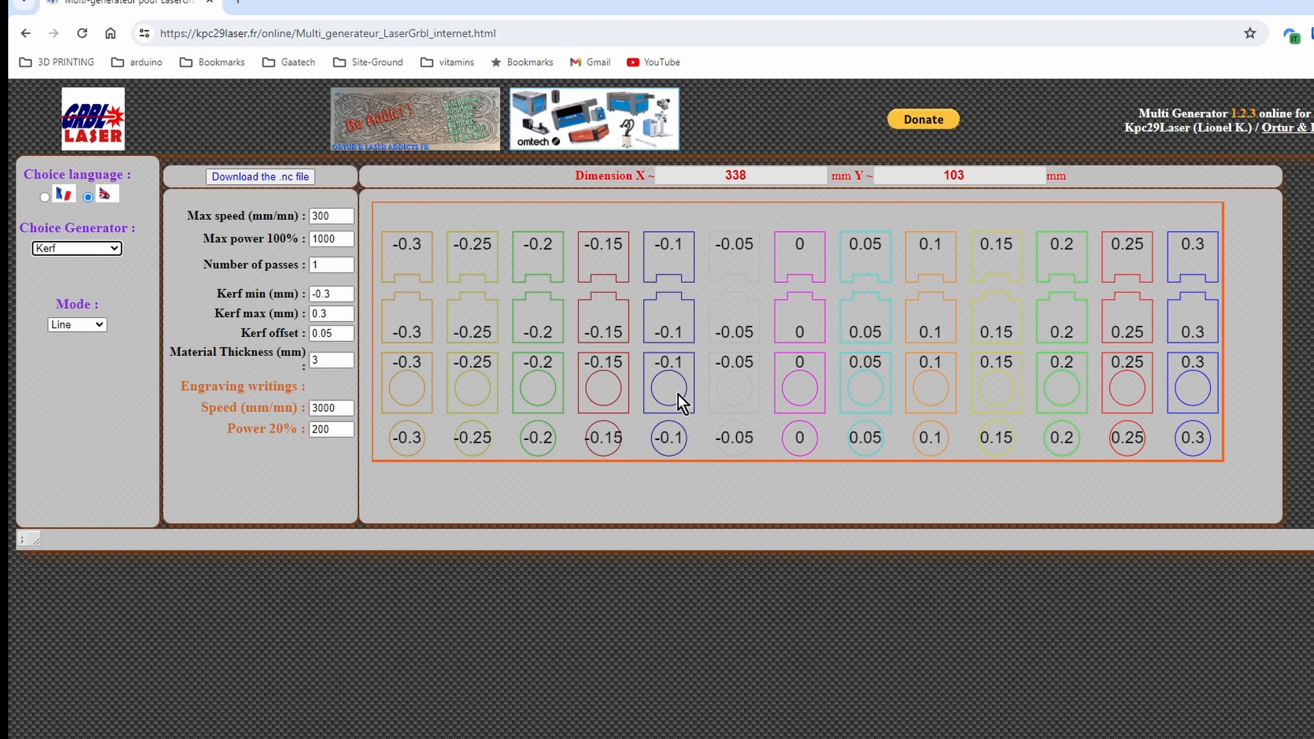
click(104, 193)
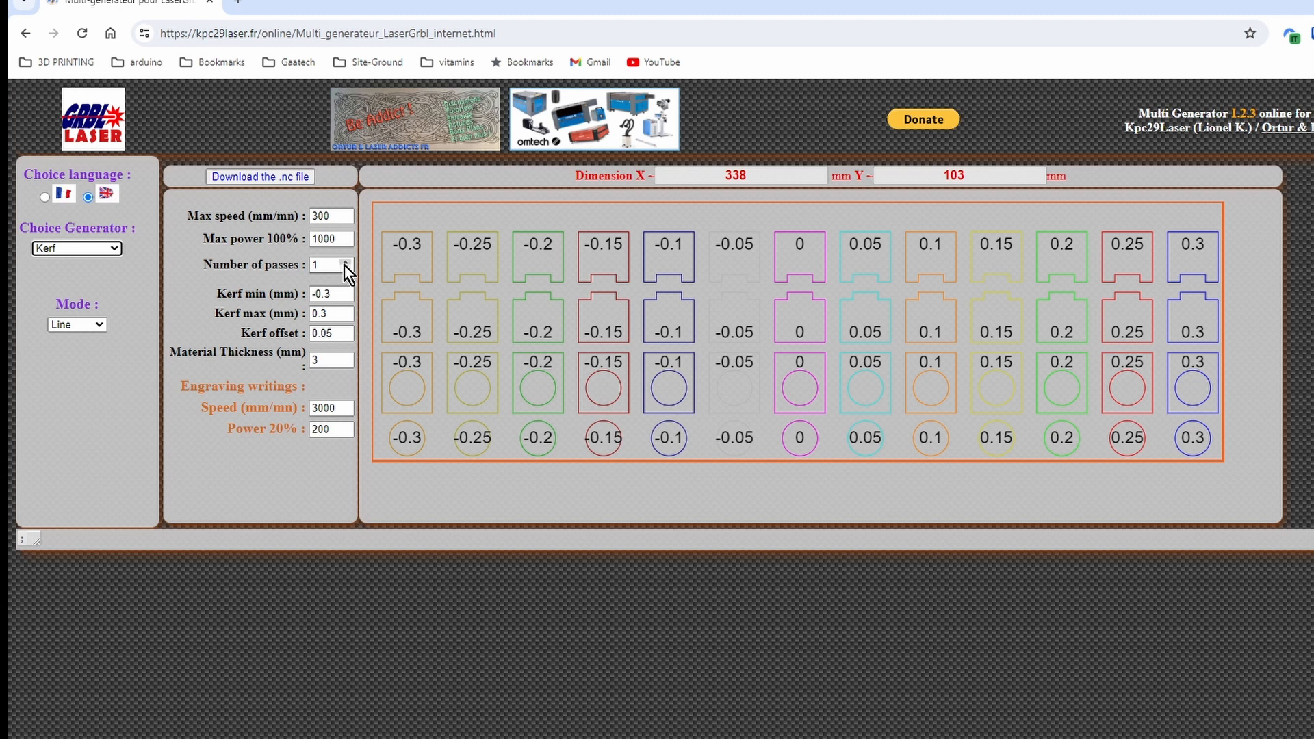
mouse_move(343, 288)
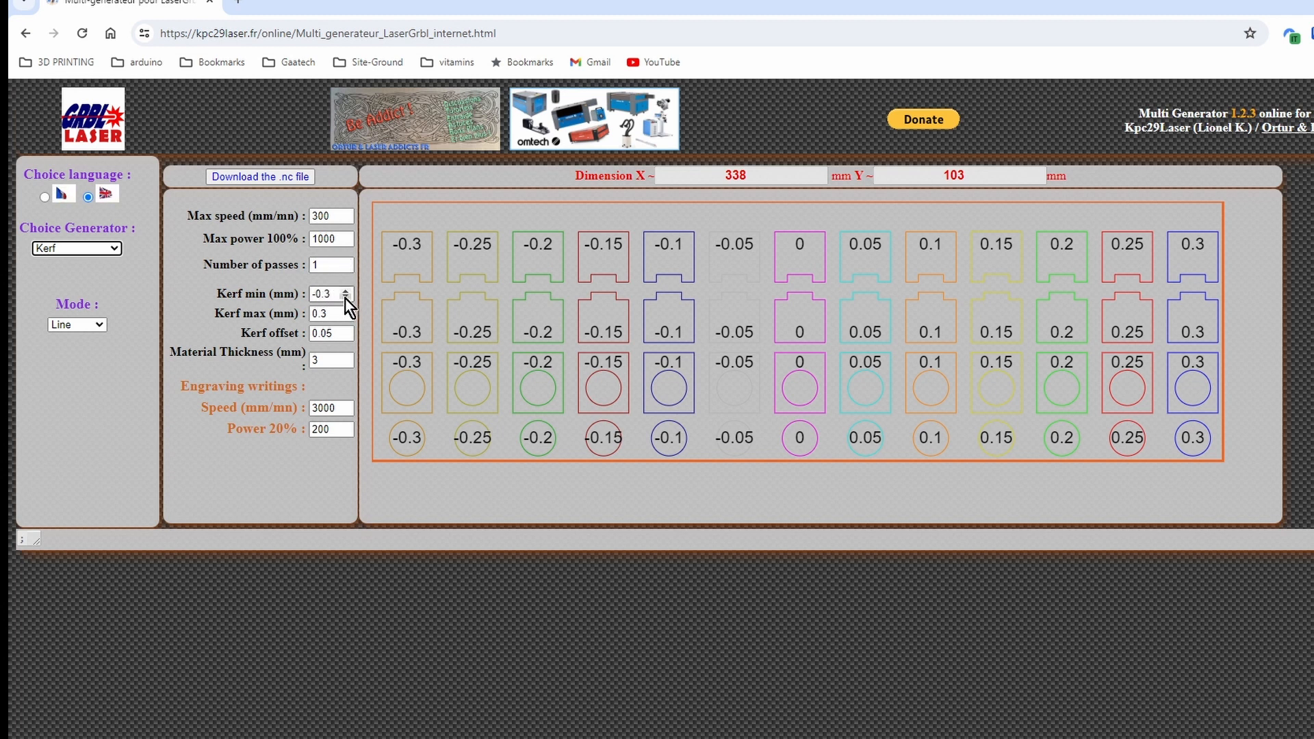
Step: Set Kerf min to -0.2 and Kerf max to 0.2 mm
click(350, 298)
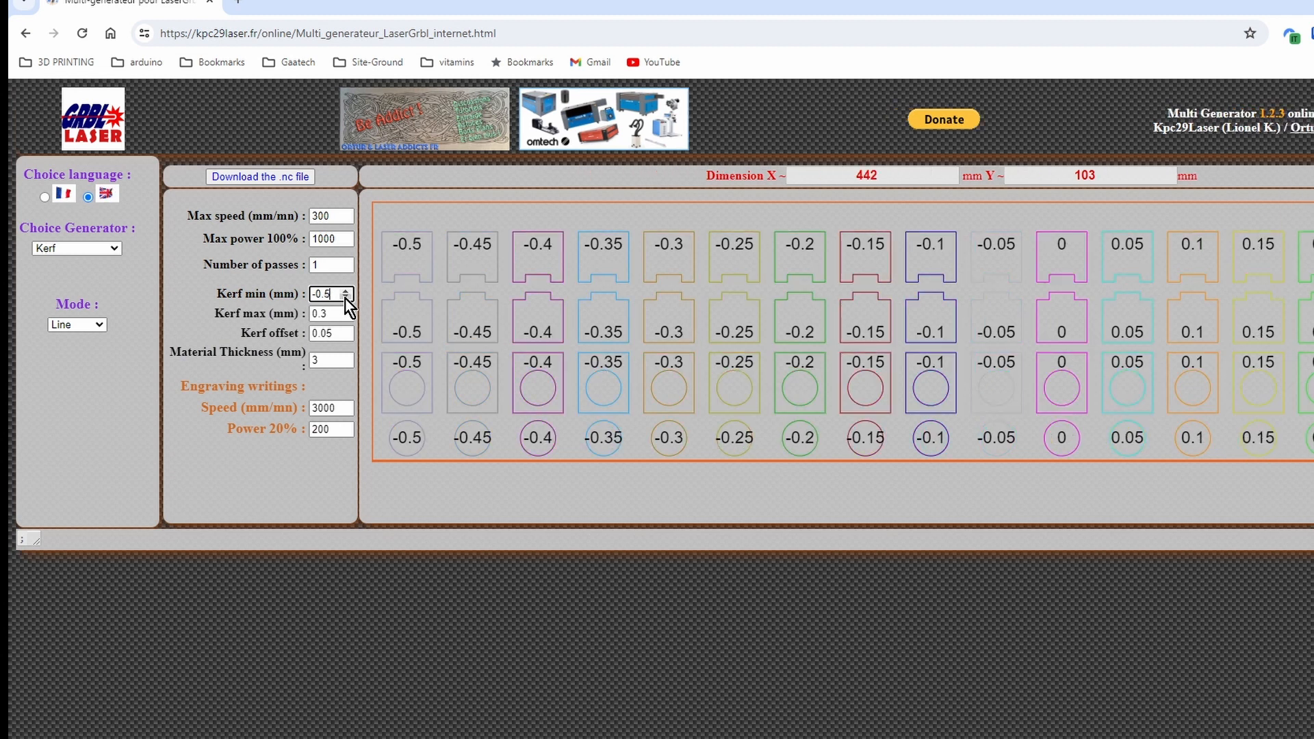
click(347, 289)
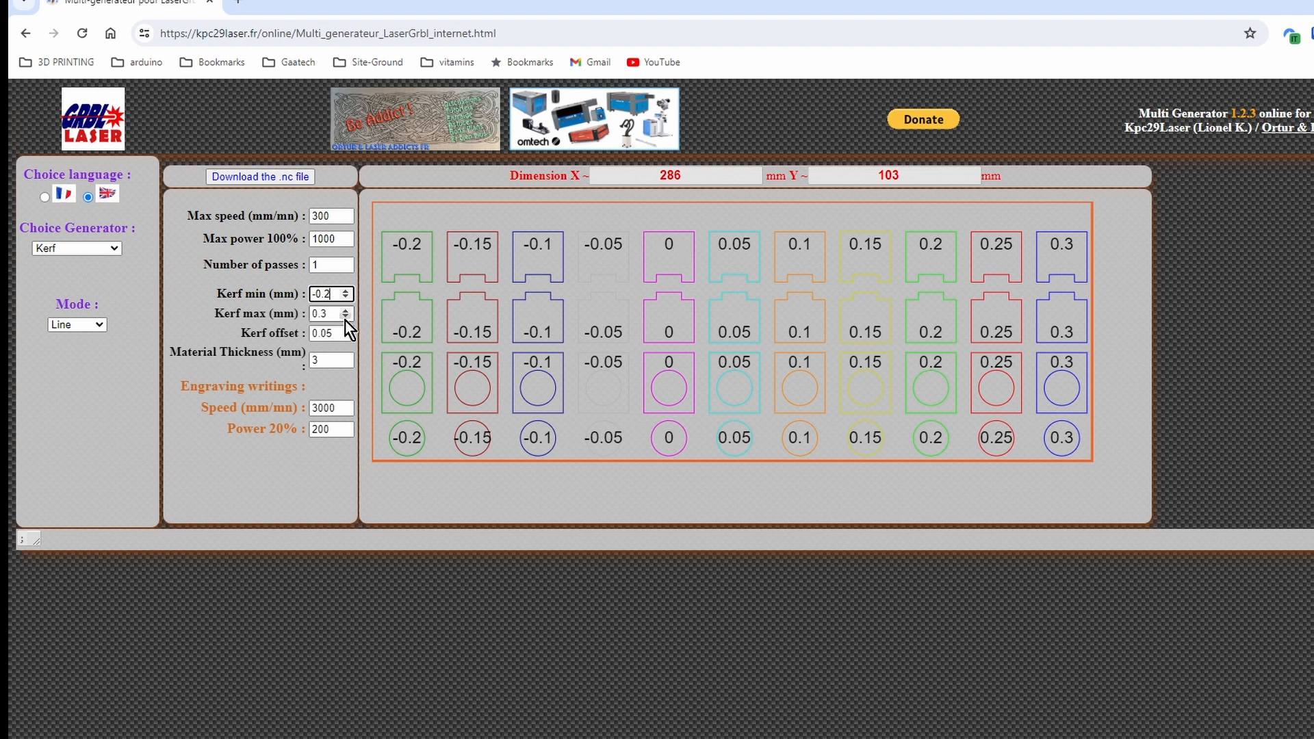
click(345, 317)
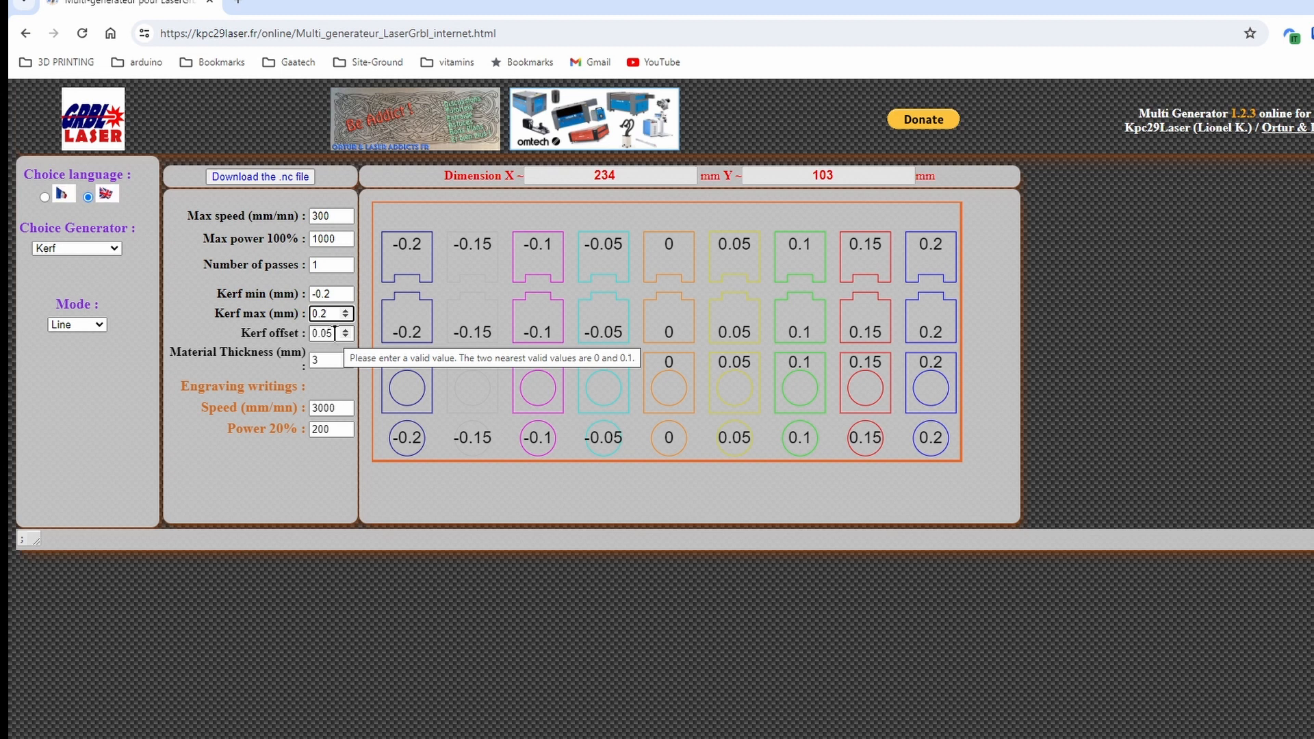
click(345, 336)
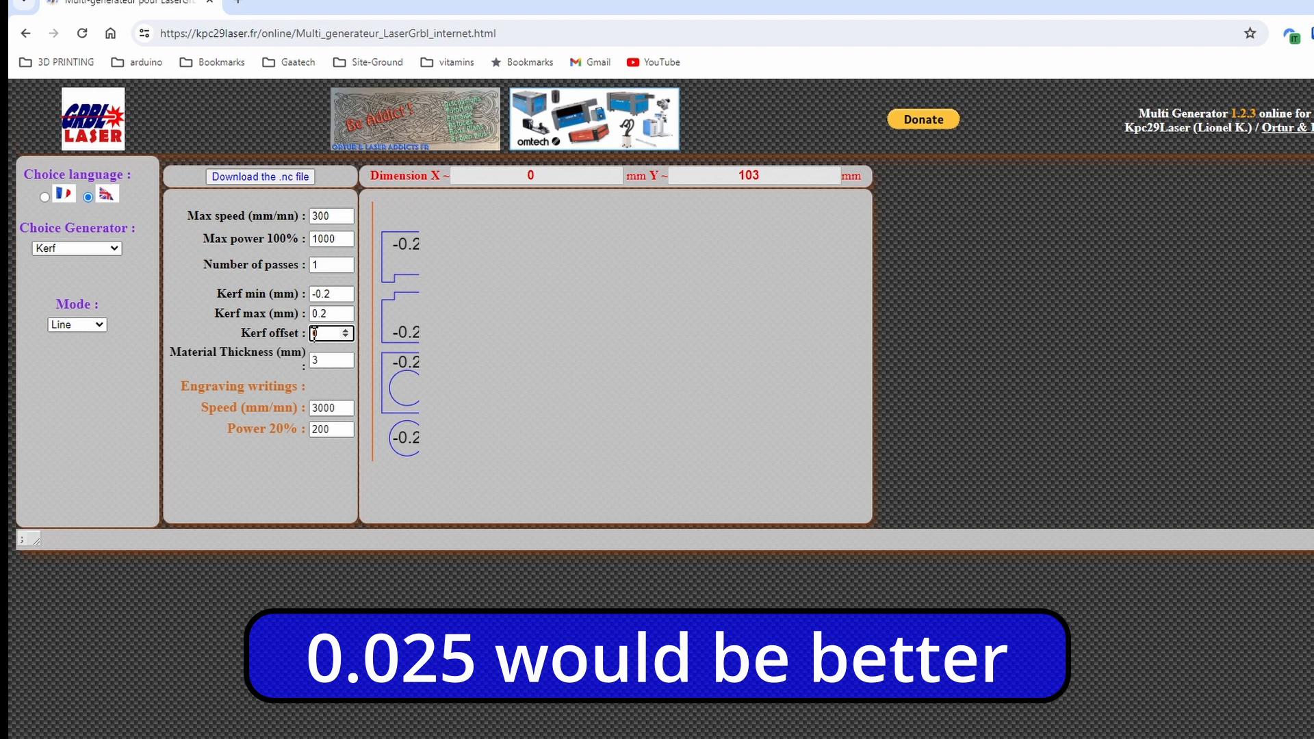
click(344, 328)
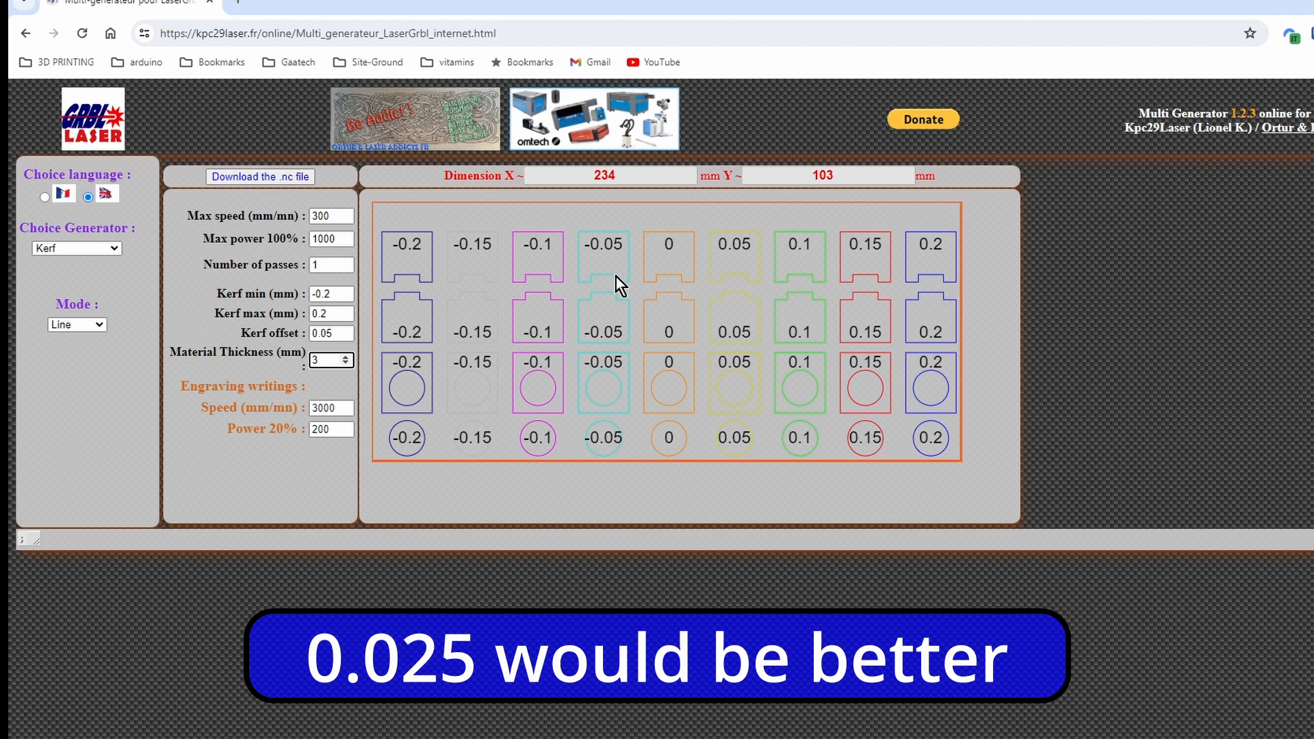
mouse_move(615, 308)
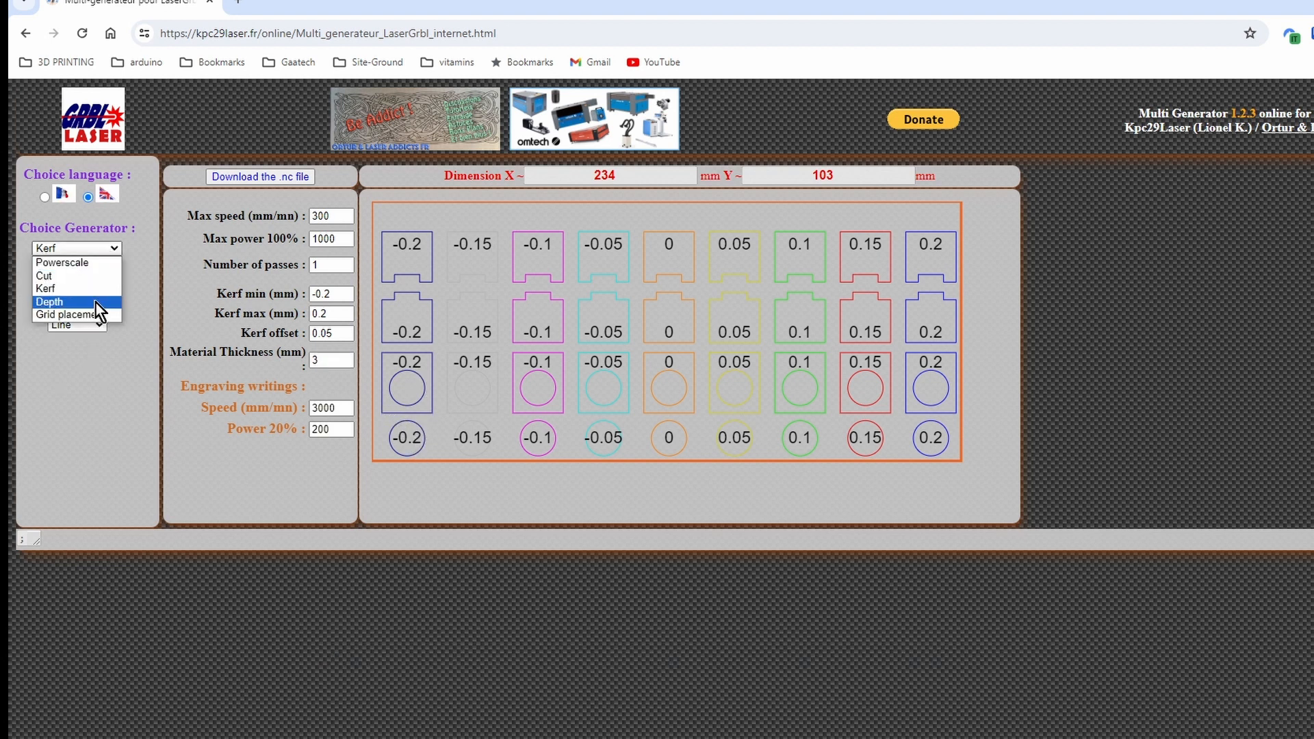
Step: Switch to the Depth speed/passes generator with square shapes in a 5×5 grid
click(49, 303)
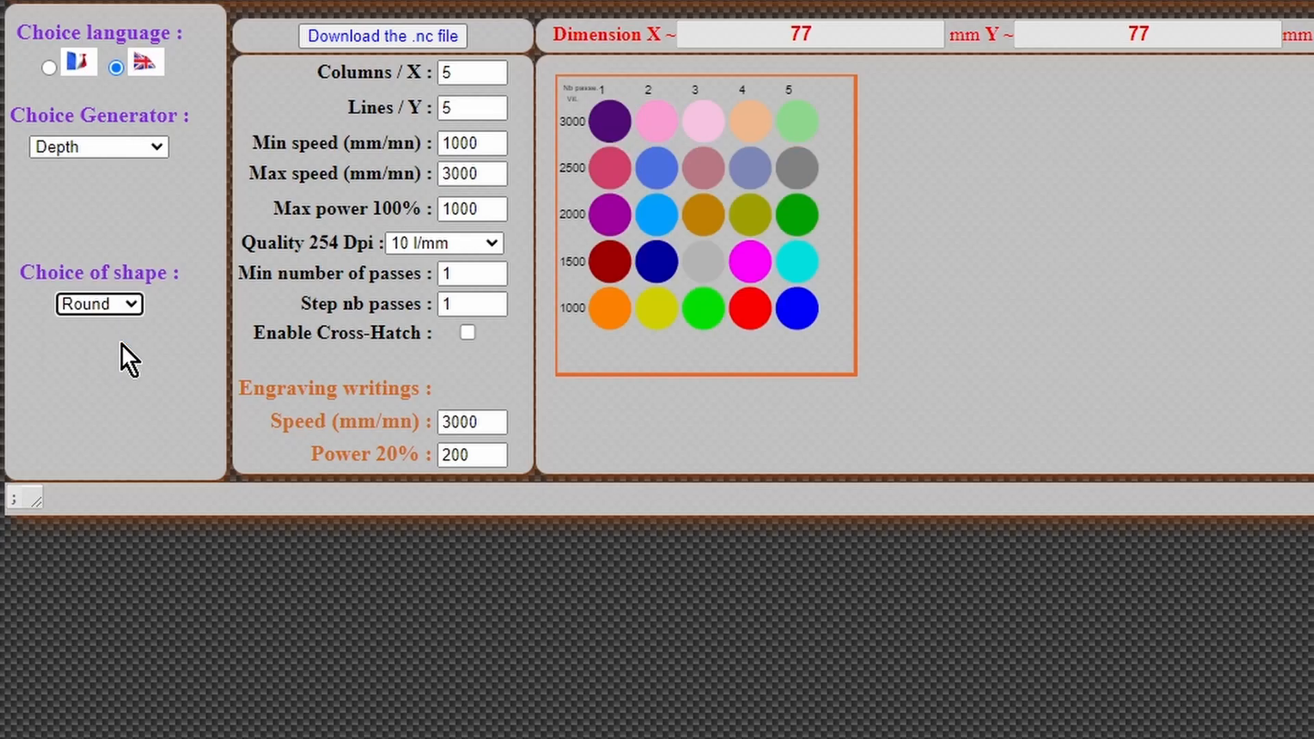
click(99, 303)
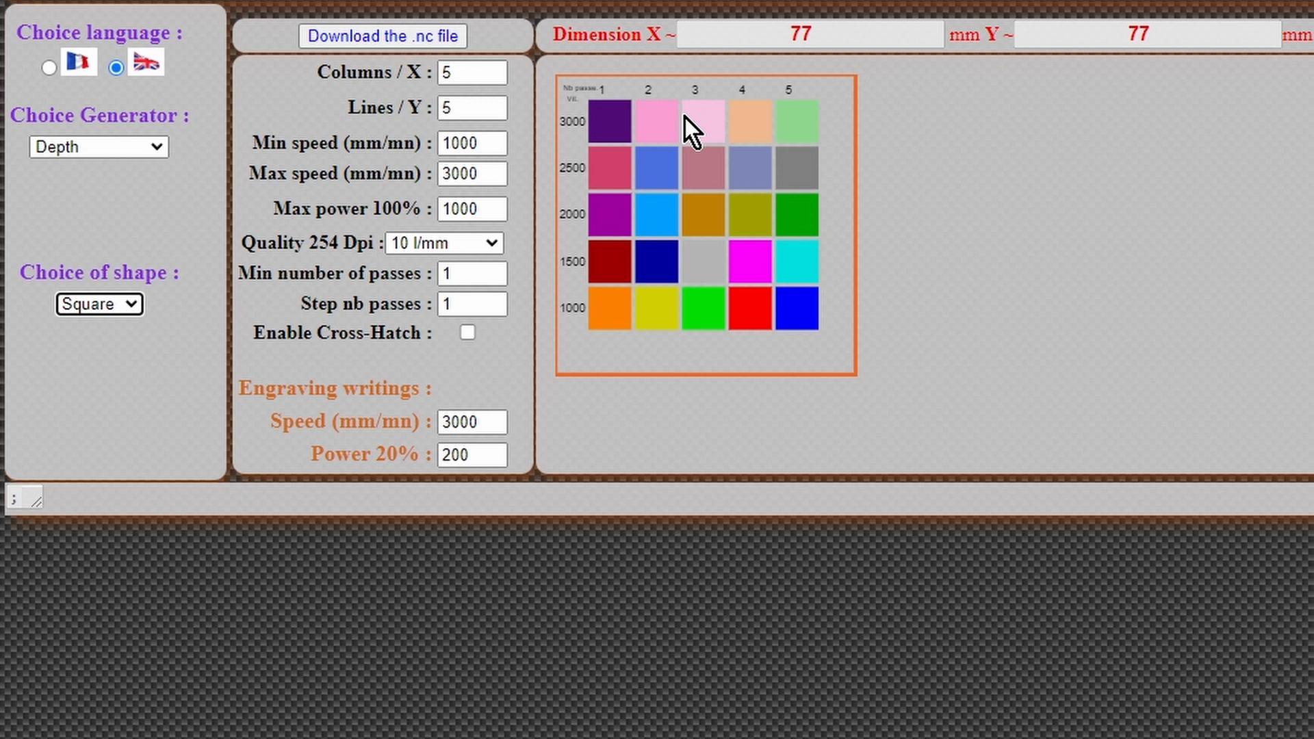
mouse_move(601, 134)
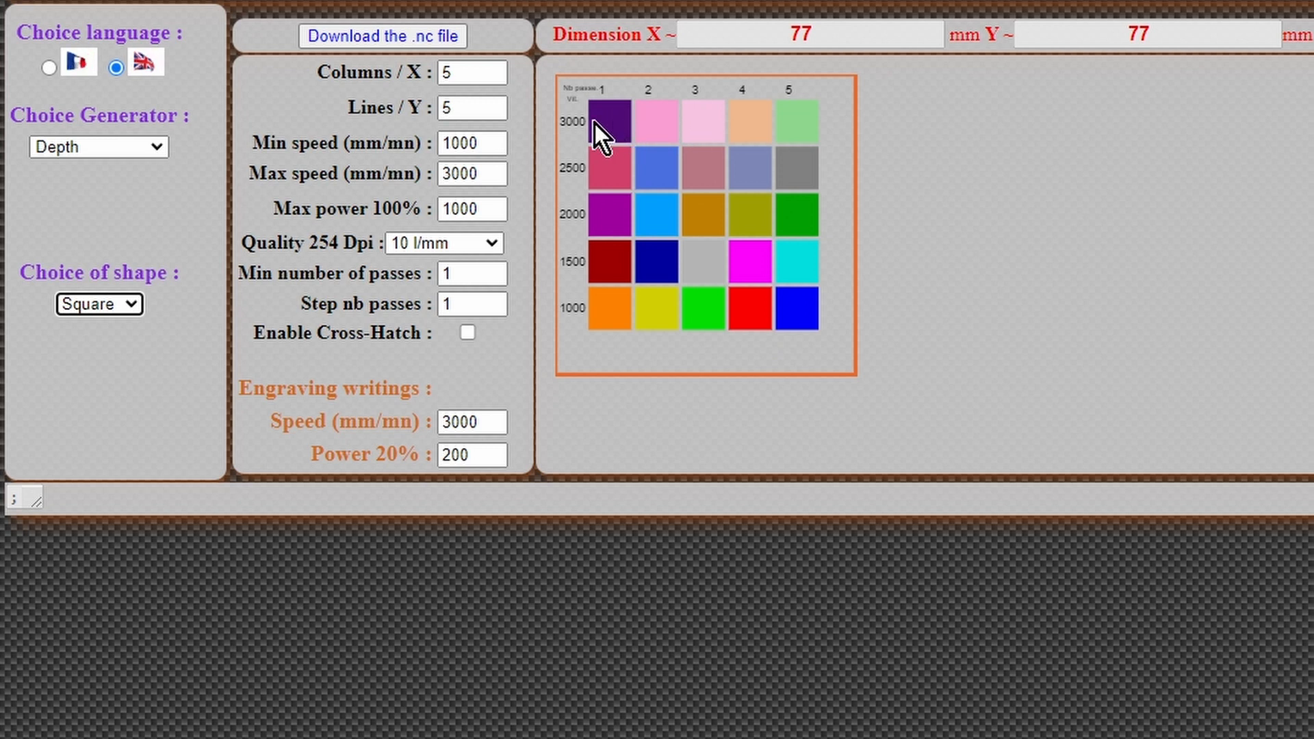
mouse_move(591, 134)
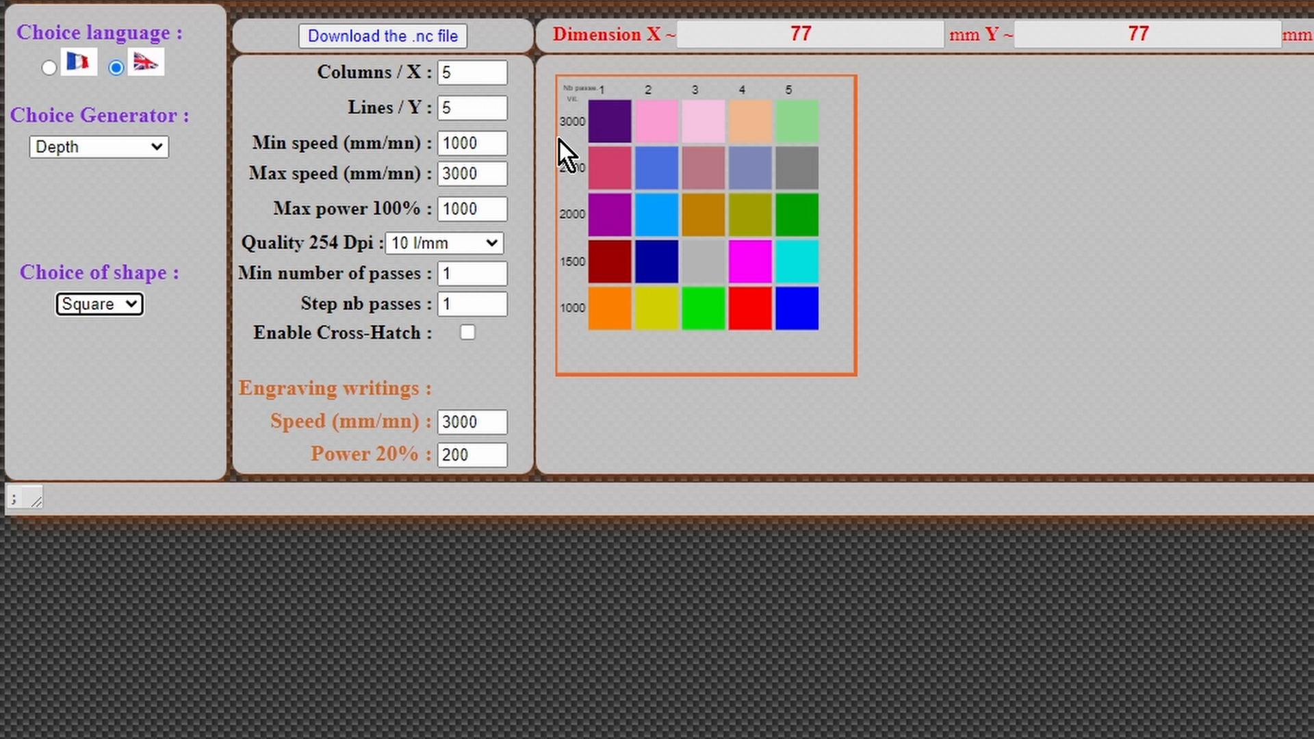
mouse_move(535, 180)
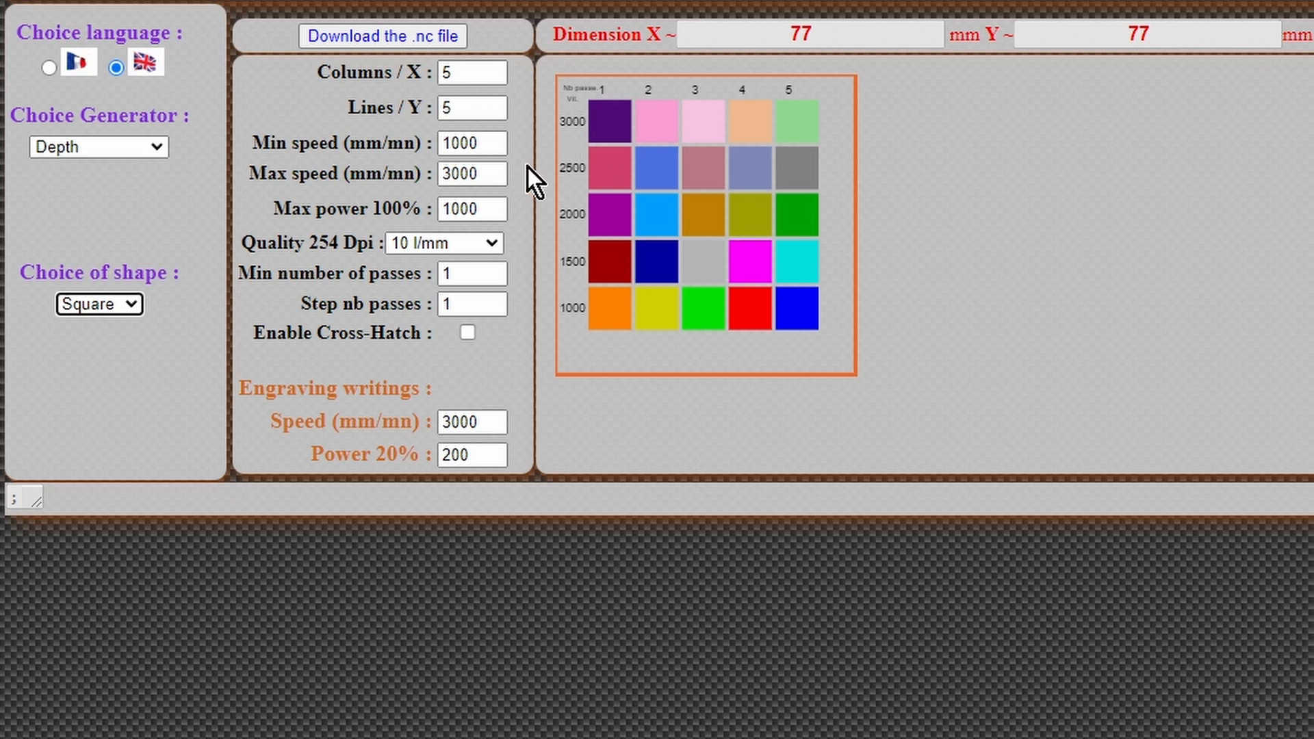
click(495, 65)
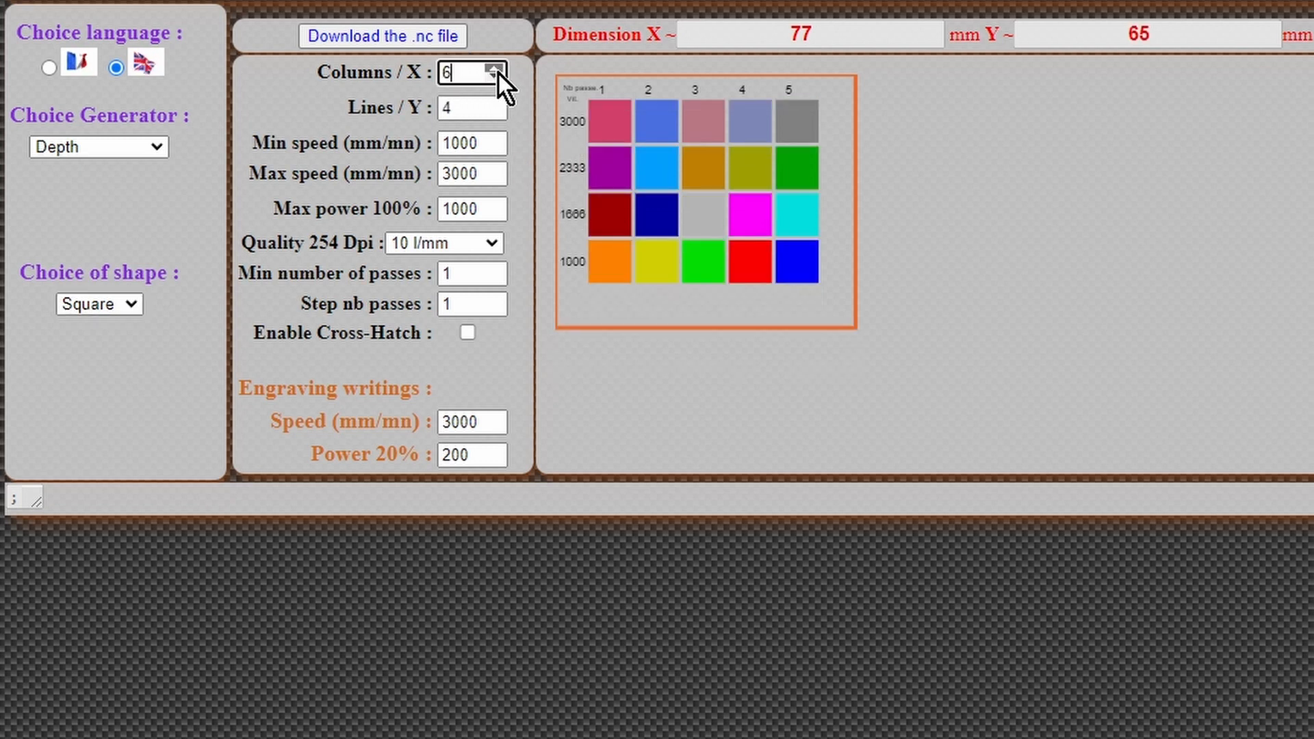
click(497, 67)
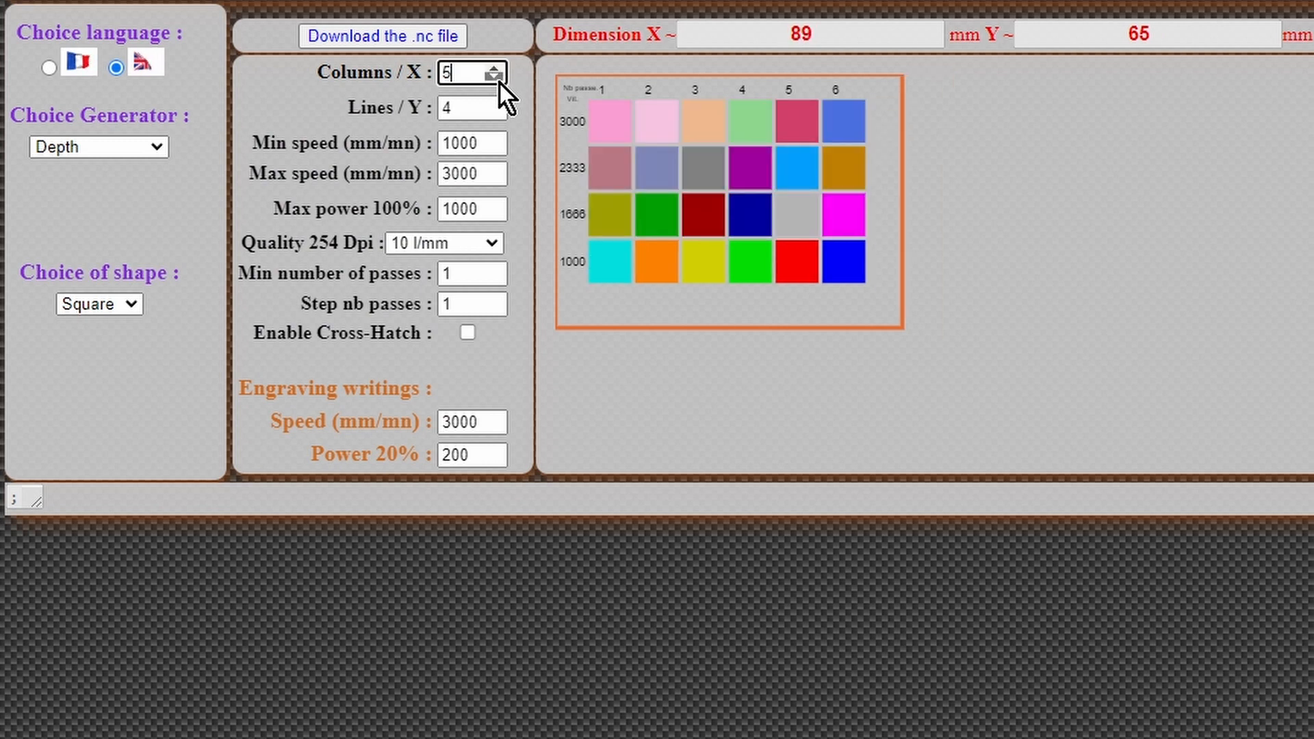
click(494, 80)
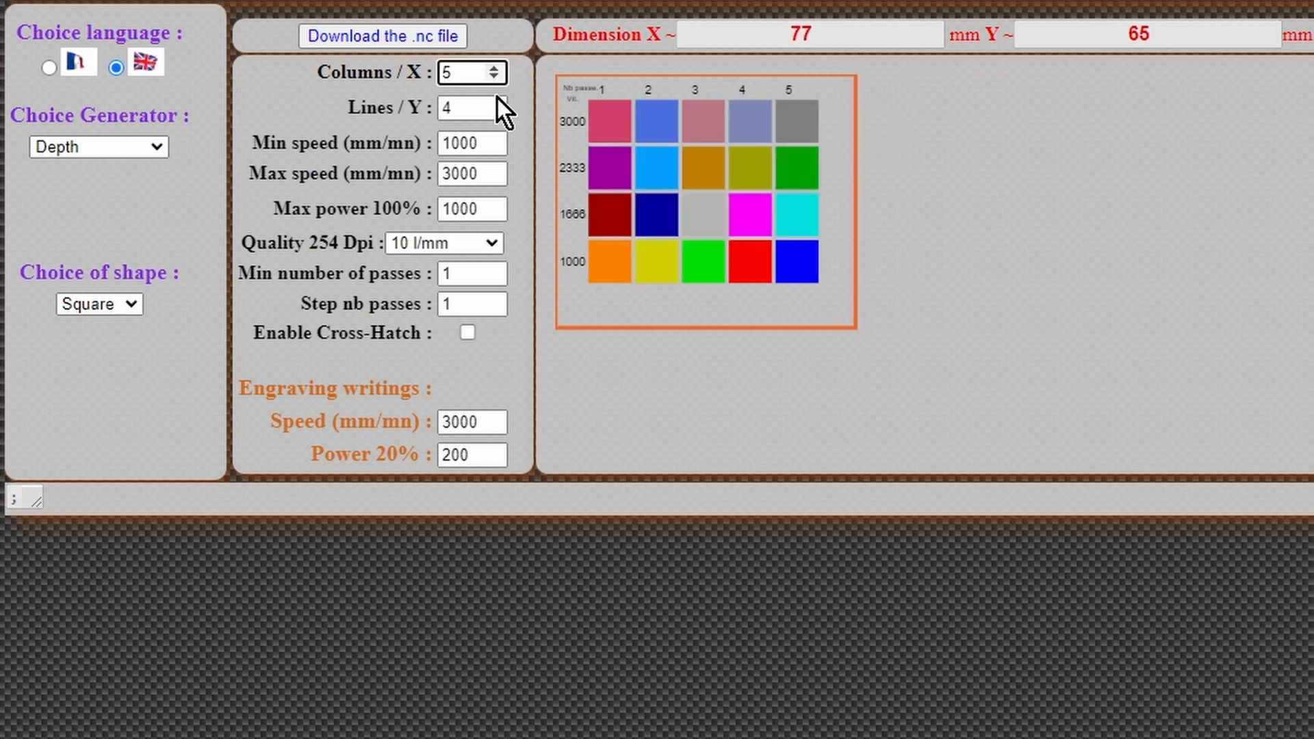
click(496, 102)
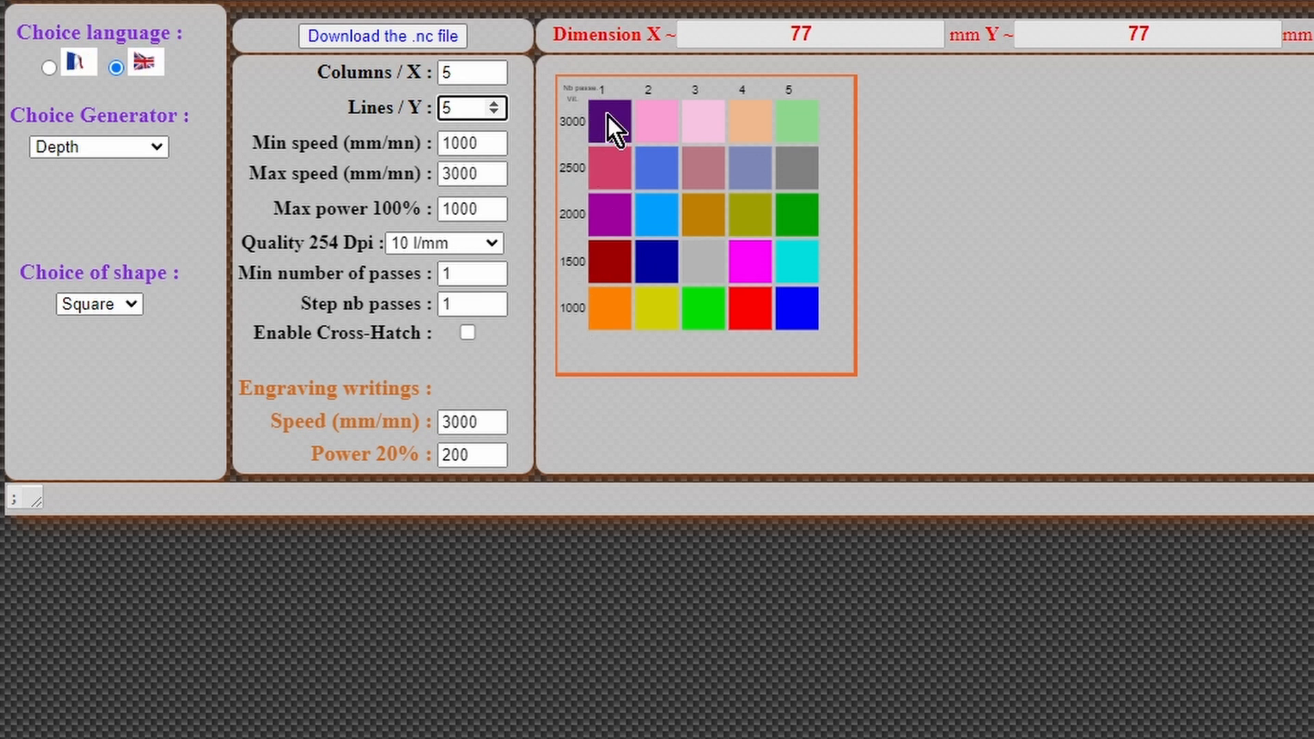
mouse_move(599, 184)
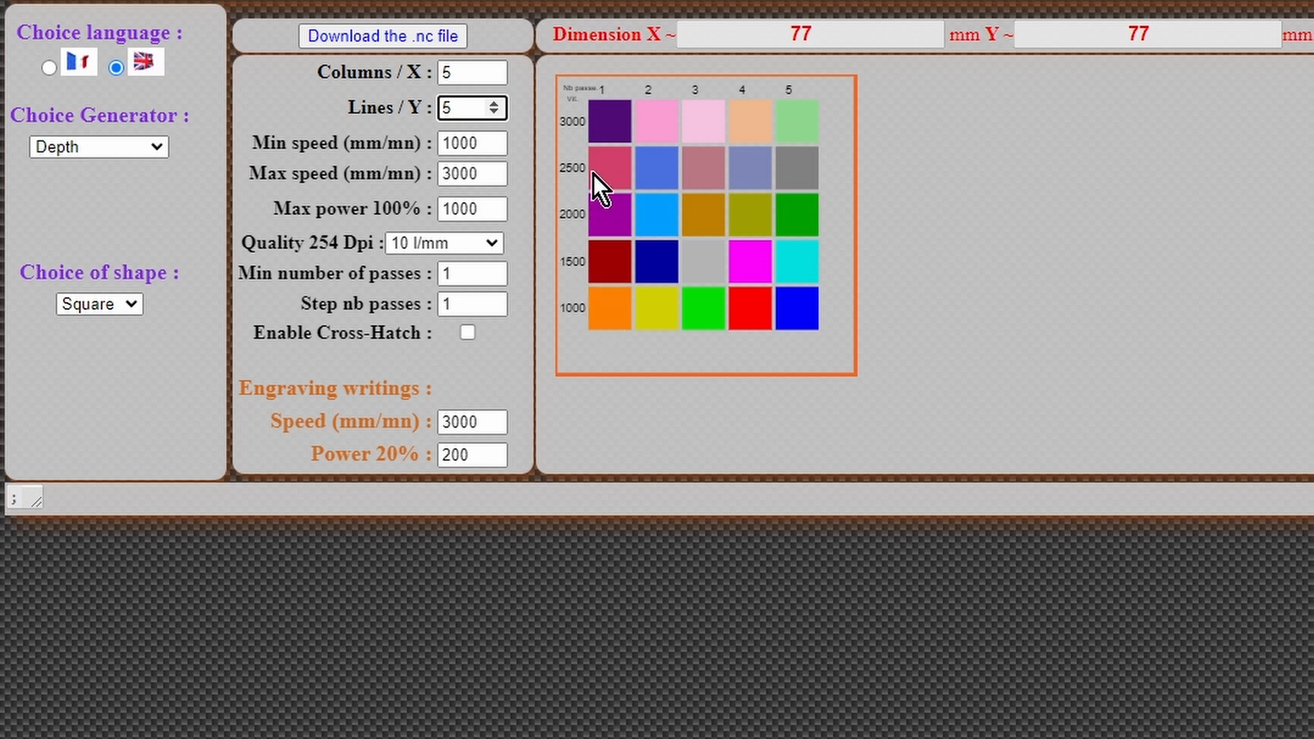
mouse_move(670, 81)
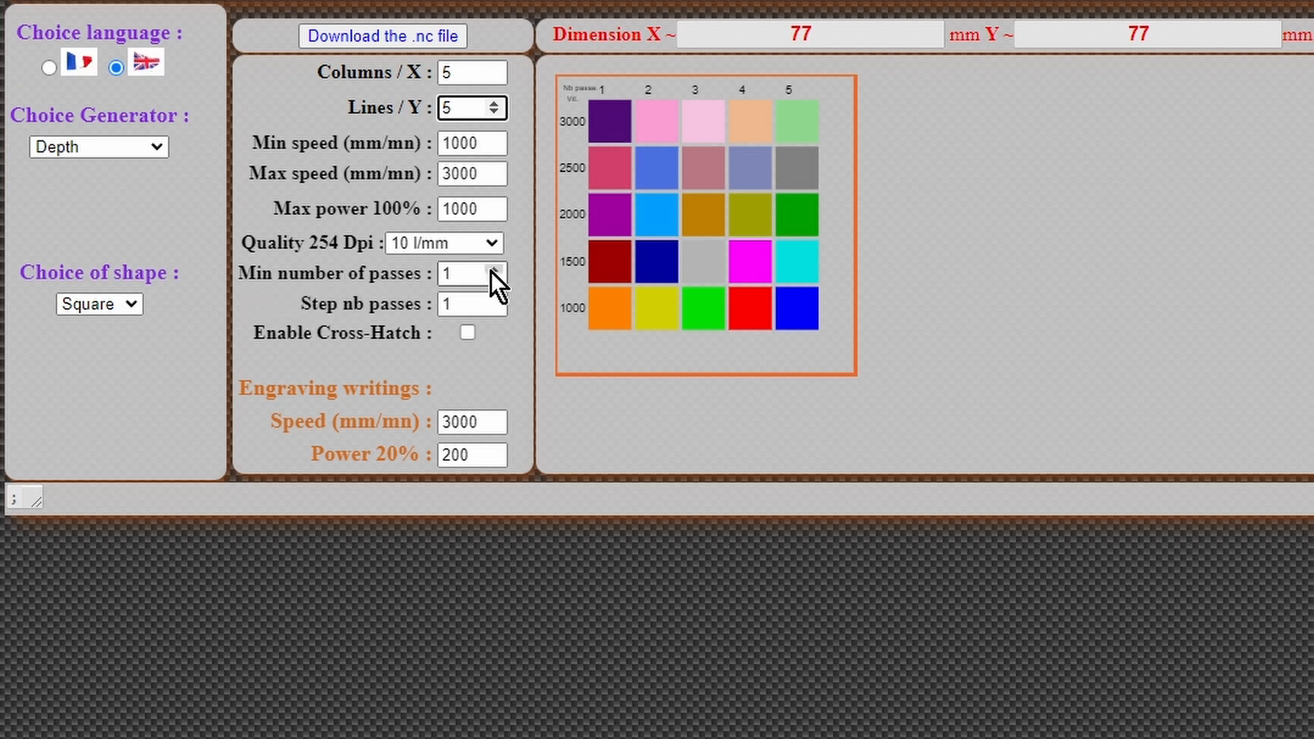
Step: Set the minimum number of passes to 1
click(495, 268)
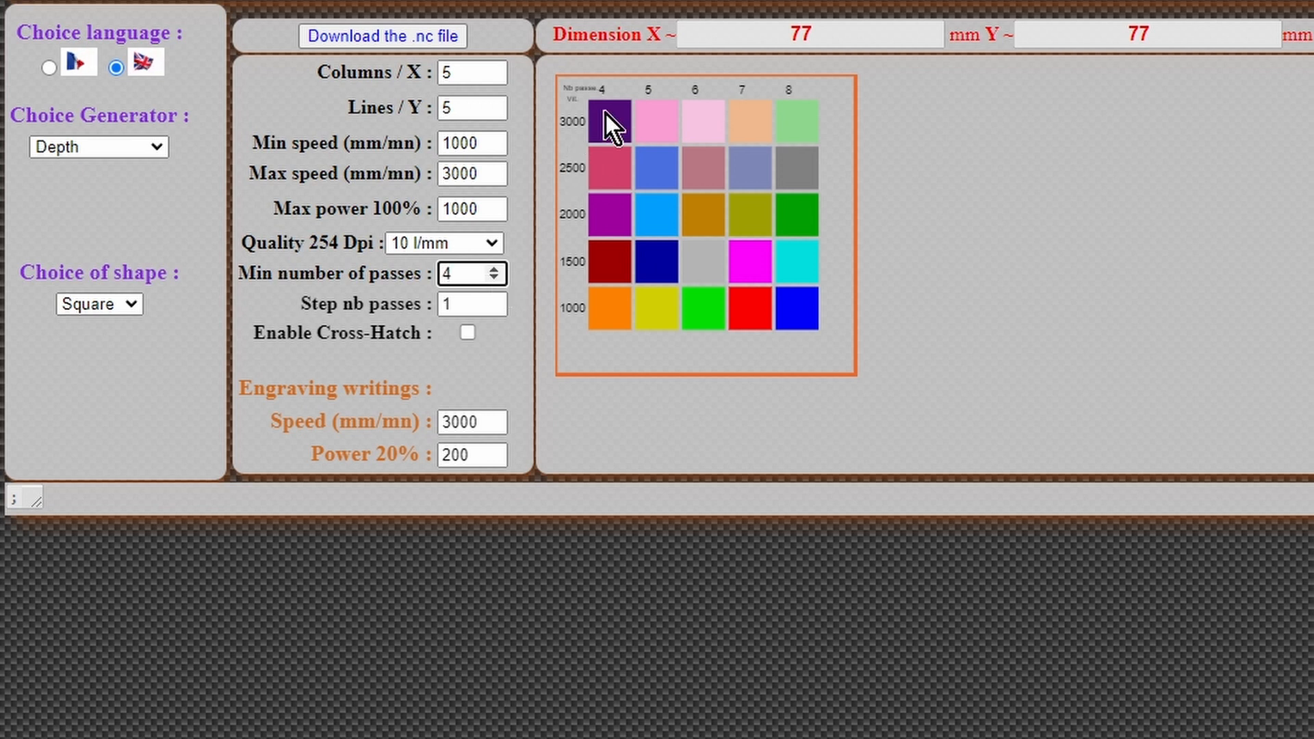
mouse_move(612, 318)
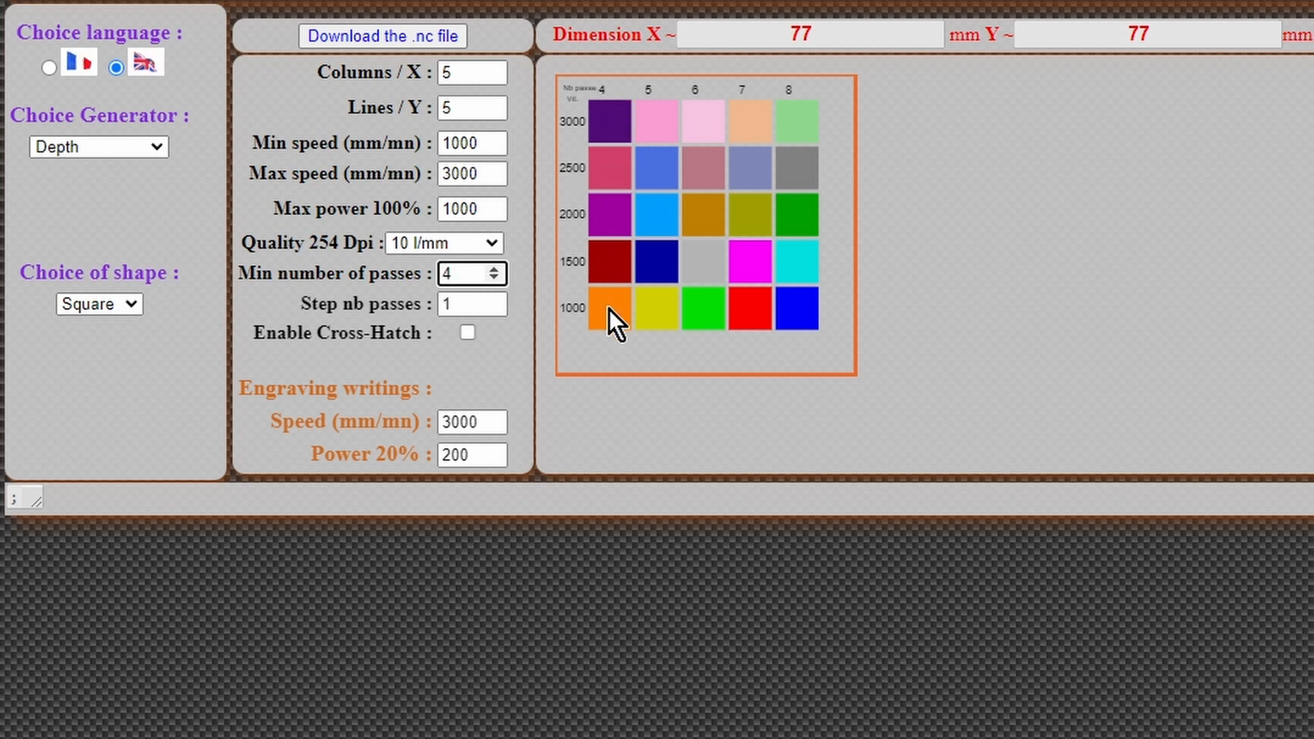
click(496, 280)
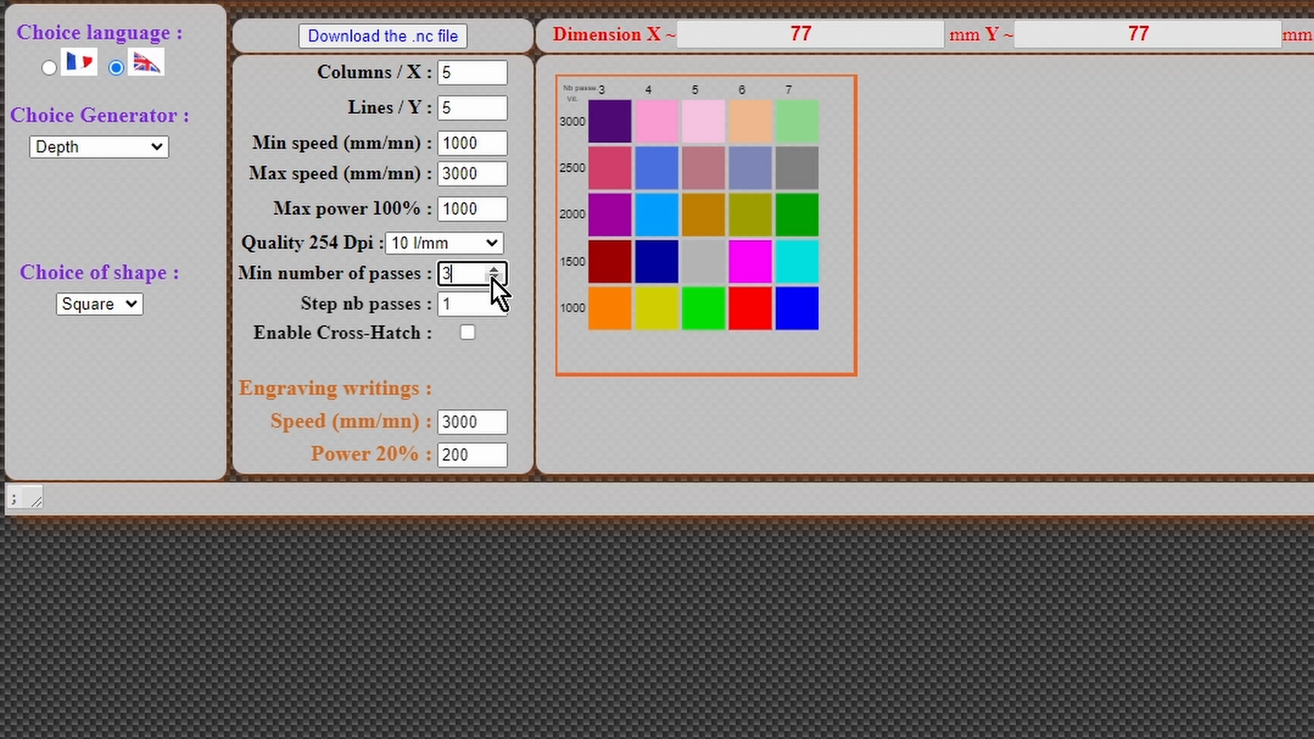
click(494, 279)
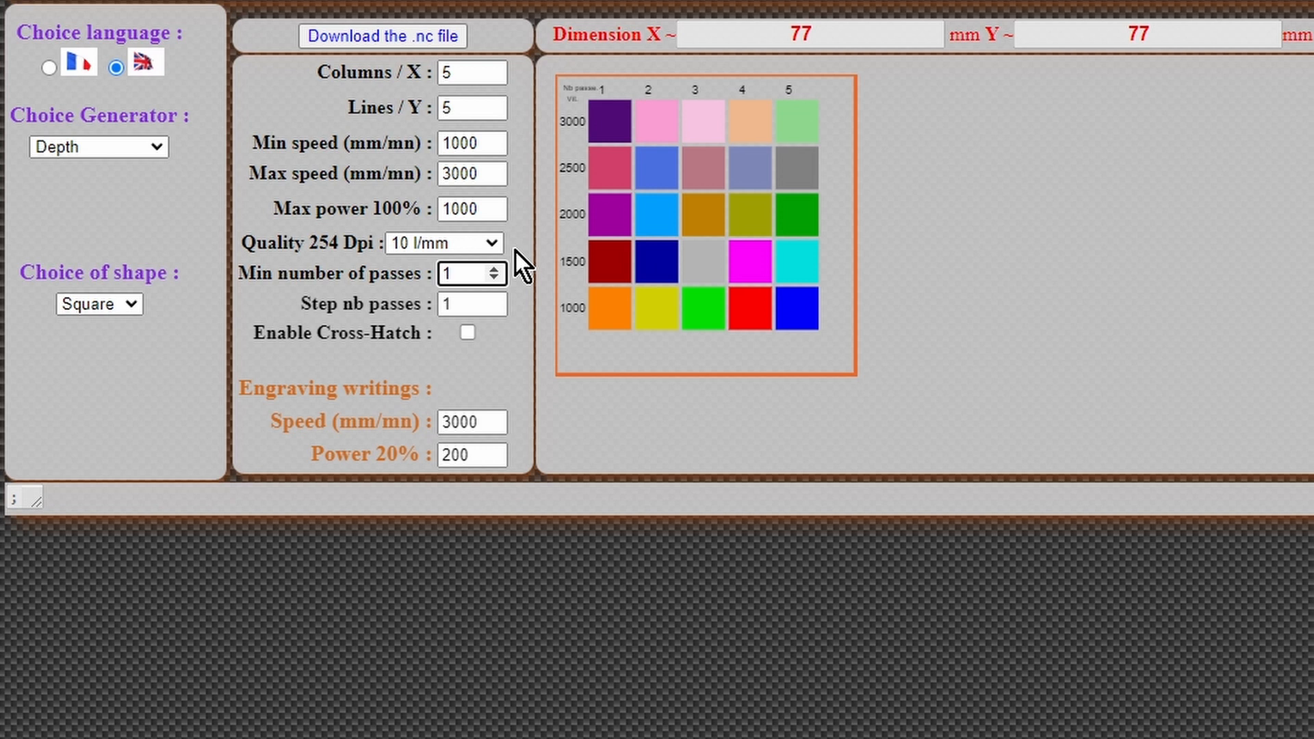
click(469, 273)
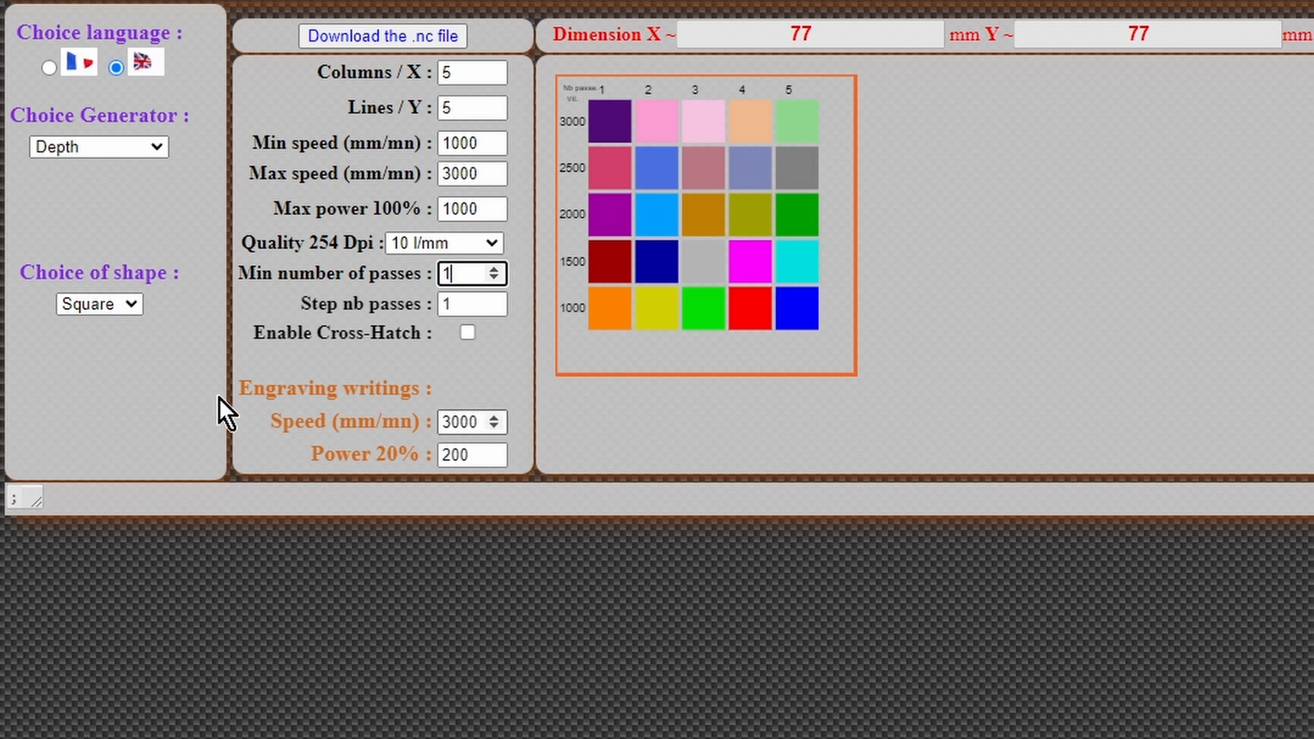
mouse_move(232, 207)
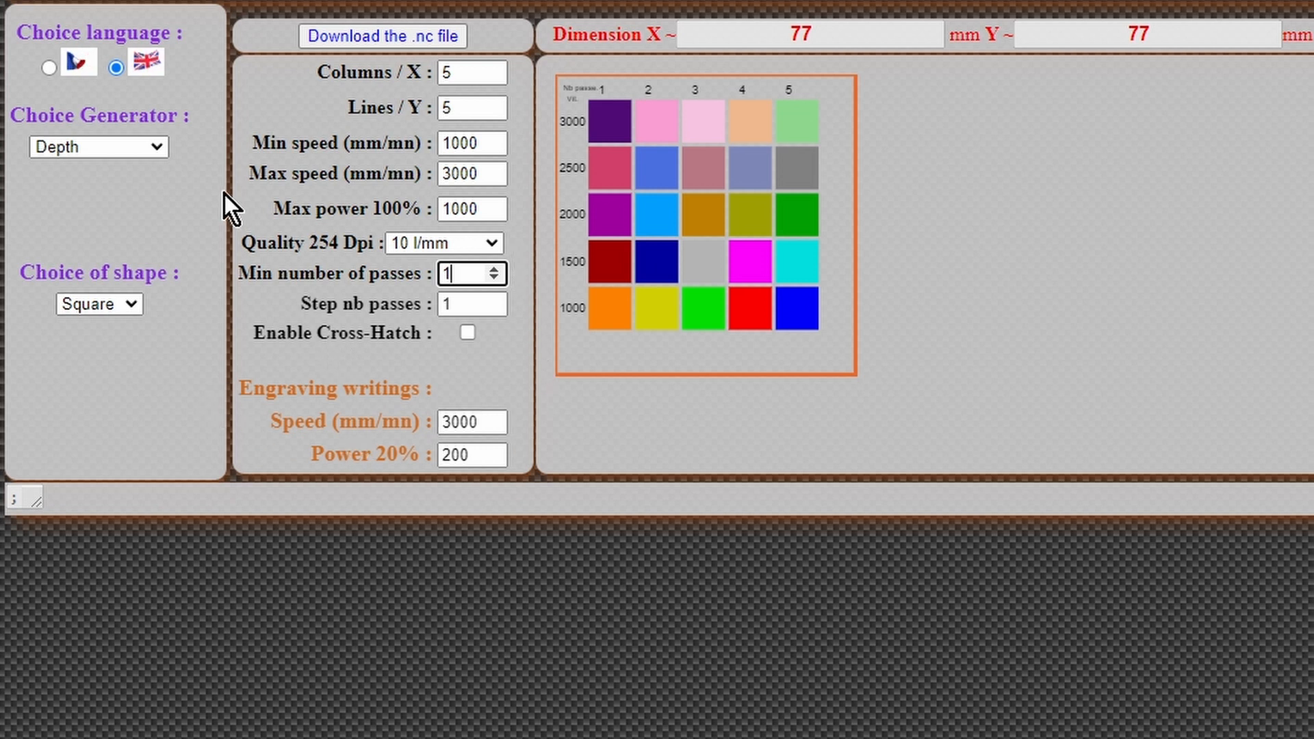
click(98, 146)
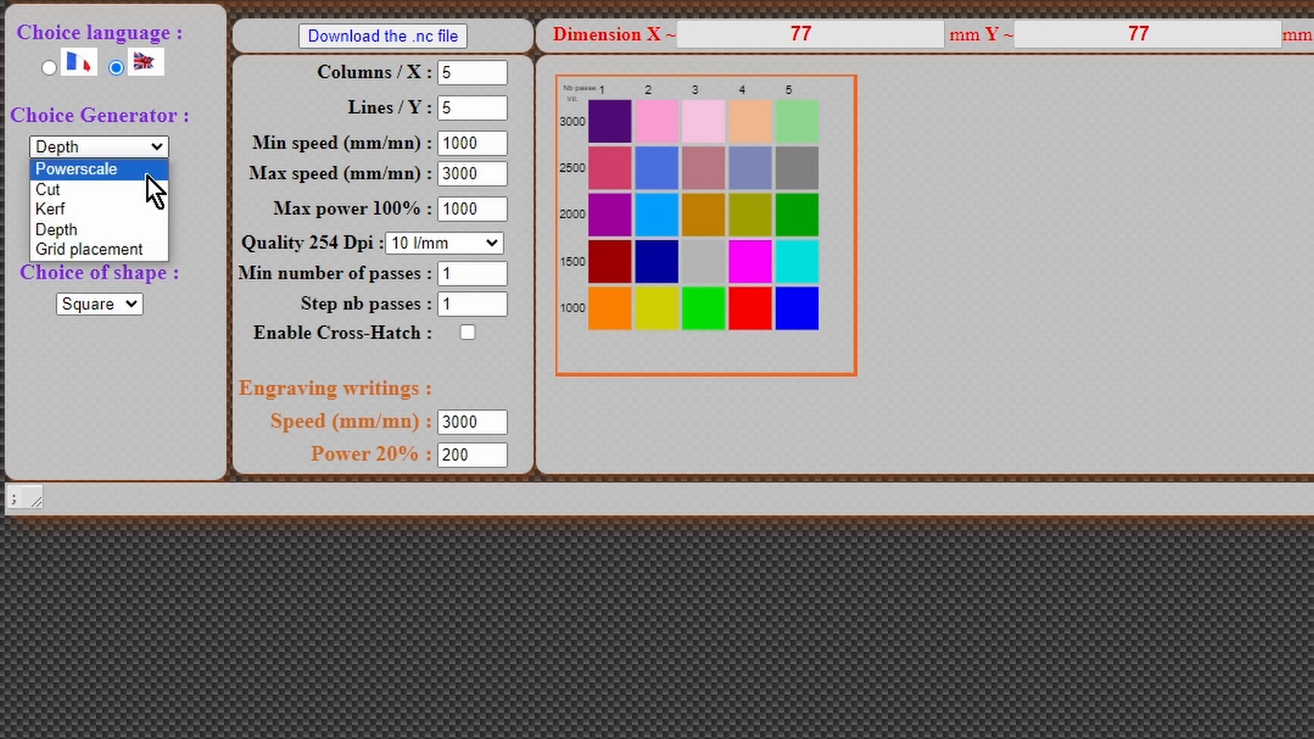
Step: Select Grid placement and lower Dimensions X from 400 to 365 mm
click(96, 248)
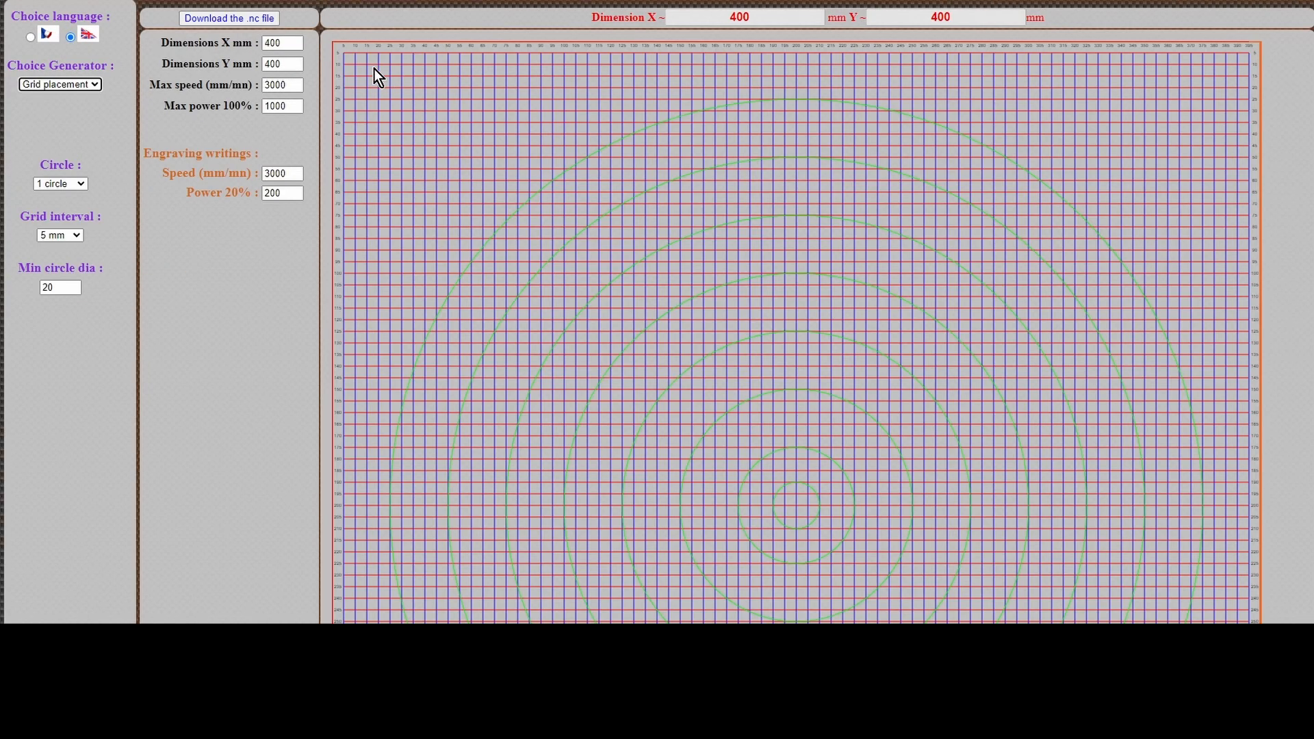
mouse_move(175, 106)
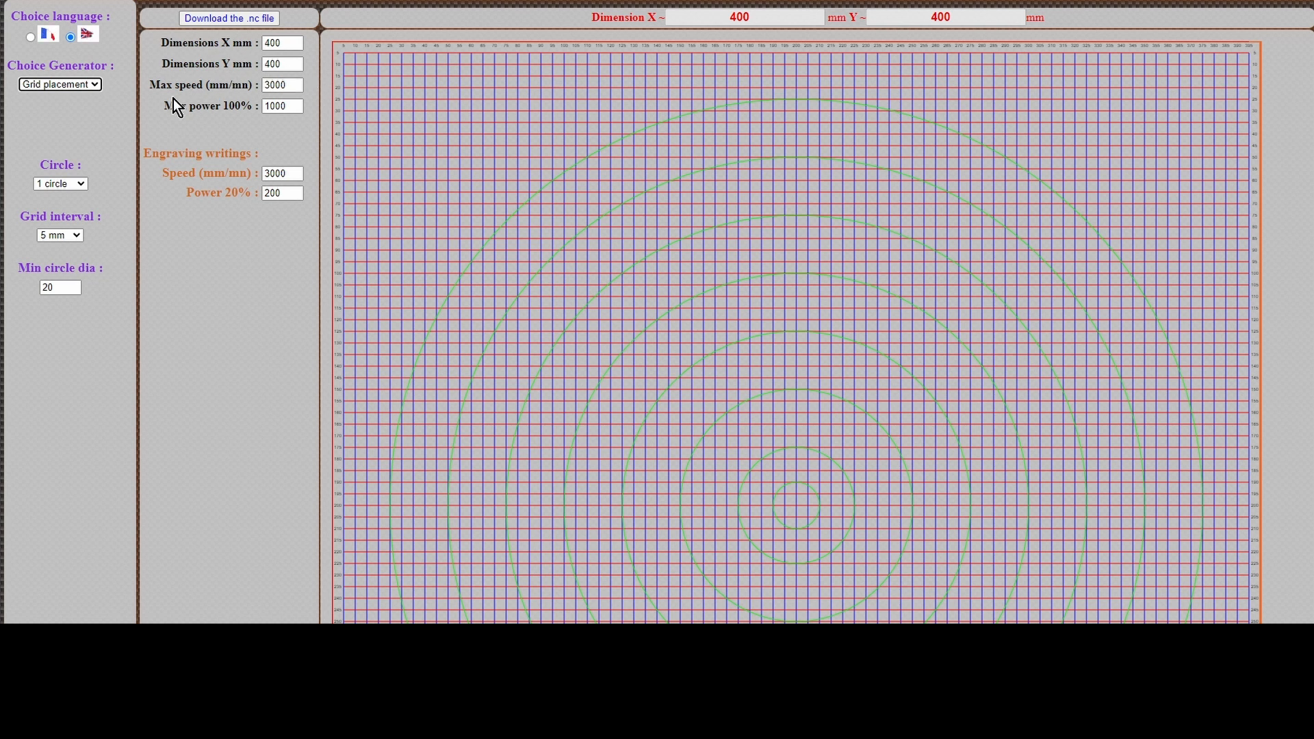
click(295, 47)
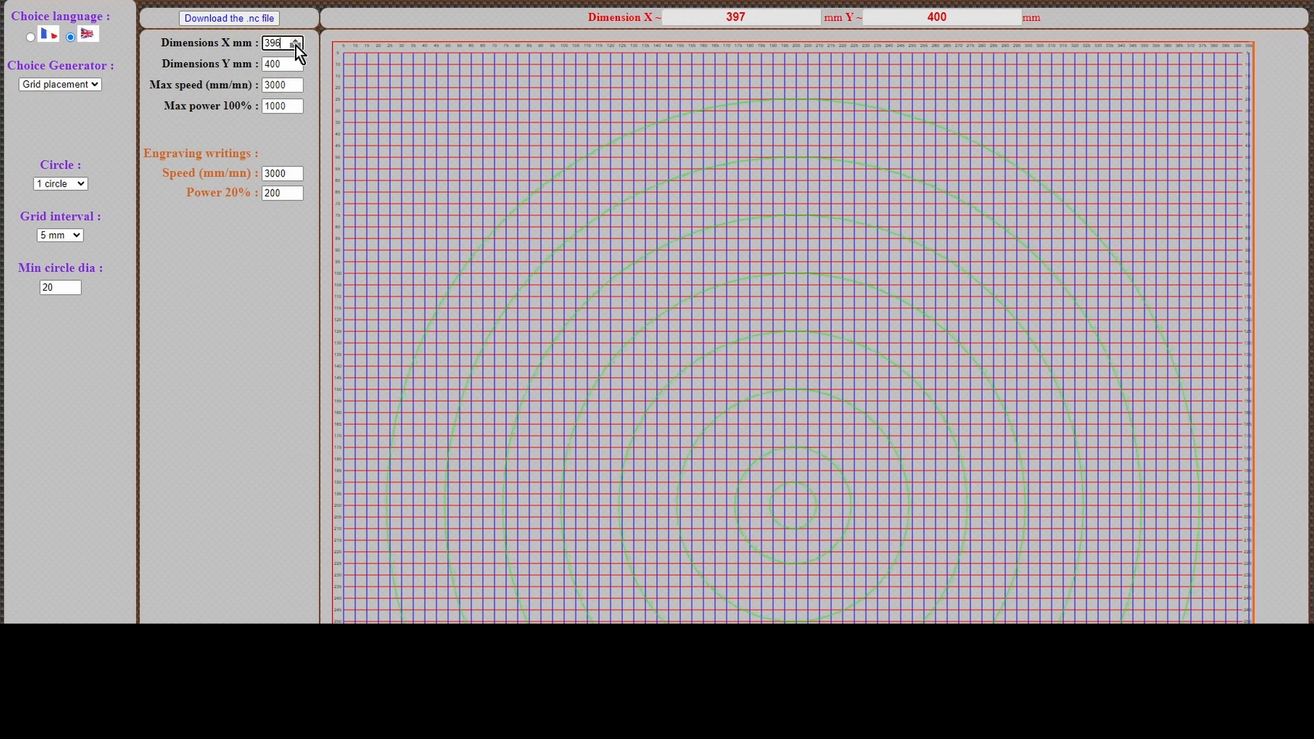
click(295, 46)
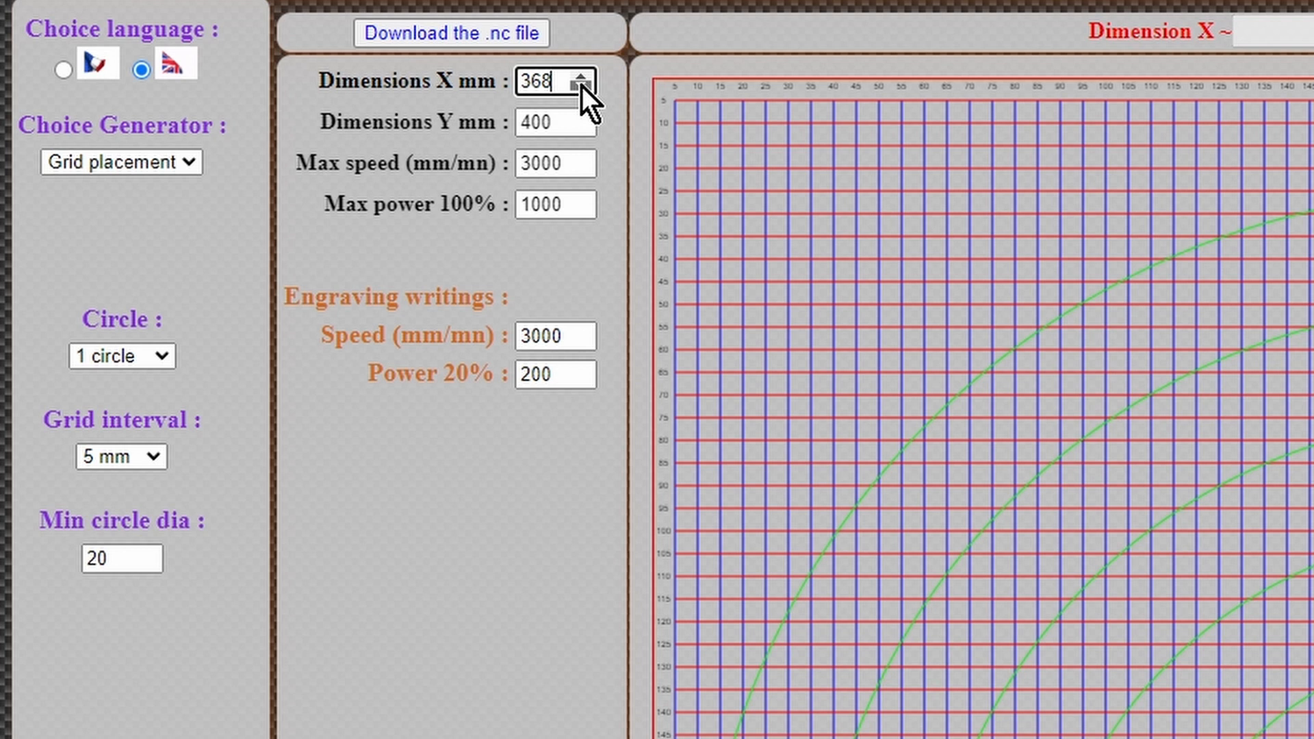
click(582, 87)
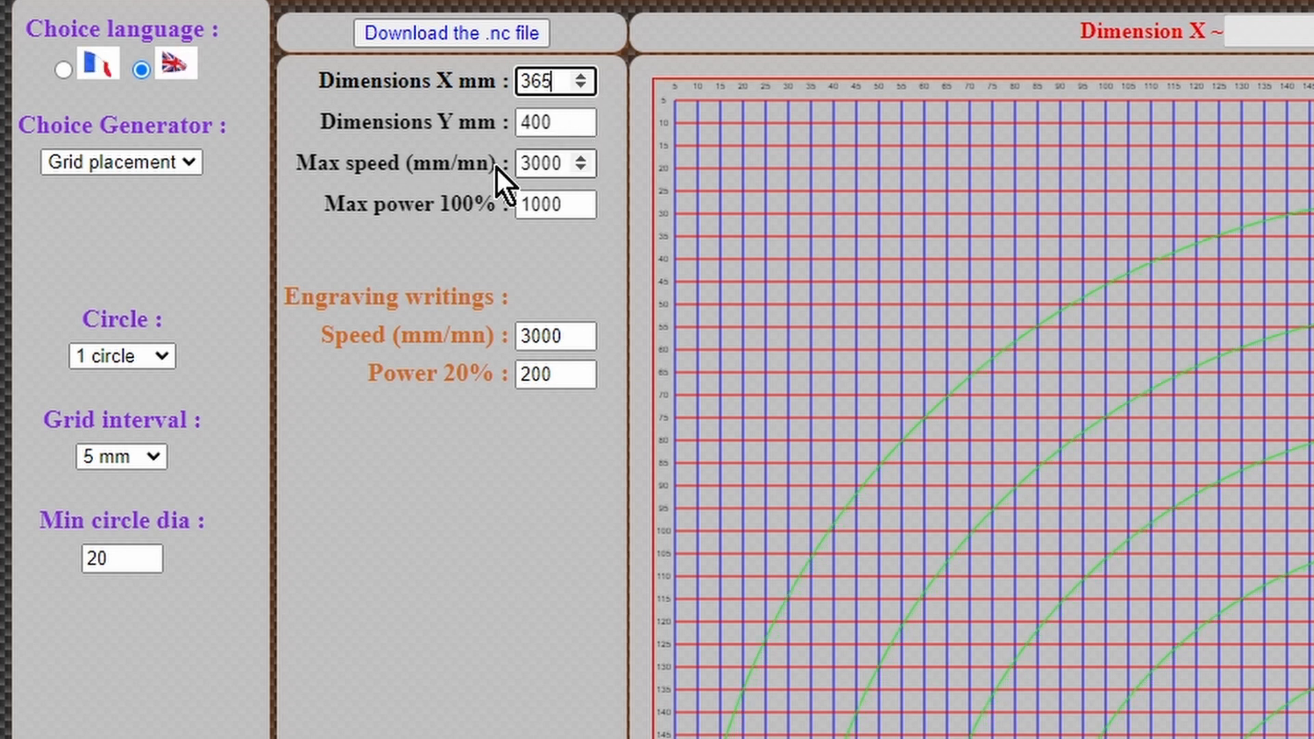
mouse_move(608, 193)
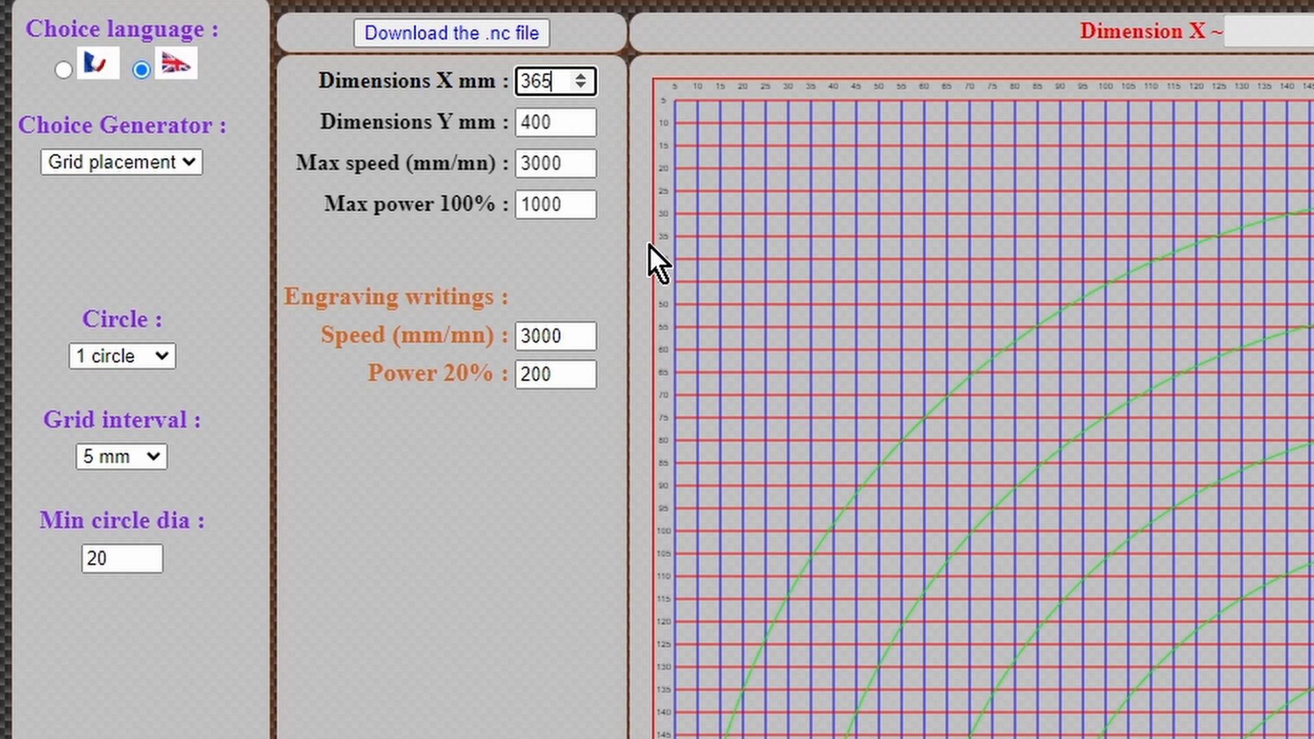
mouse_move(574, 164)
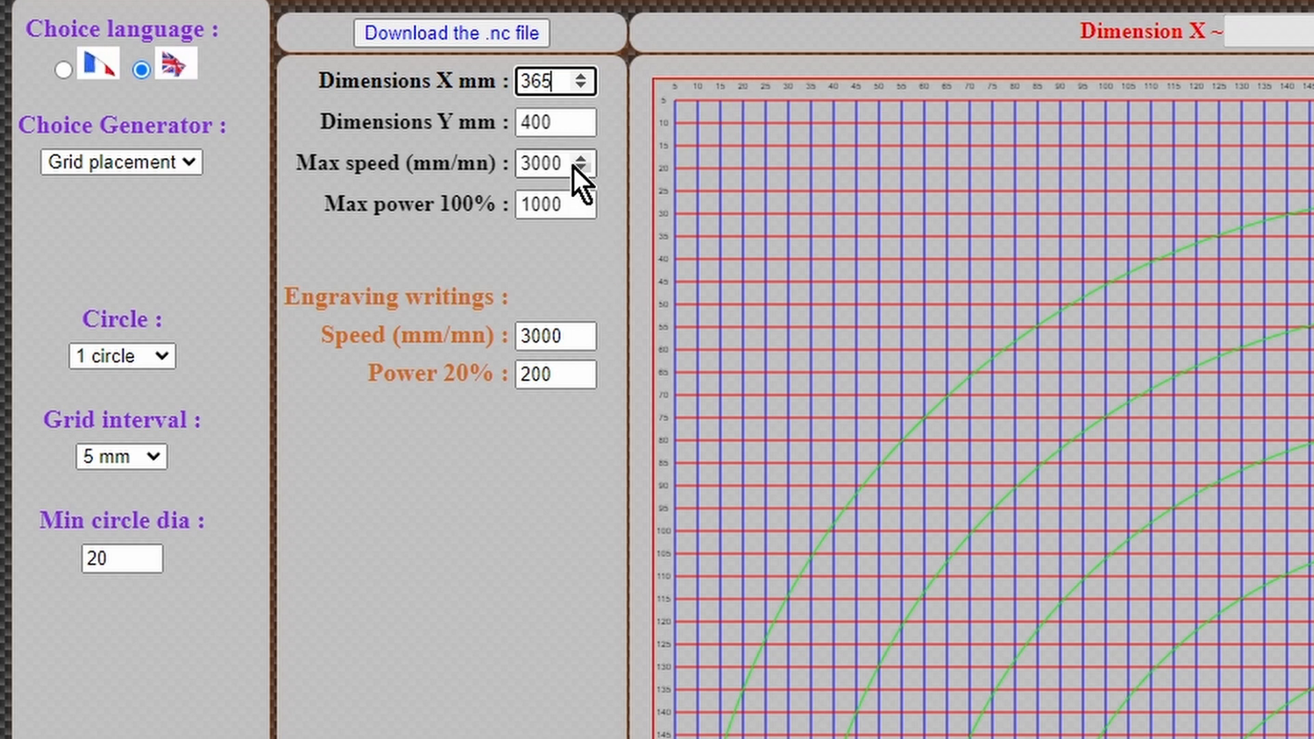
mouse_move(403, 331)
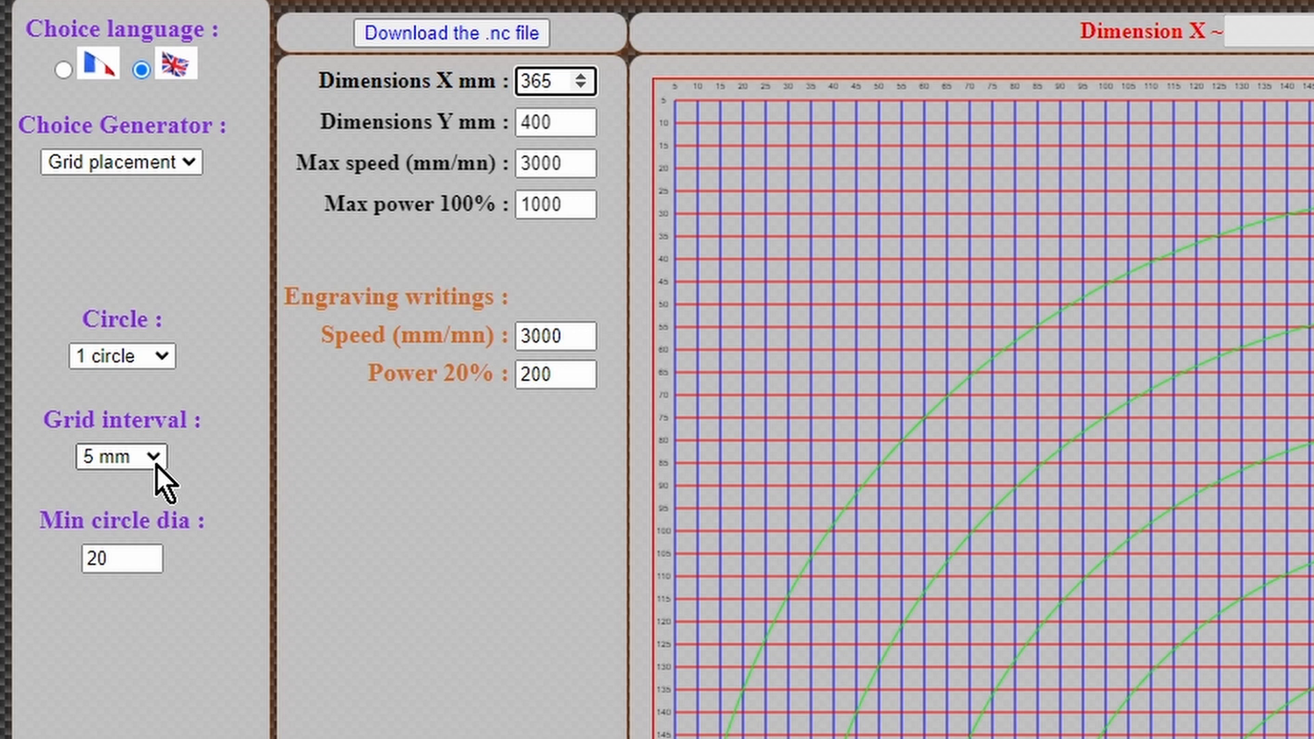
click(120, 455)
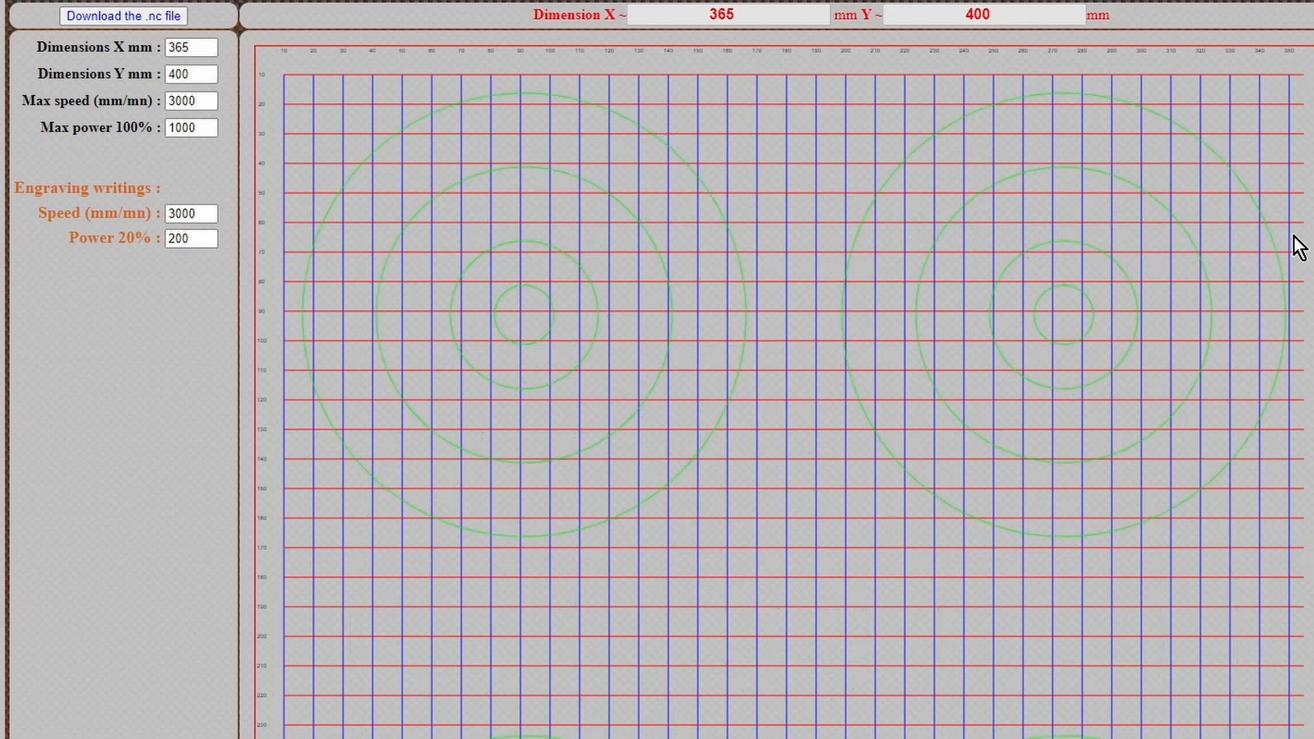
mouse_move(643, 178)
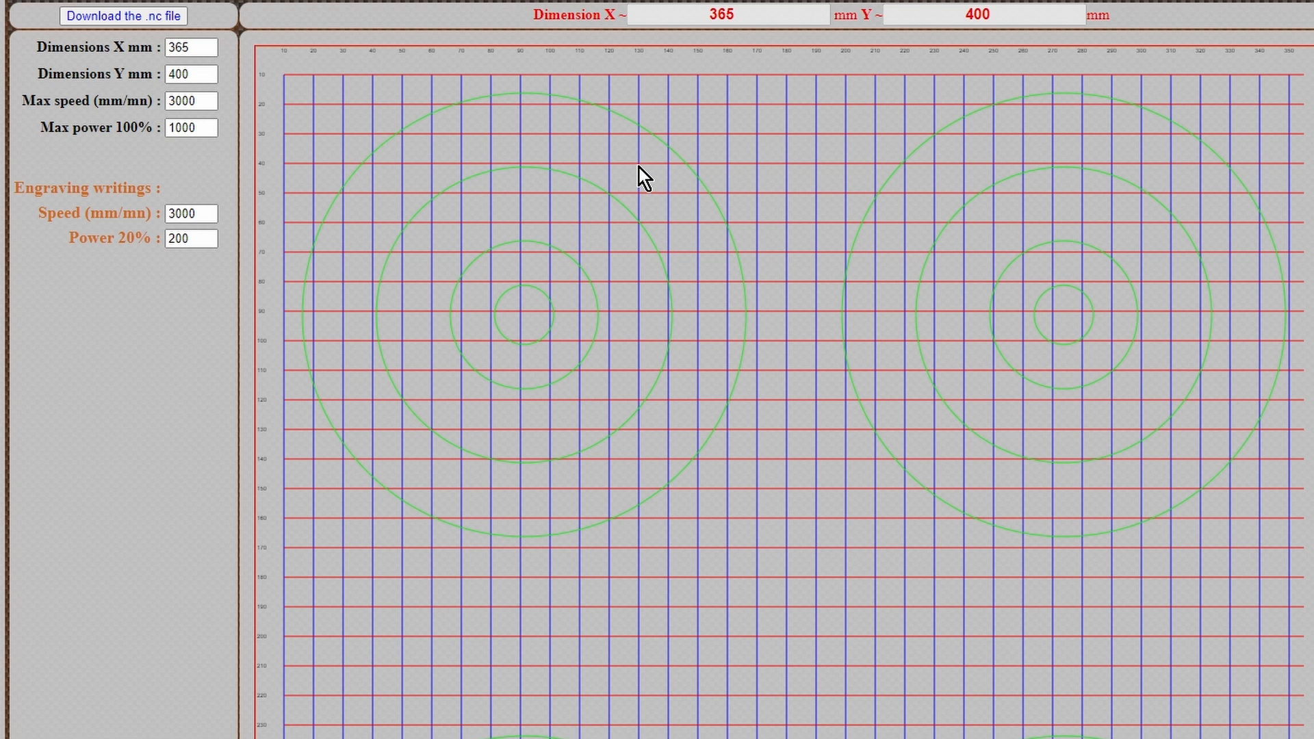
mouse_move(679, 206)
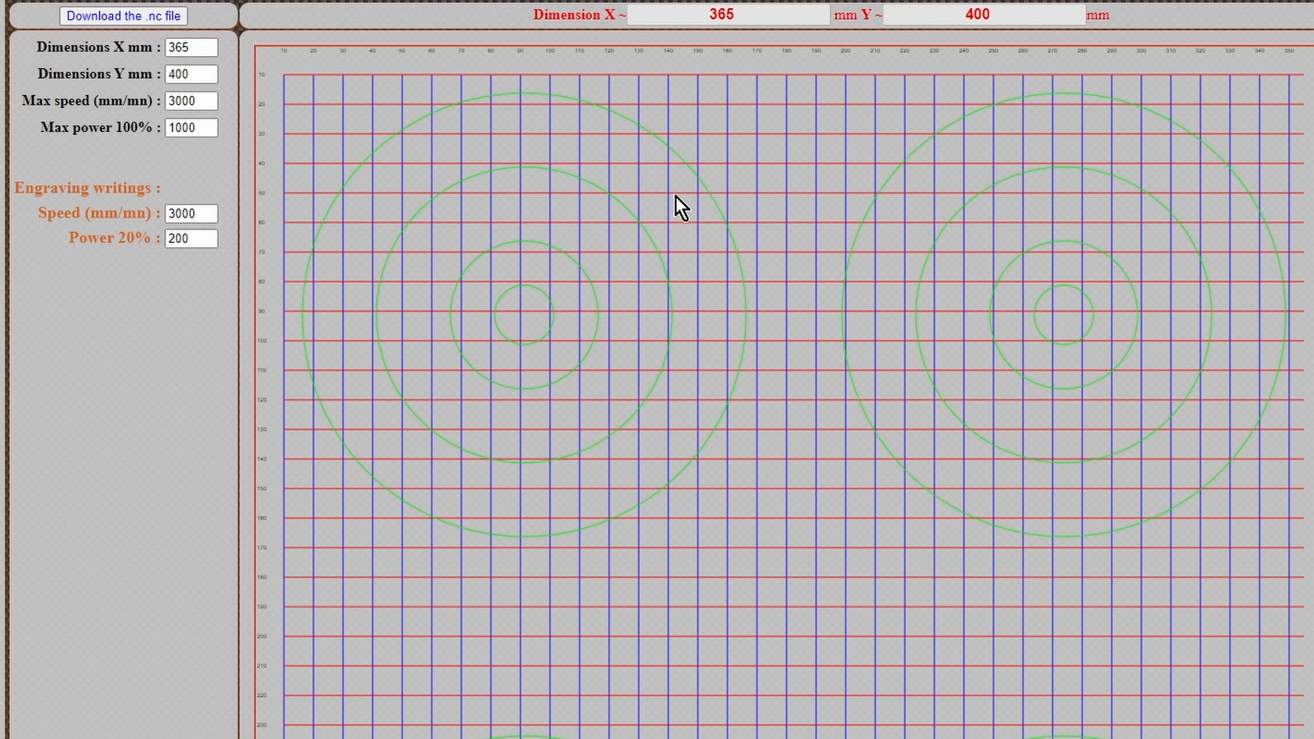
mouse_move(627, 220)
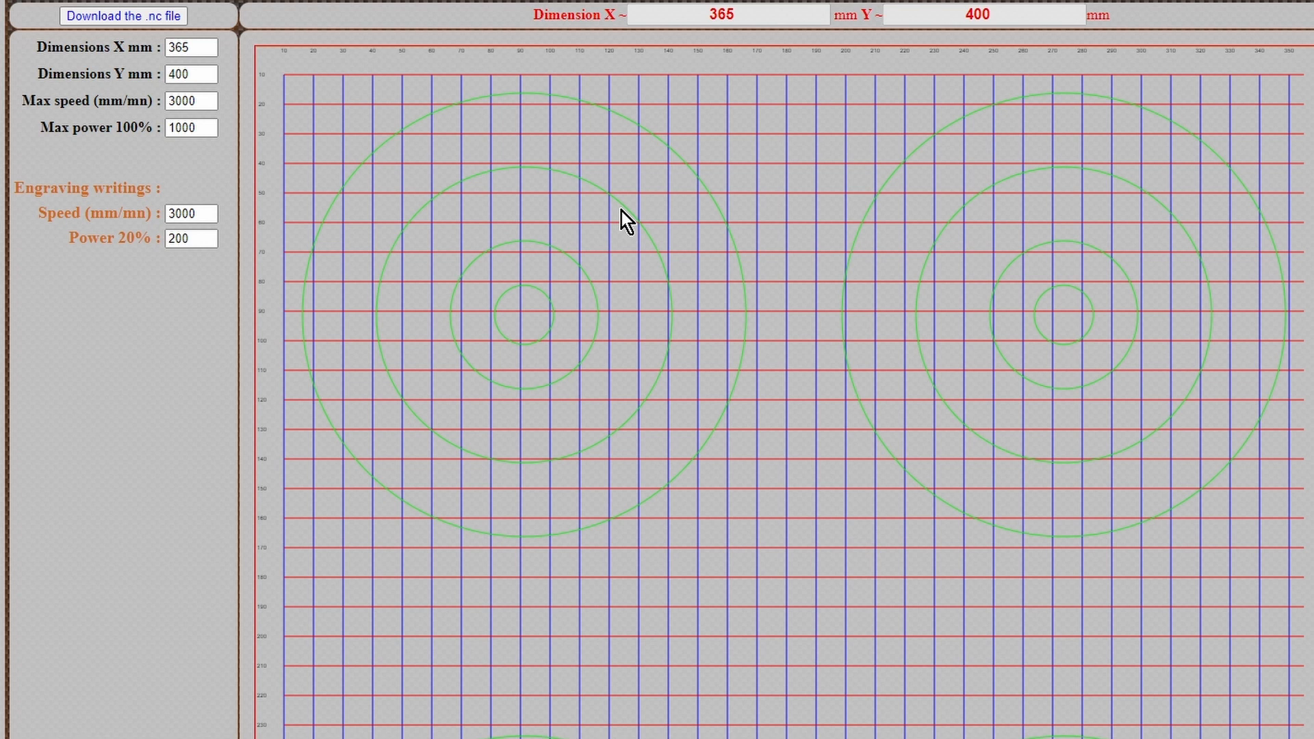
mouse_move(352, 155)
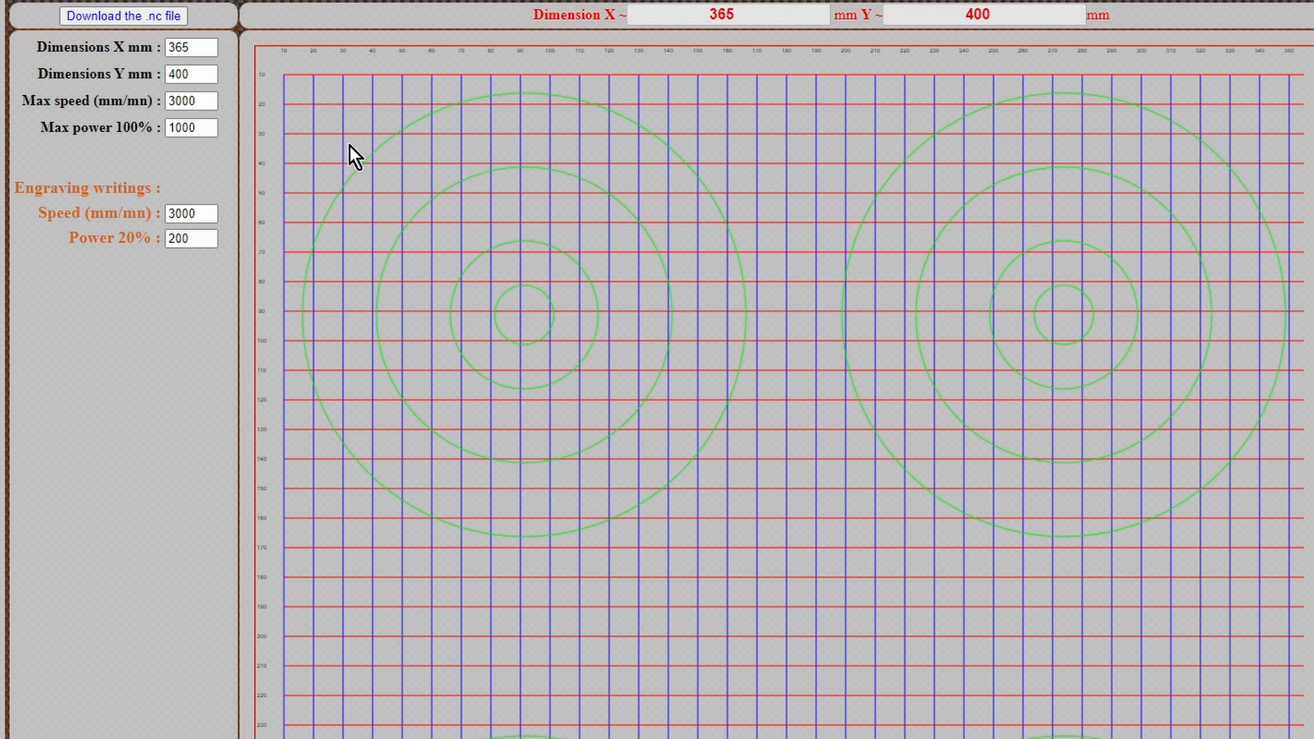
mouse_move(323, 182)
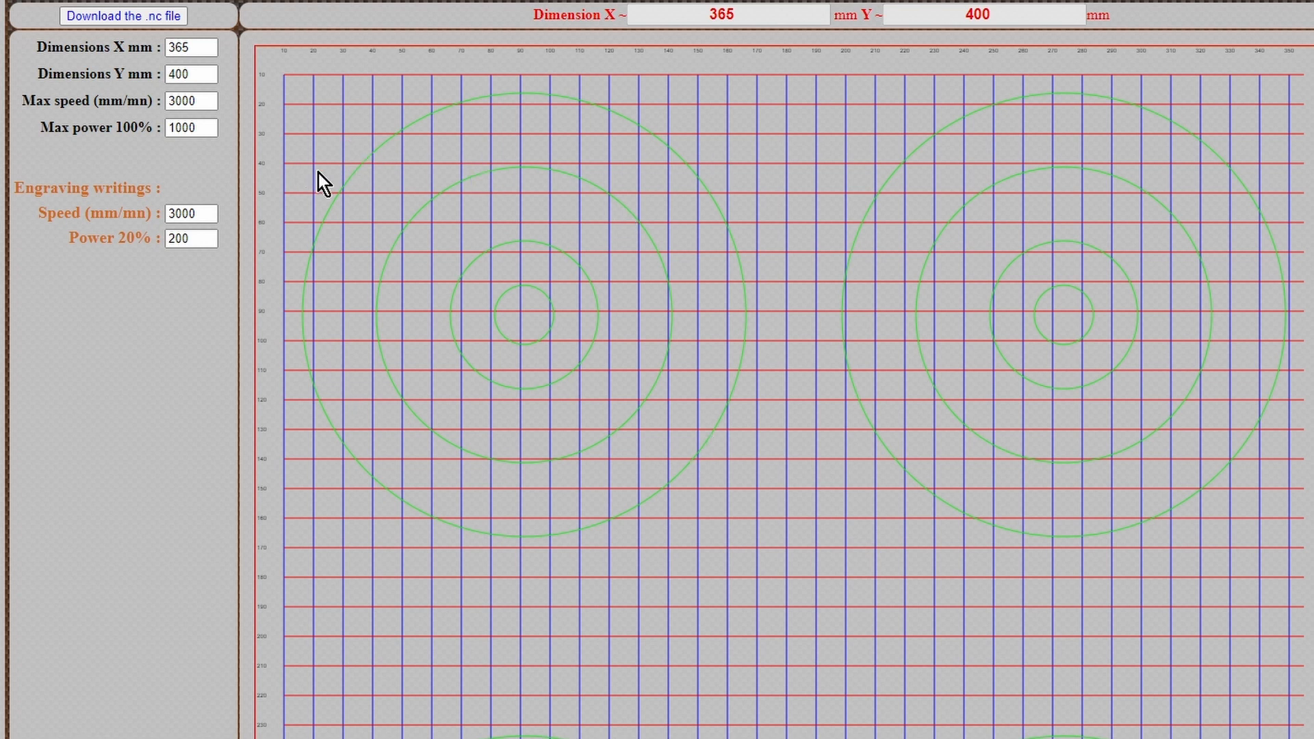
mouse_move(632, 191)
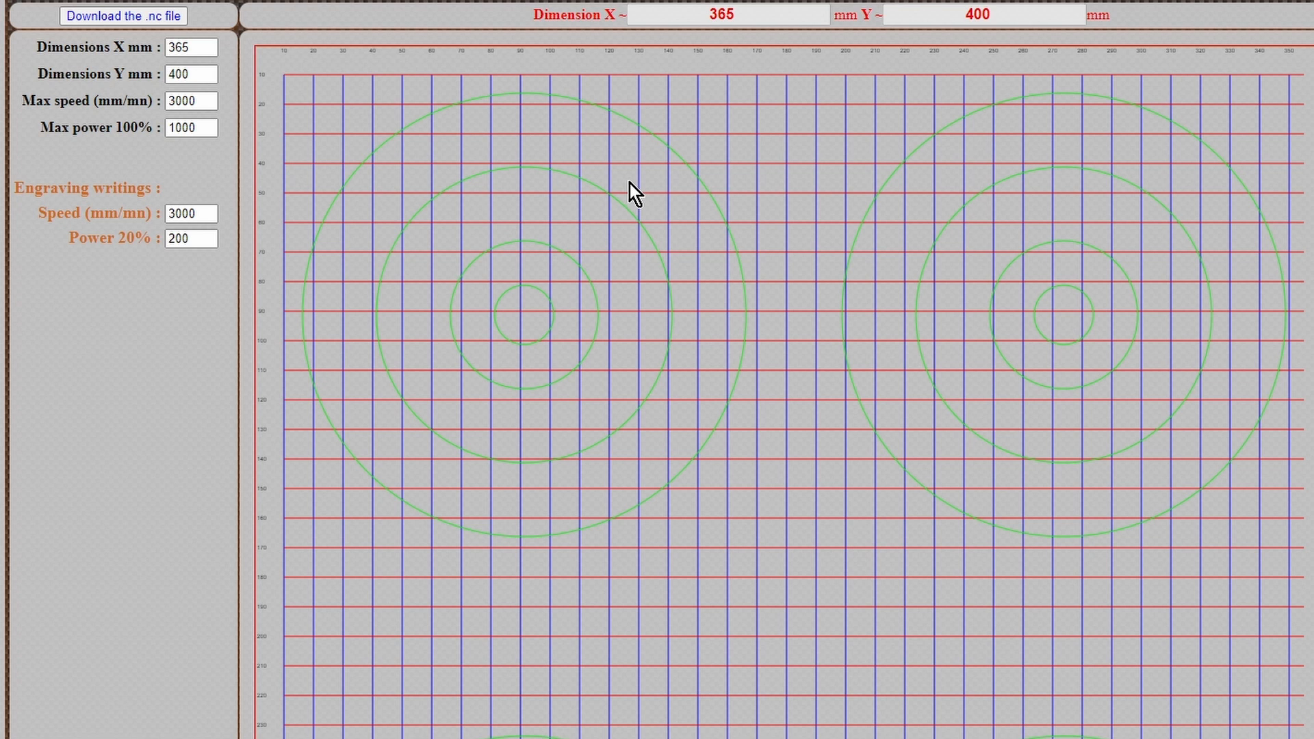
mouse_move(740, 437)
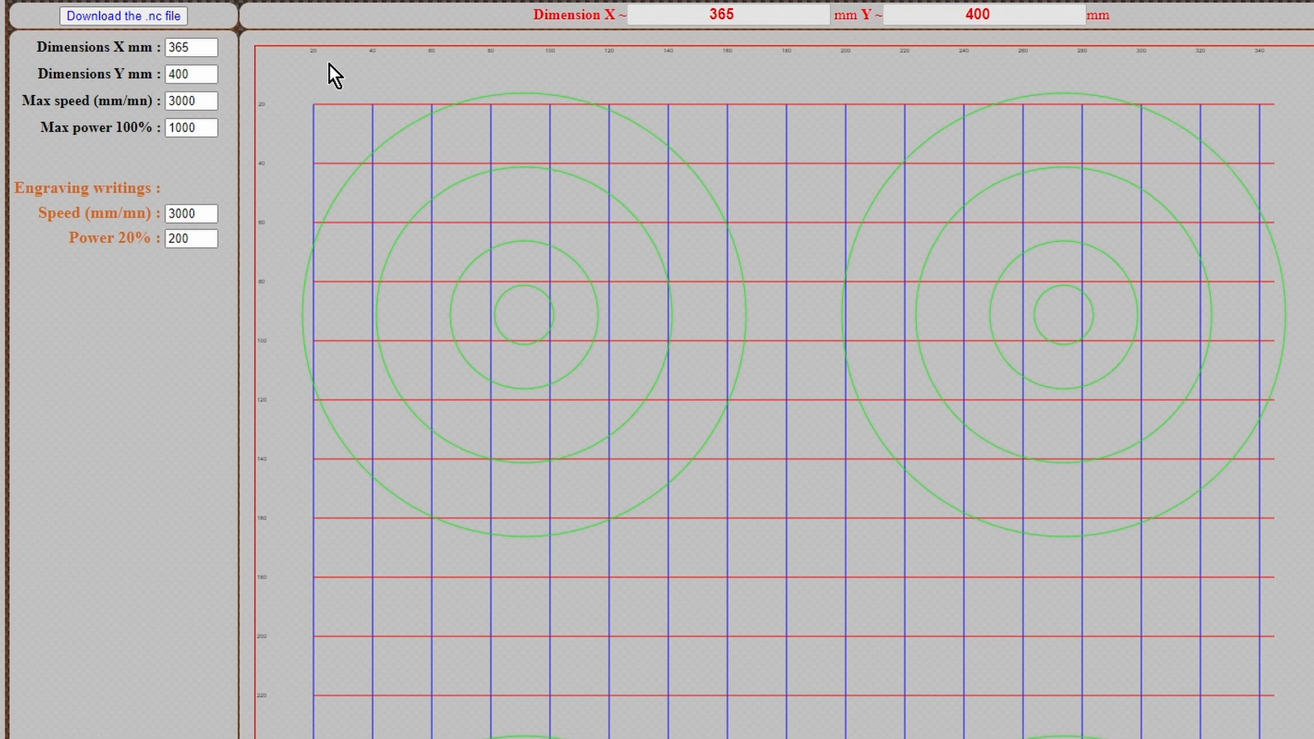
mouse_move(265, 63)
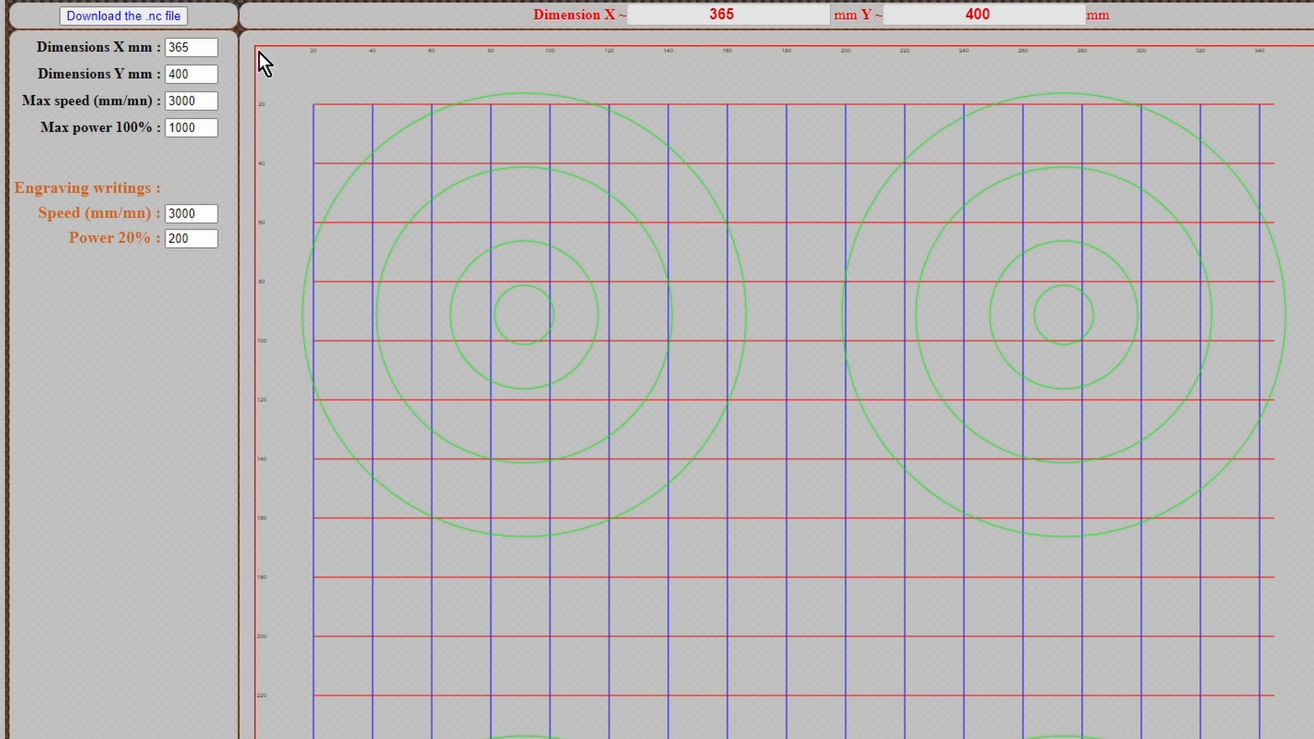
mouse_move(955, 46)
text(400)
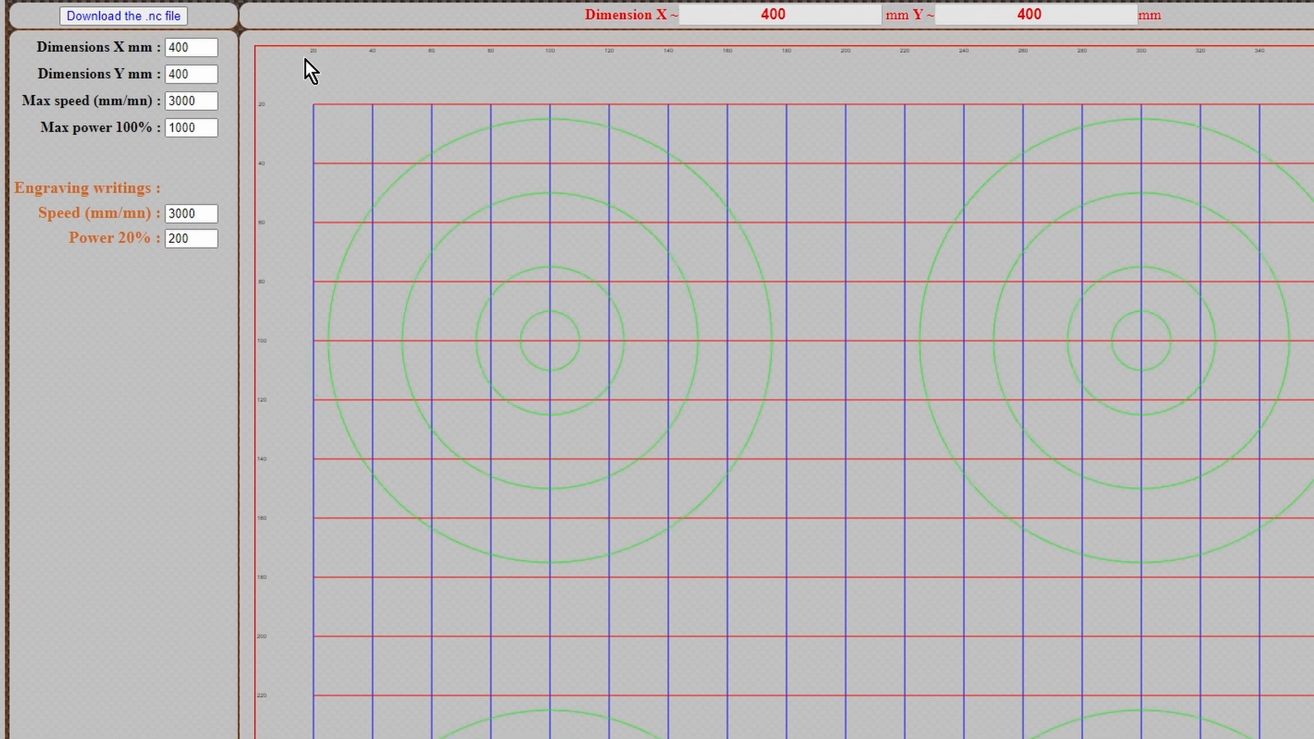
mouse_move(365, 81)
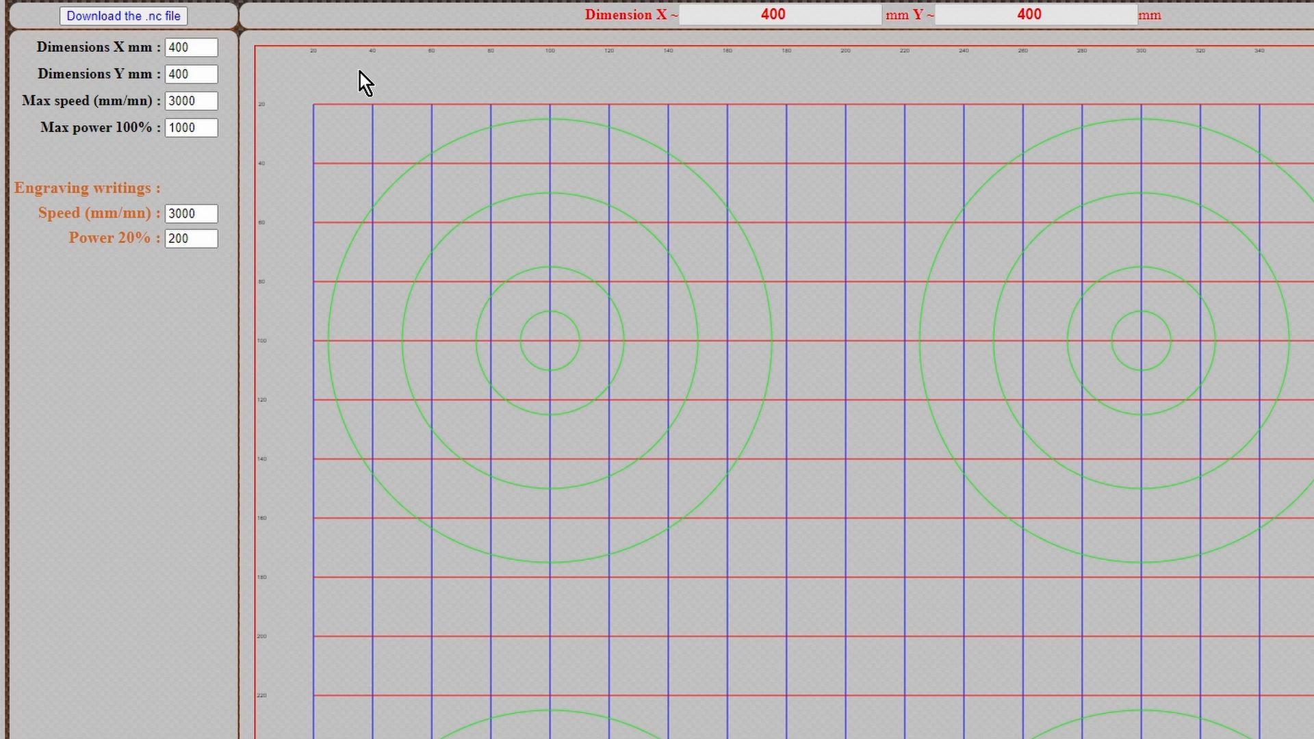
mouse_move(862, 299)
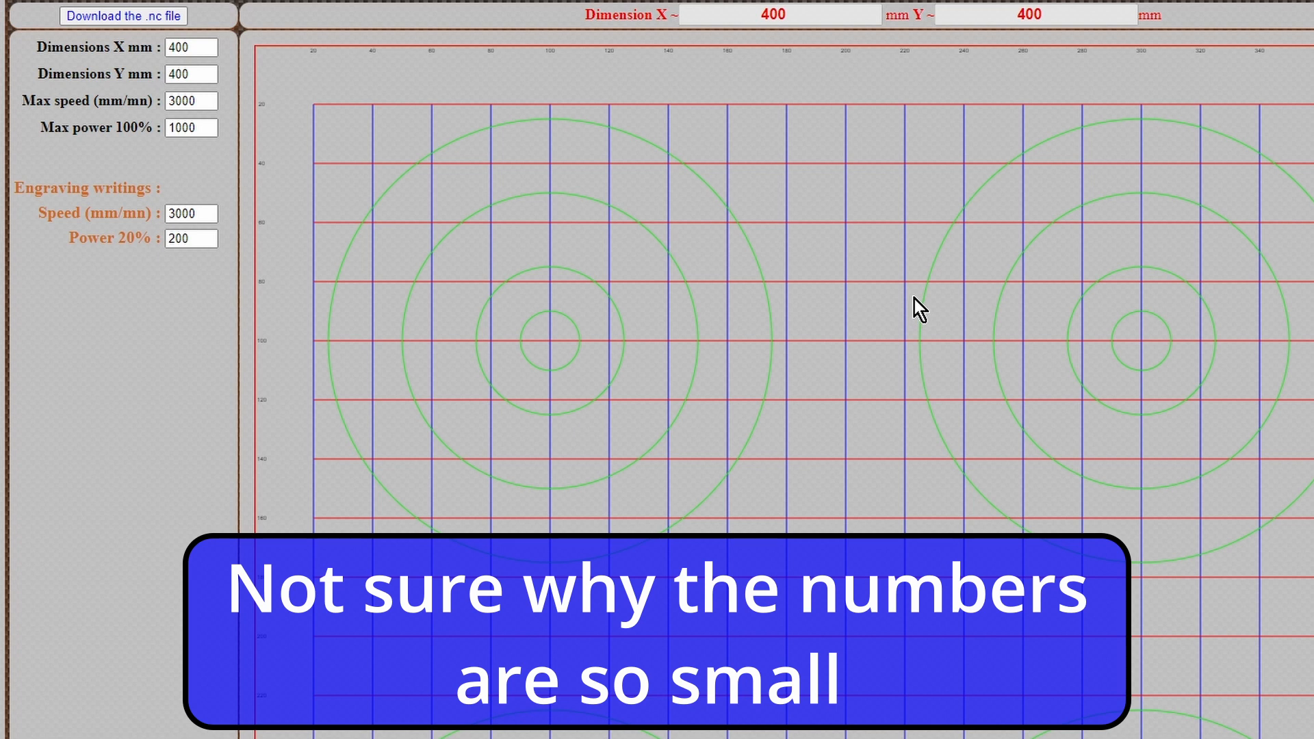
mouse_move(989, 25)
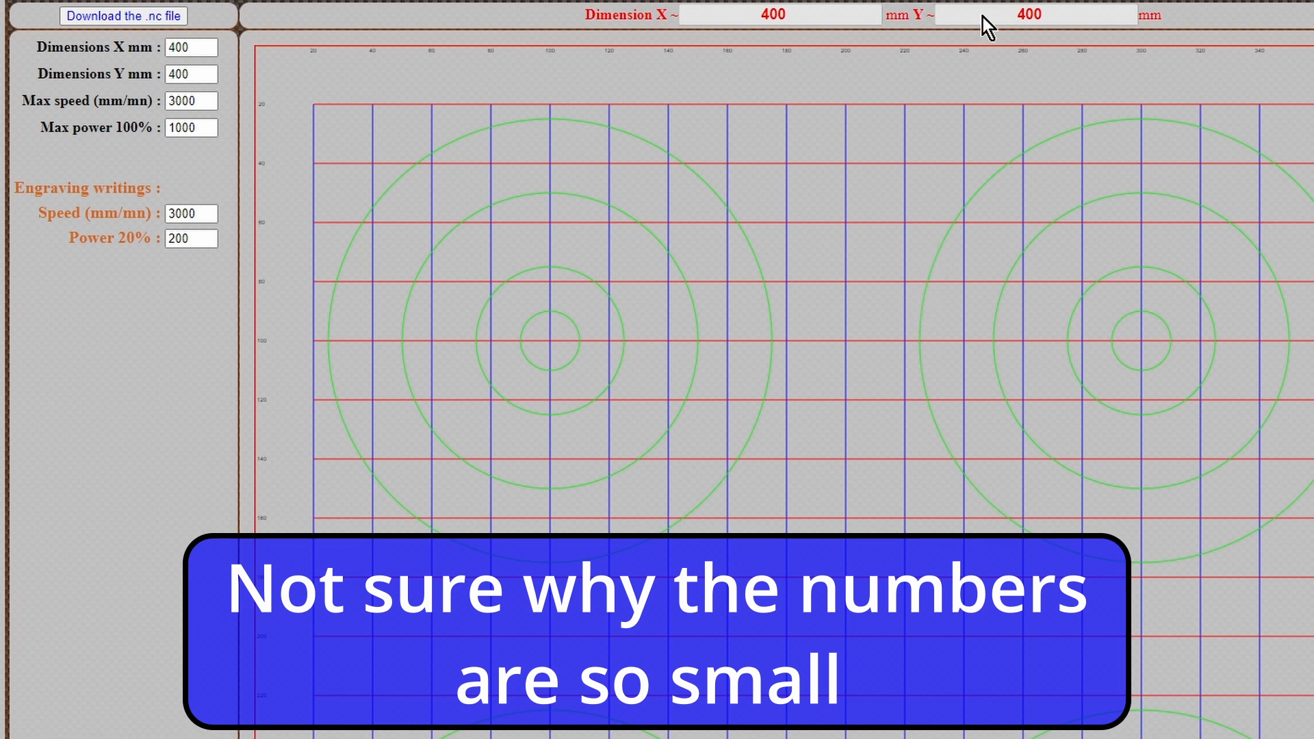
mouse_move(867, 27)
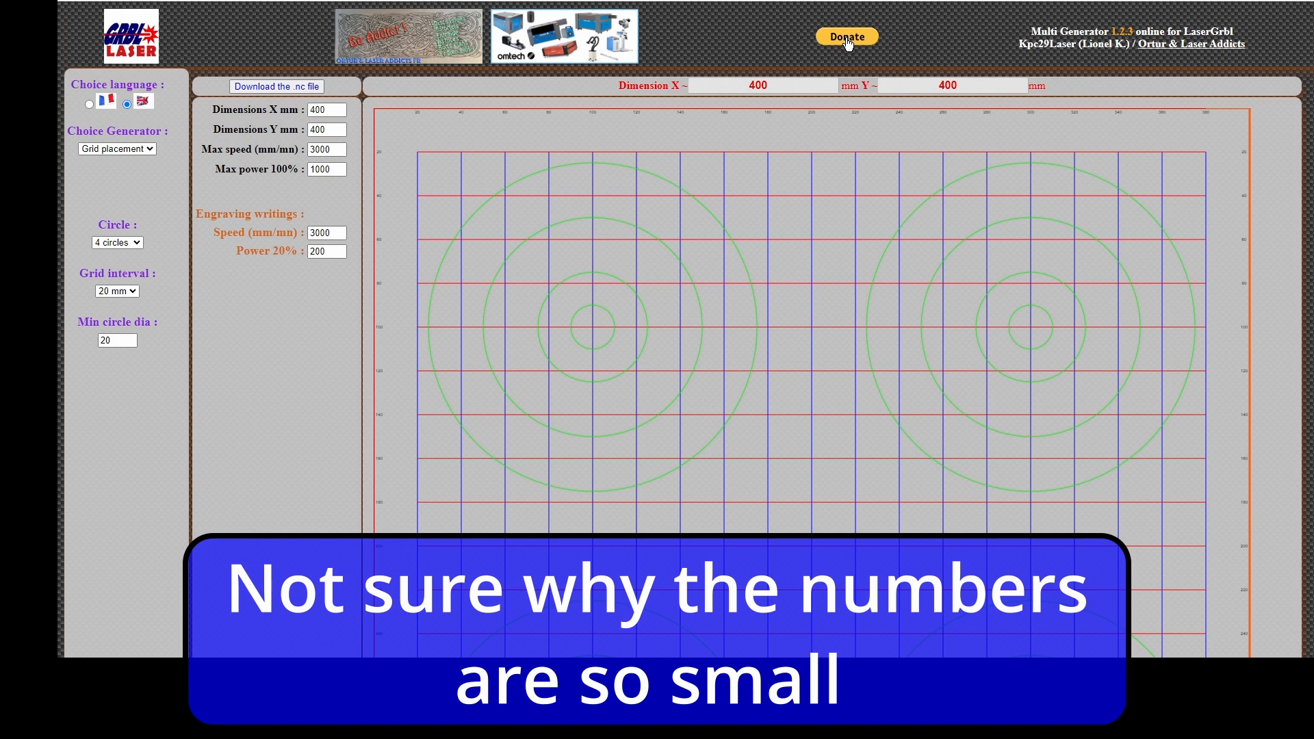
mouse_move(1269, 430)
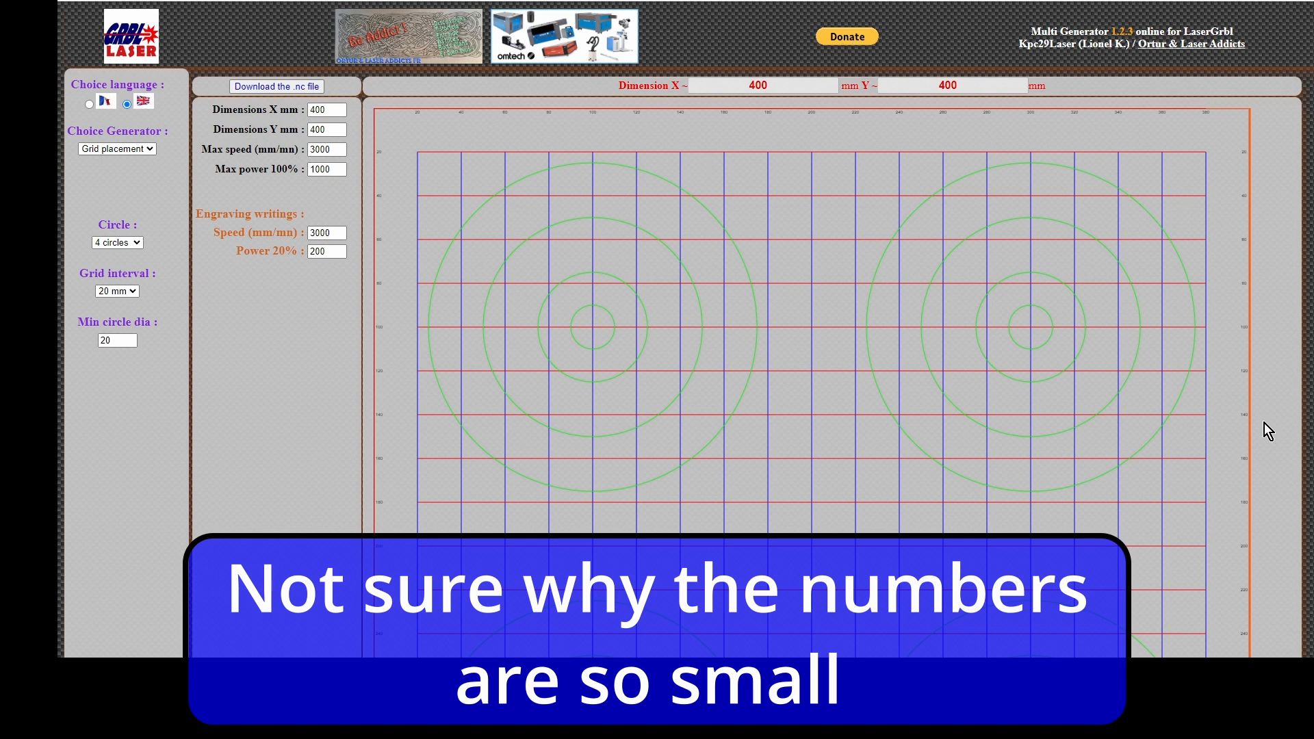